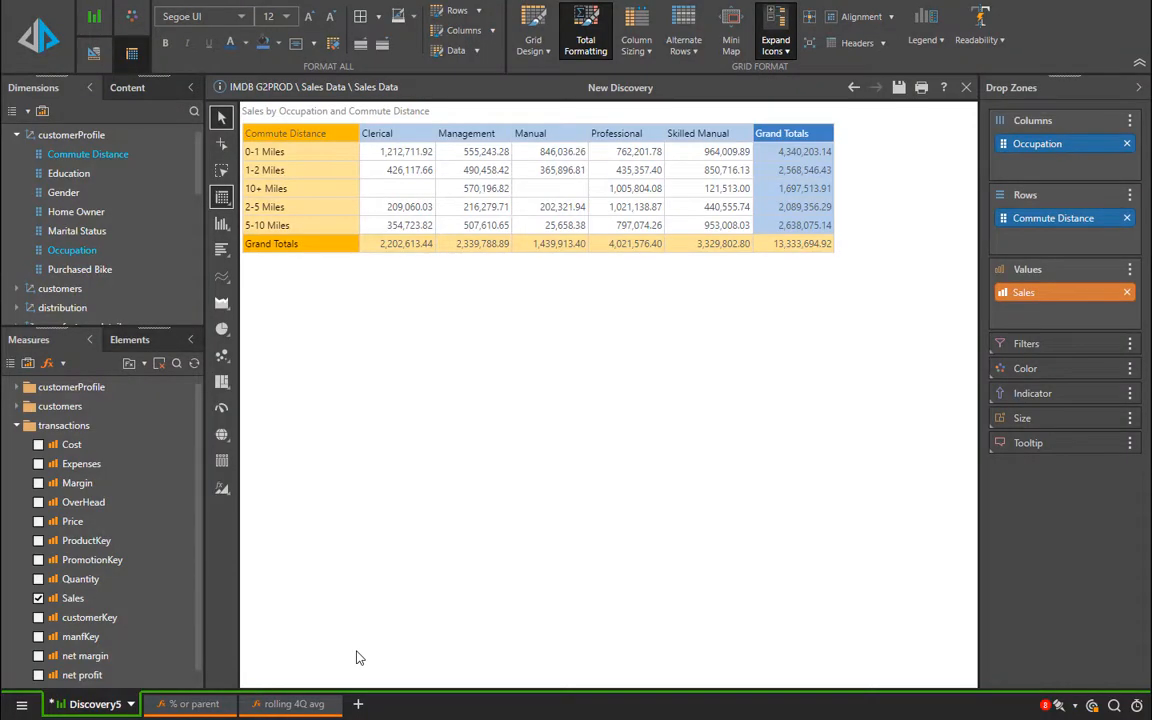
mouse_move(376, 612)
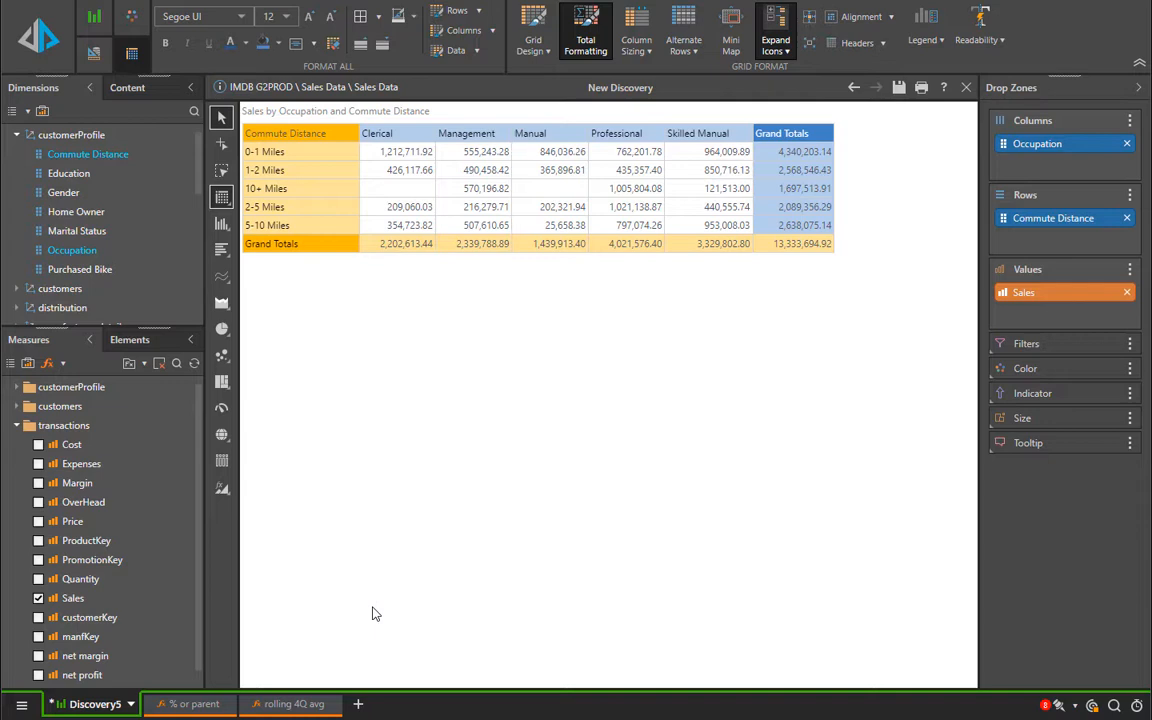
mouse_move(340, 450)
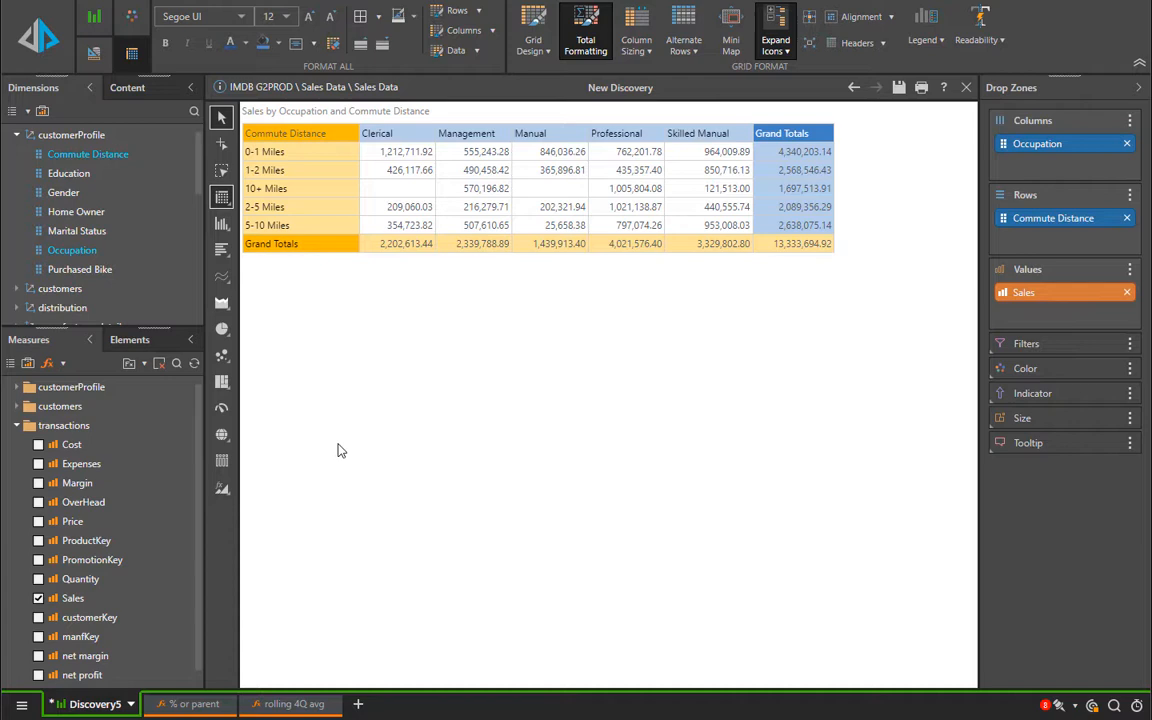
Step: Expand the transactions dimension to show its date hierarchies and Time Intelligence fields
click(72, 134)
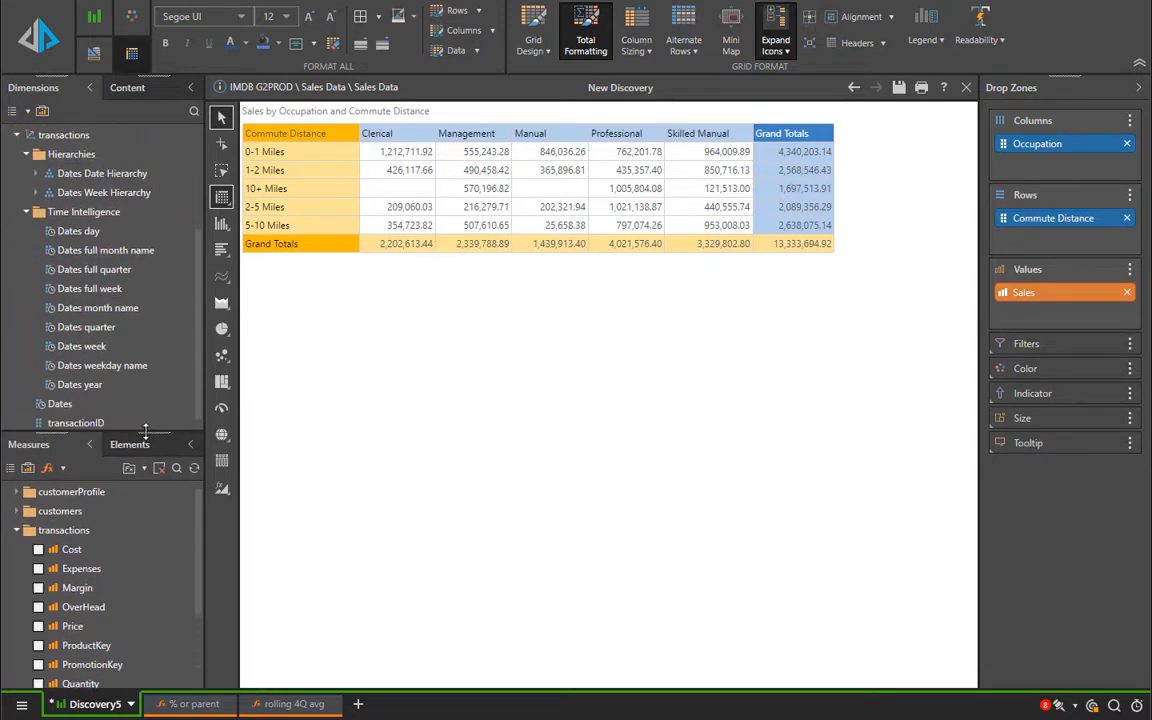
Step: Collapse the hierarchy folders and list the Dates attribute members starting 2016-01-01
click(88, 288)
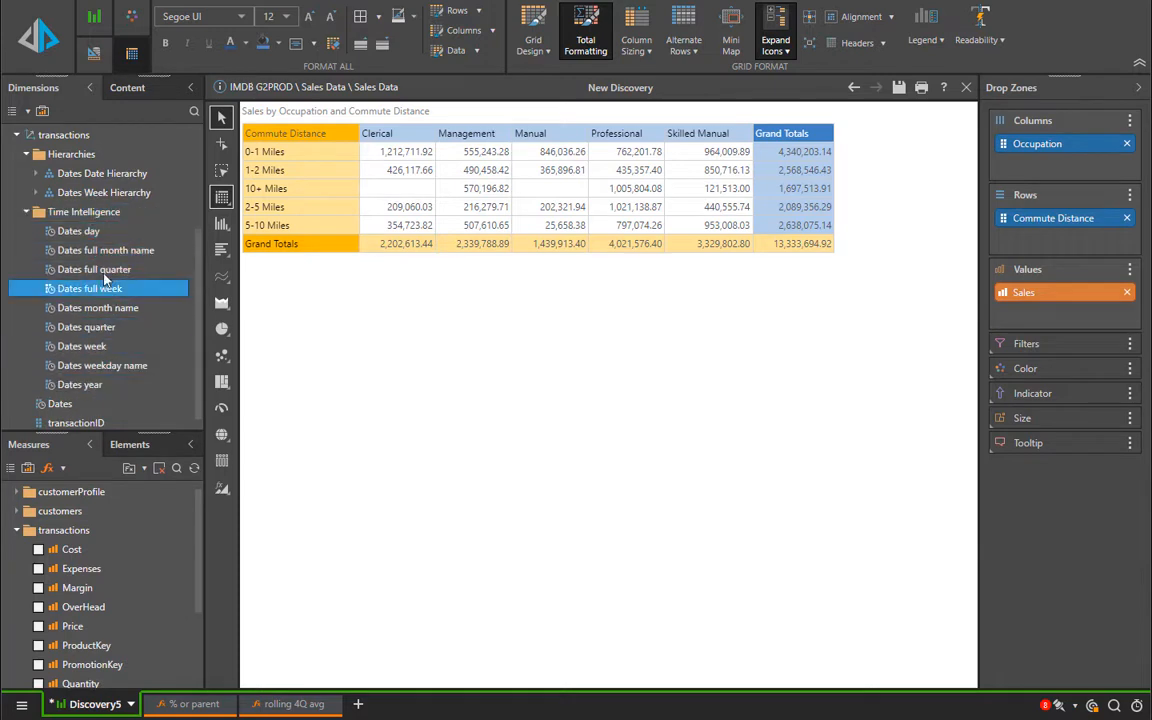
click(72, 152)
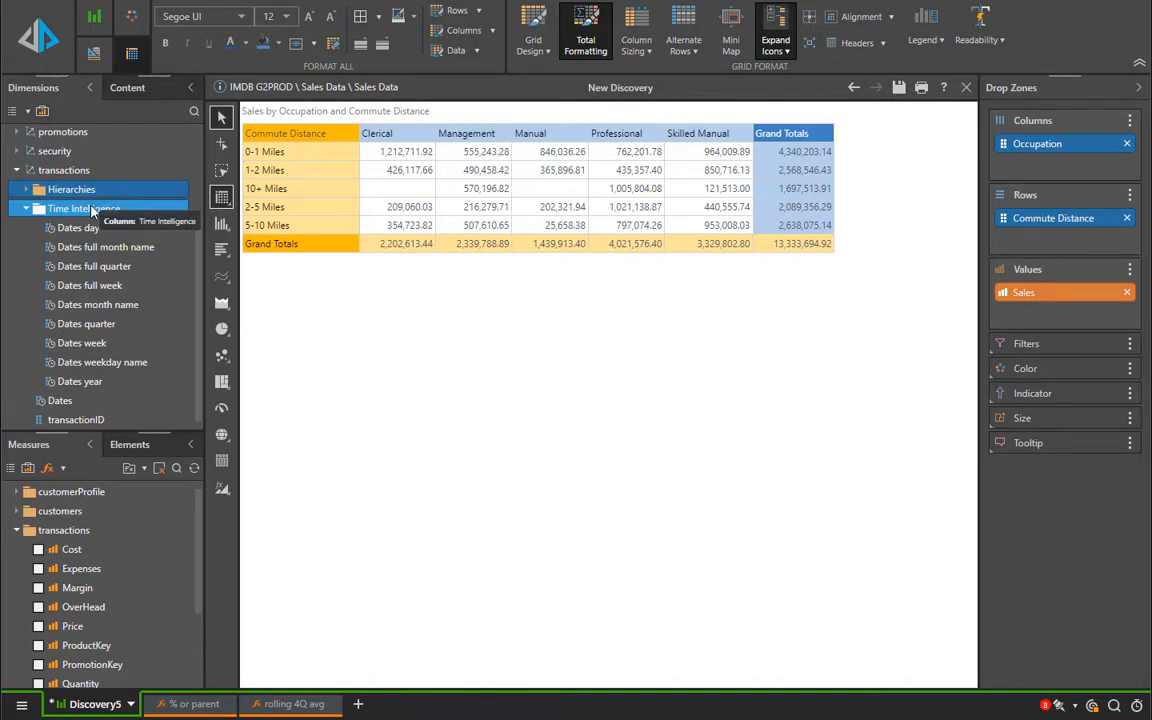
click(24, 208)
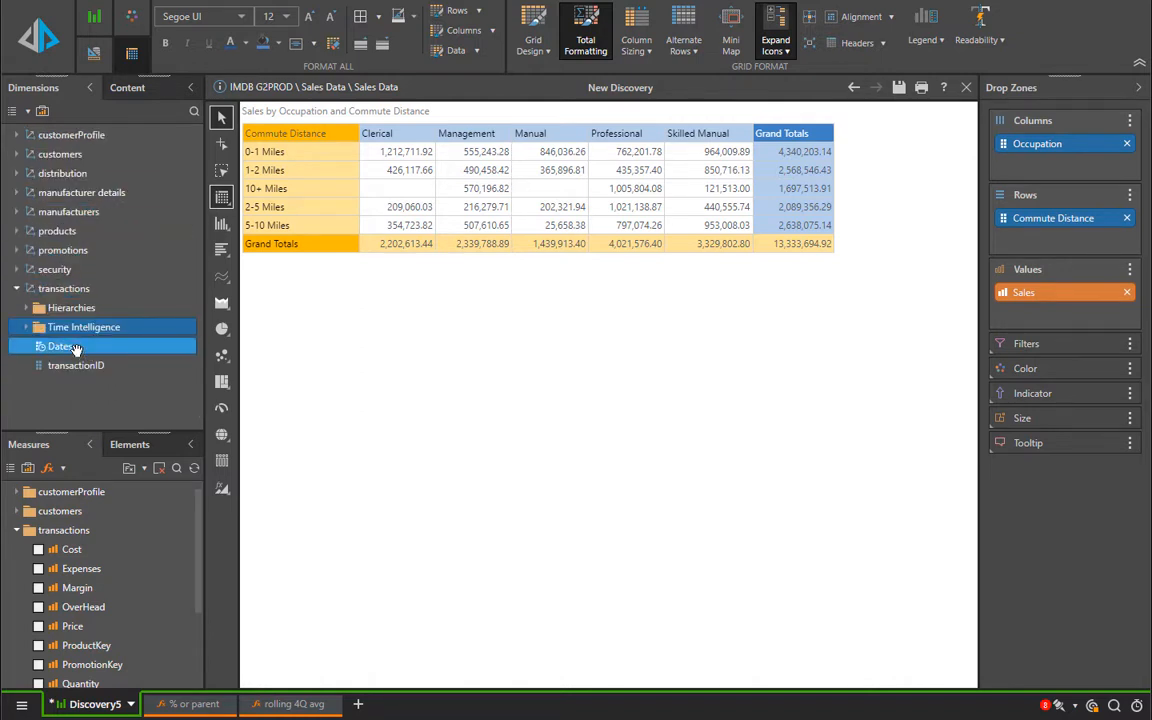
click(60, 344)
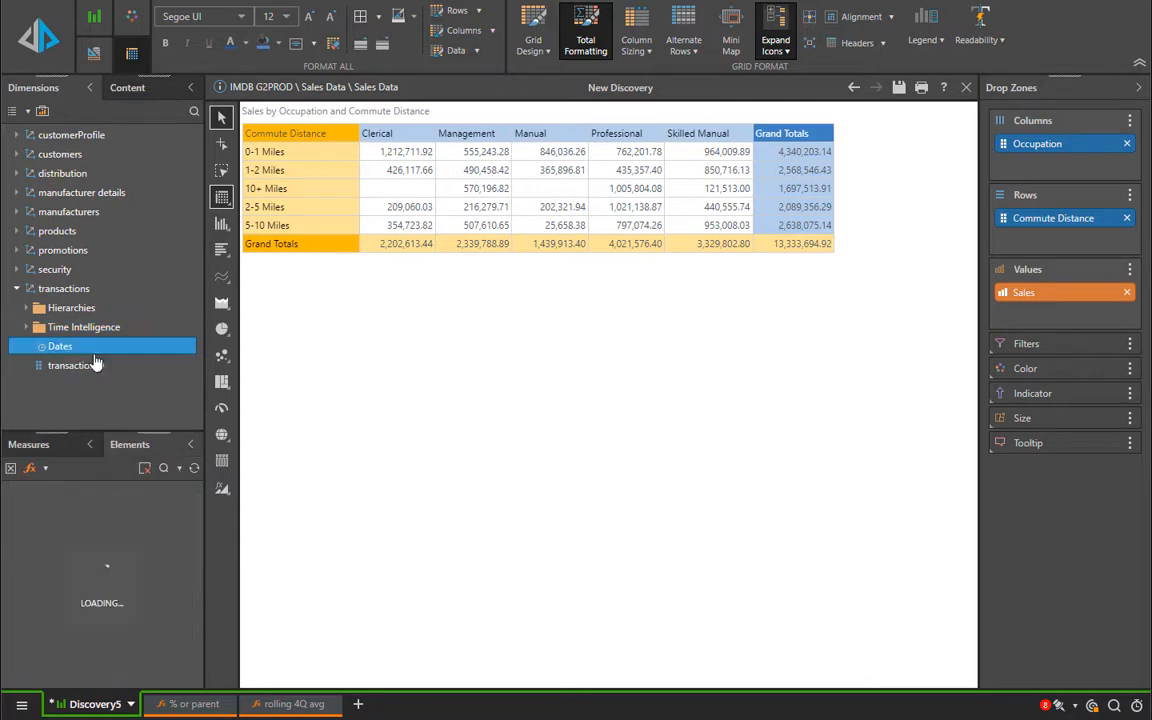
click(60, 344)
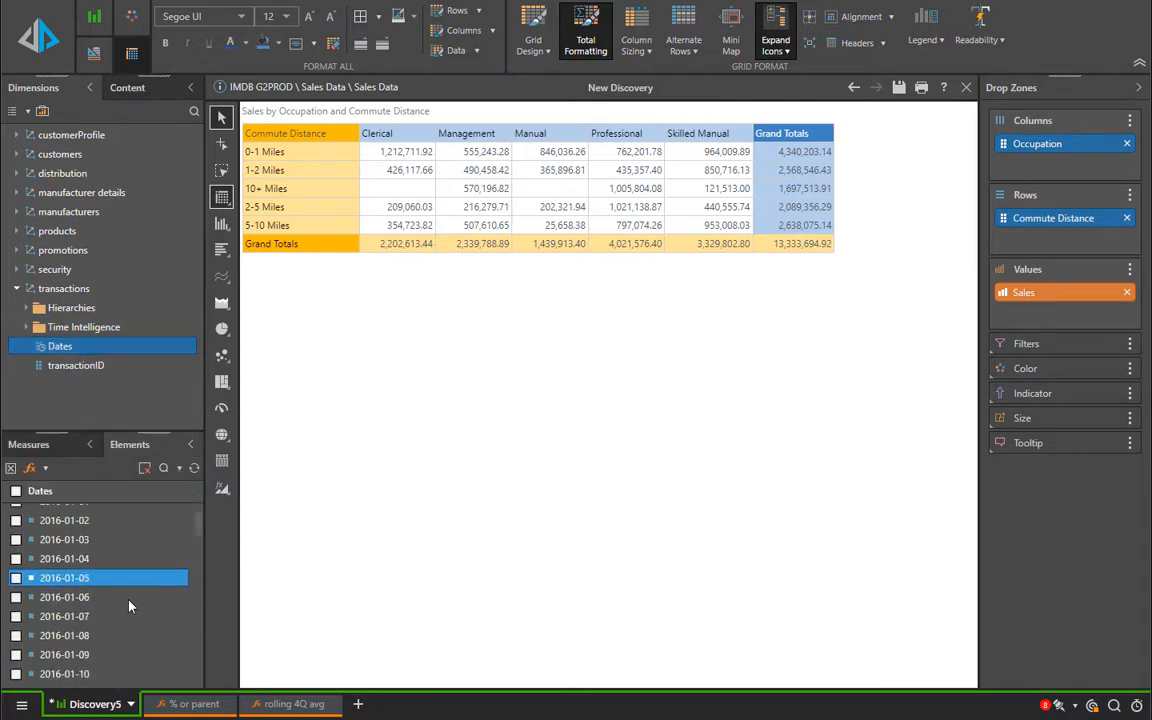
scroll(down, 3)
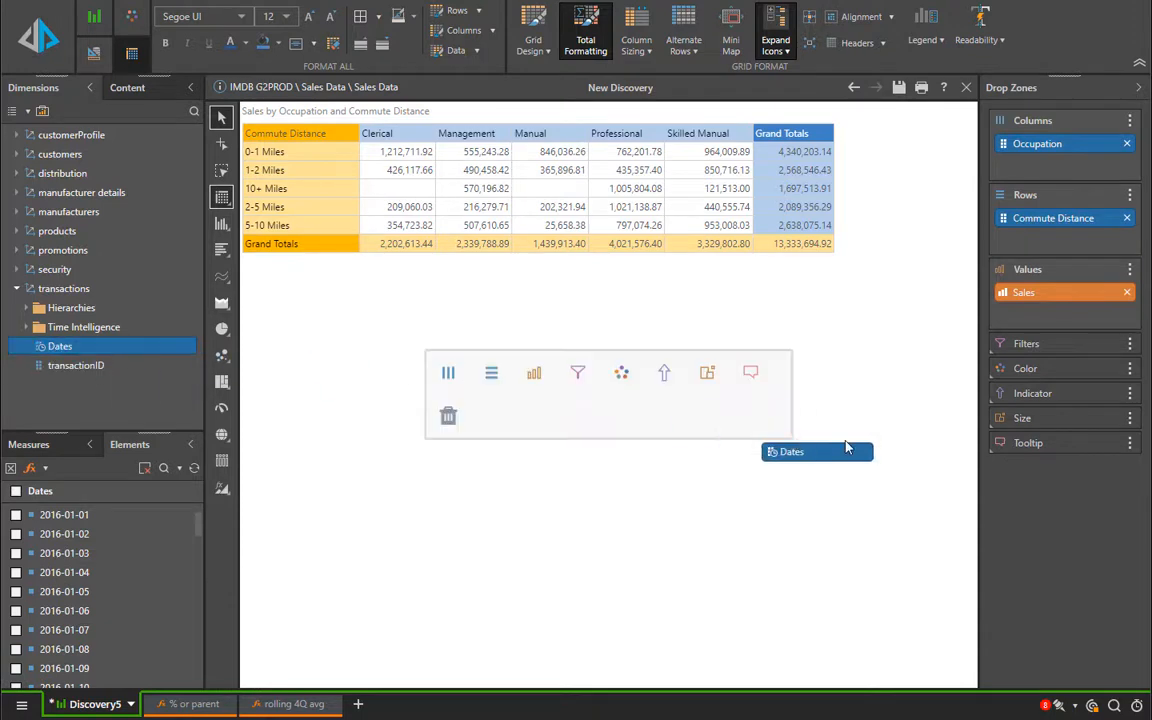
Step: Add Dates as a grid filter (defaulting to 2019-12-19) and show its selection calendar
drag(816, 452, 1060, 366)
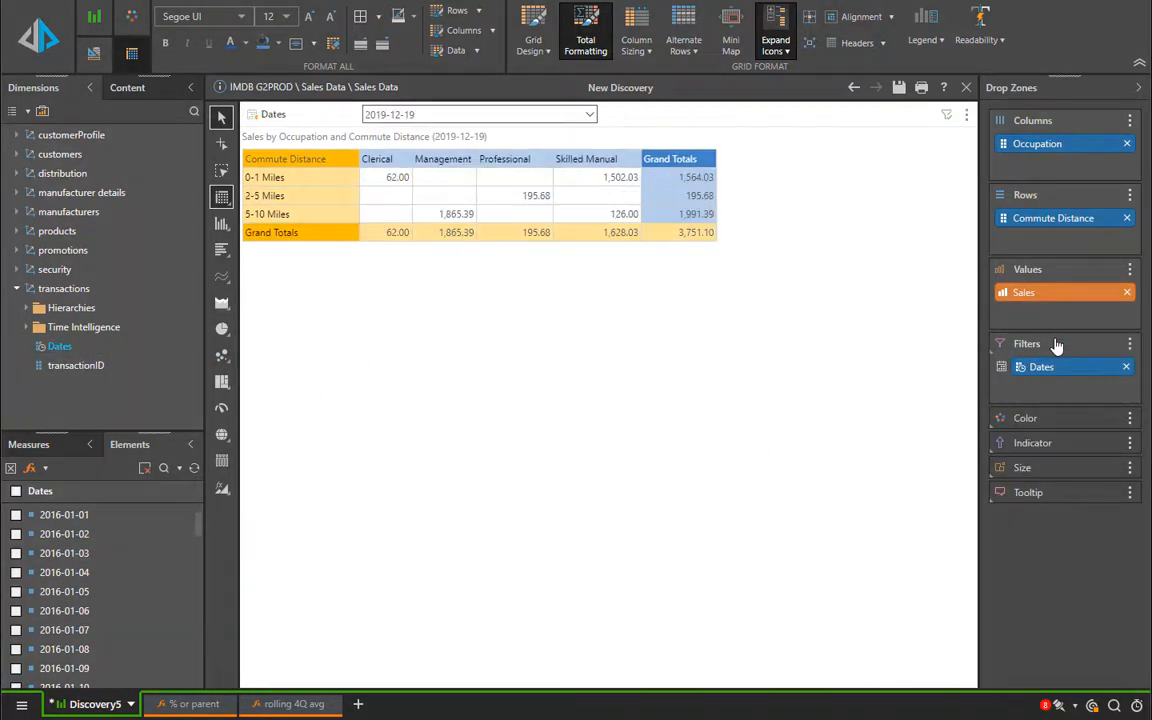
click(480, 114)
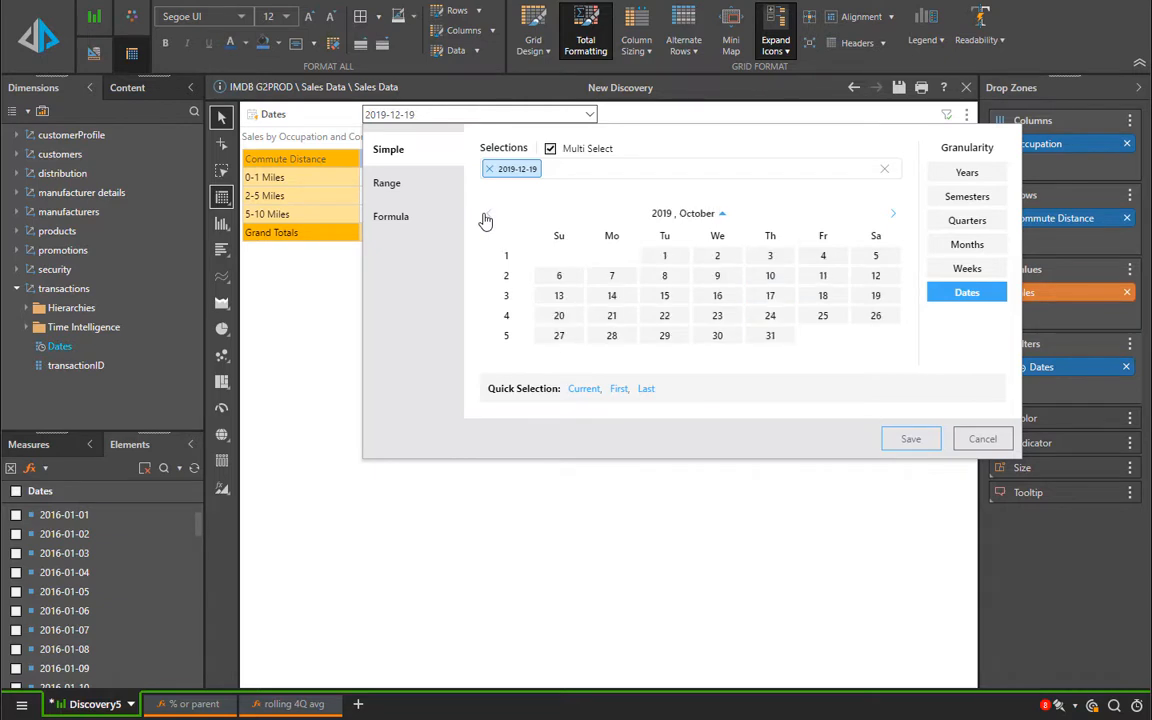
Step: Filter the grid on August 21-23, 2019, dropping the default 2019-12-19
click(488, 212)
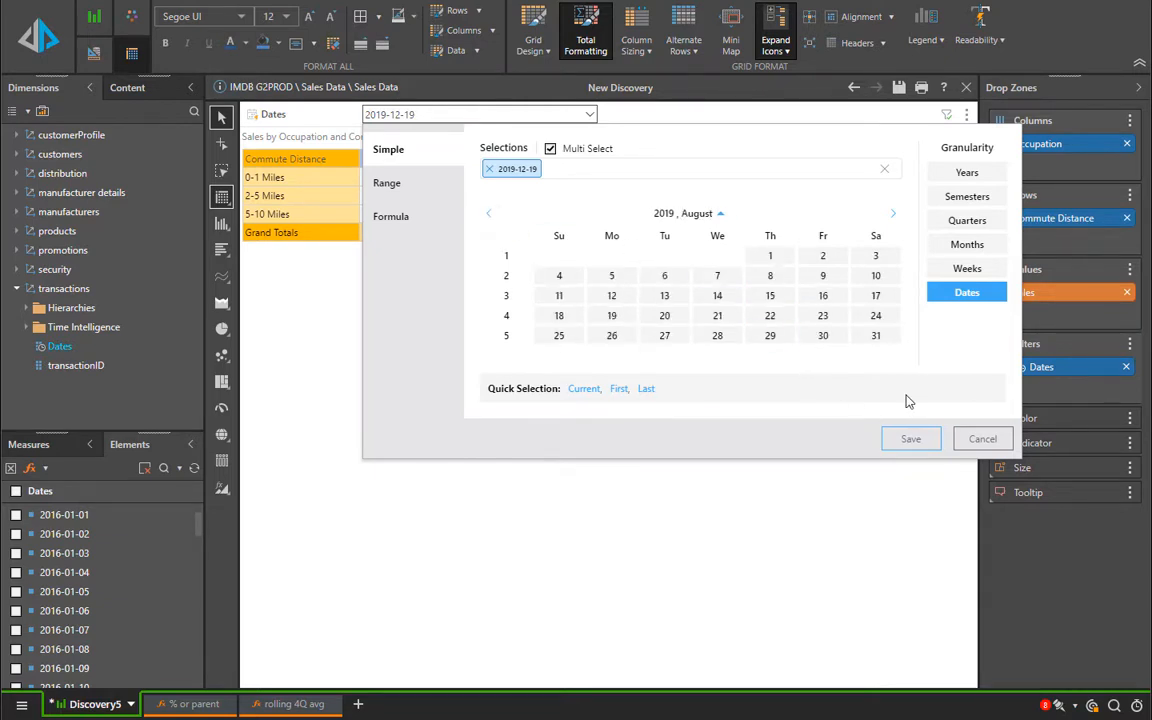
mouse_move(652, 268)
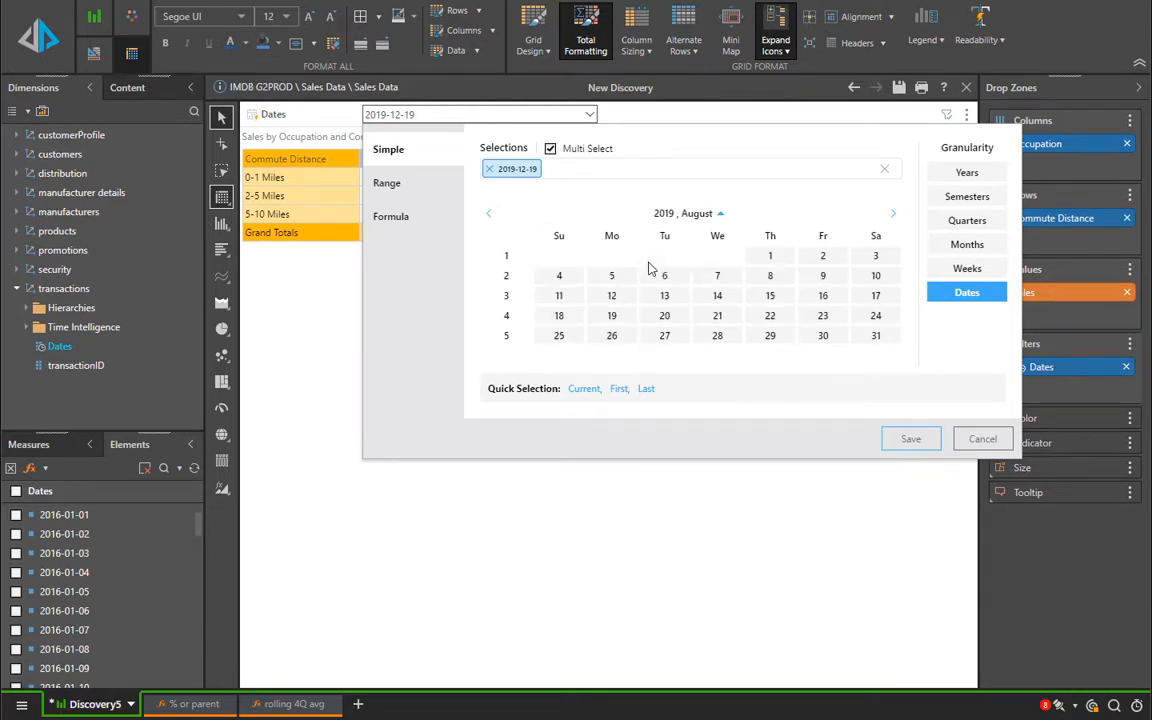
click(716, 316)
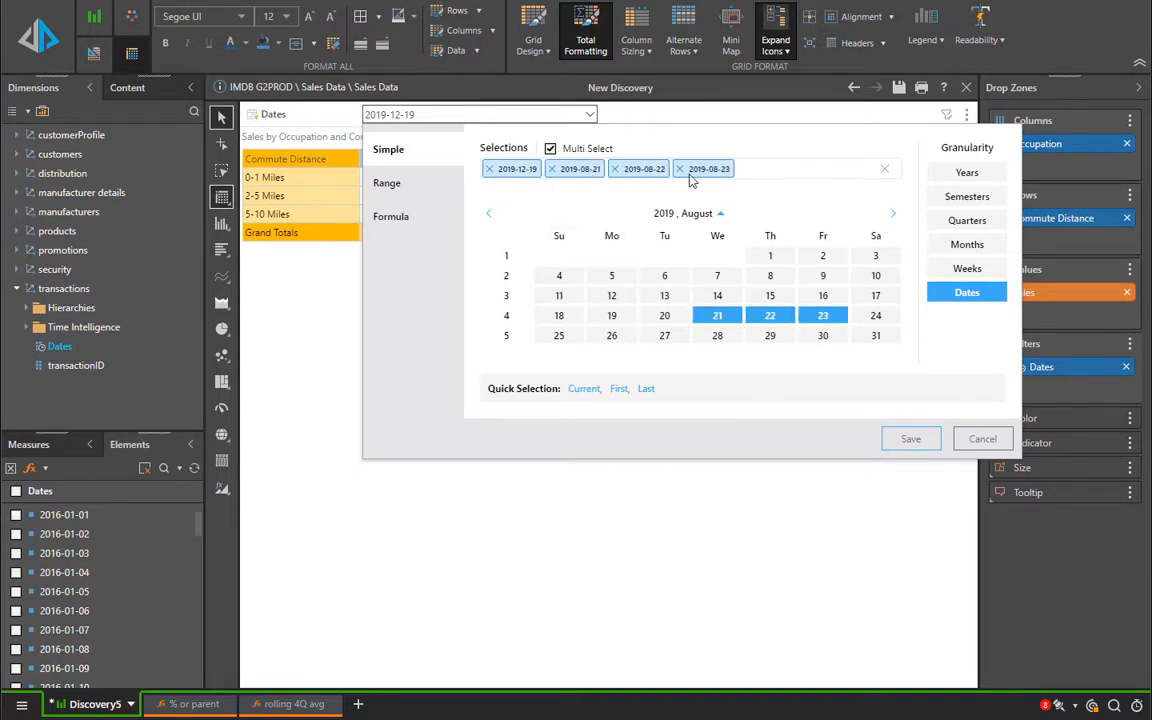
click(488, 168)
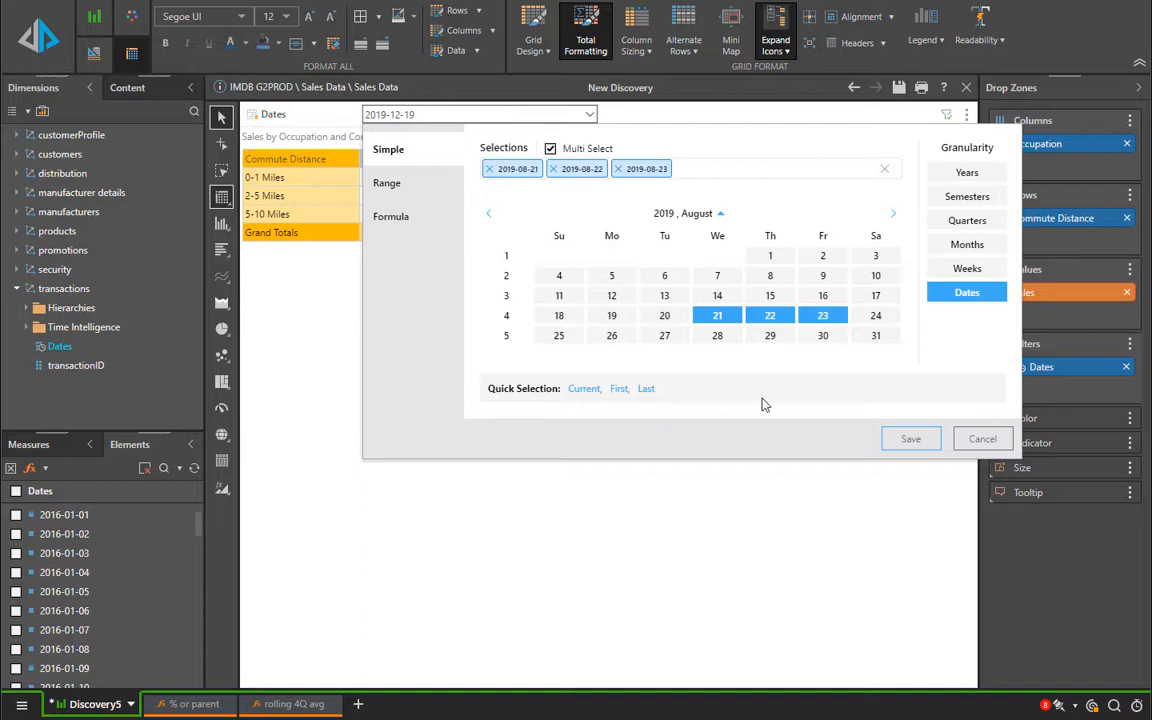
mouse_move(910, 440)
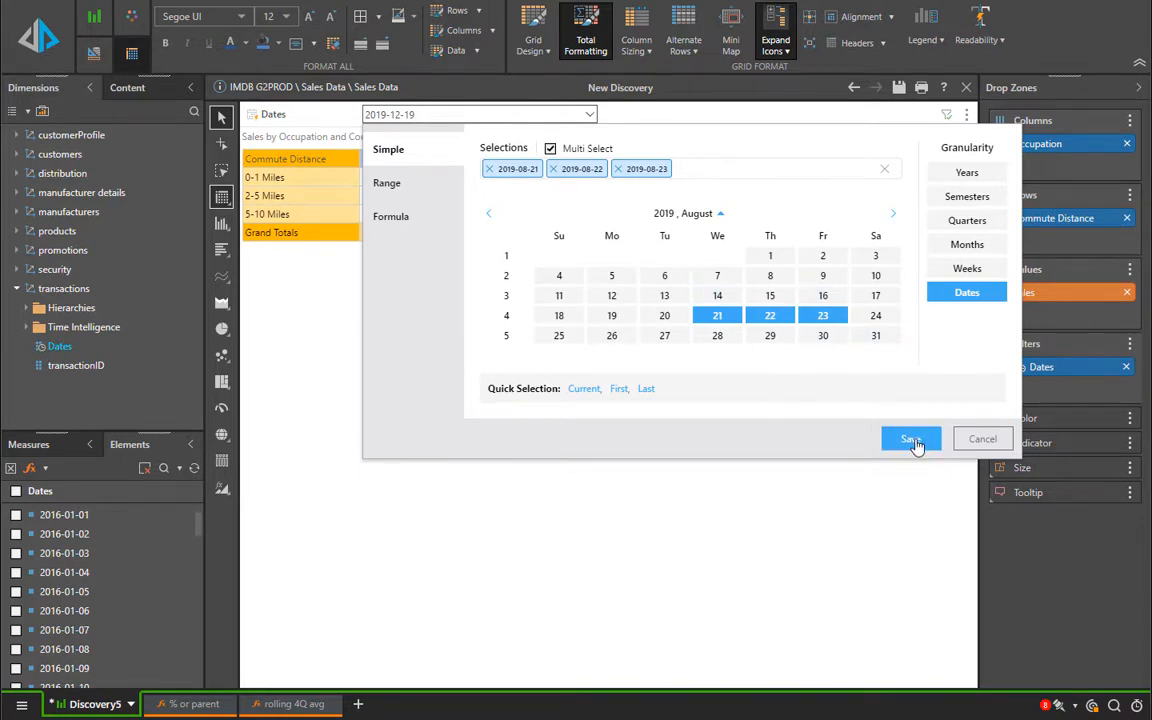
click(908, 440)
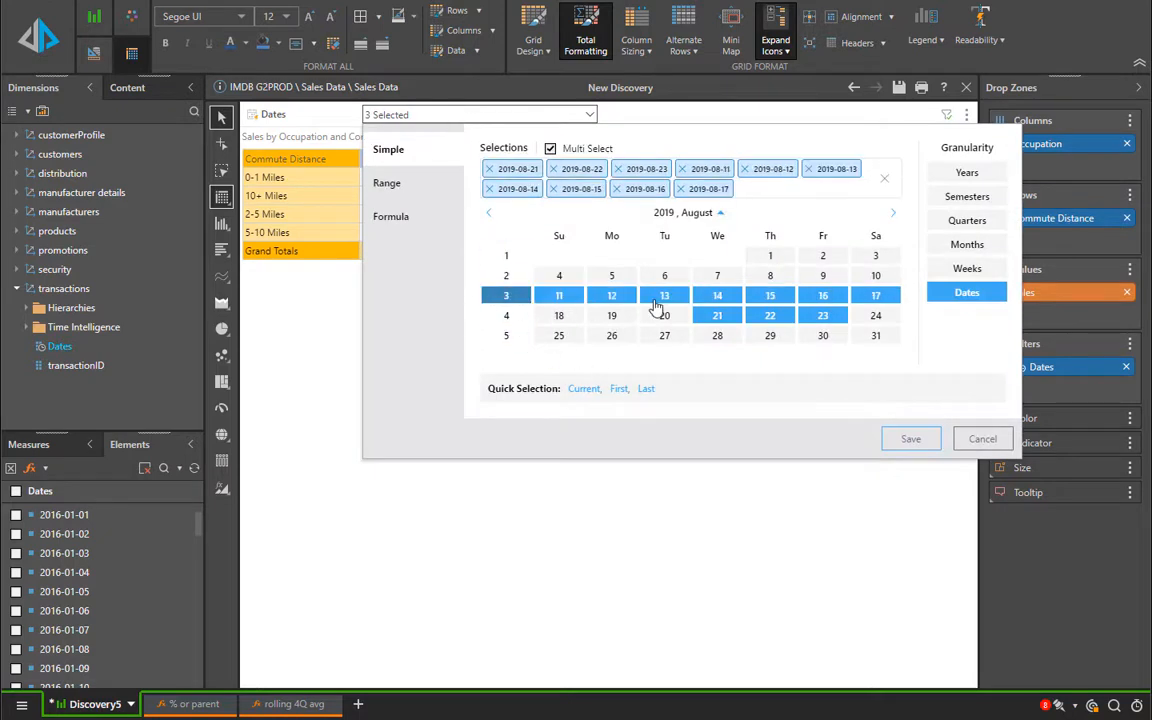
mouse_move(870, 298)
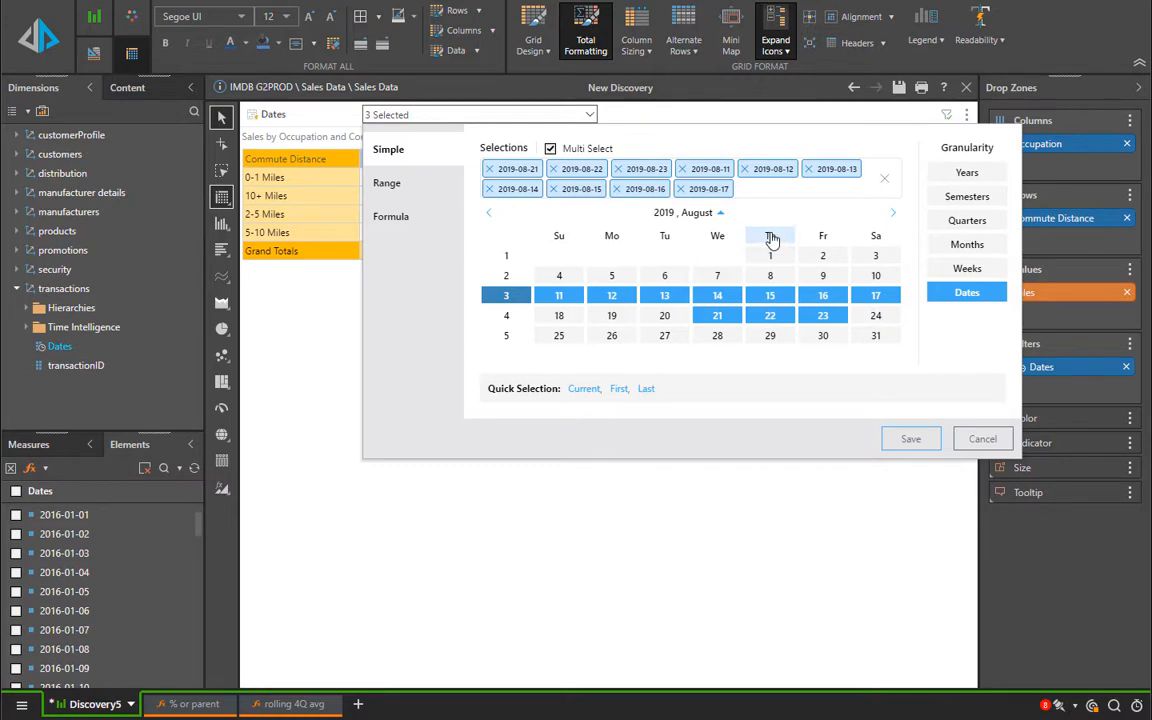
Step: Filter on all five Thursdays of August 2019 (1, 8, 15, 22, 29) via the Th header
click(884, 176)
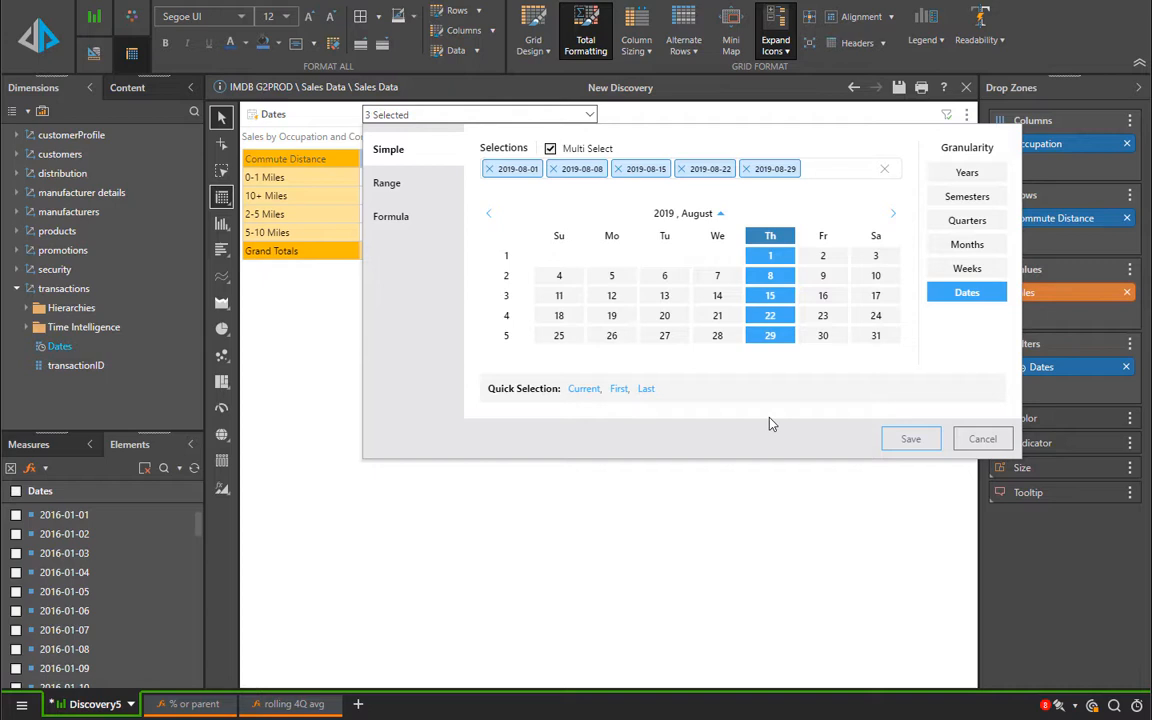
click(910, 438)
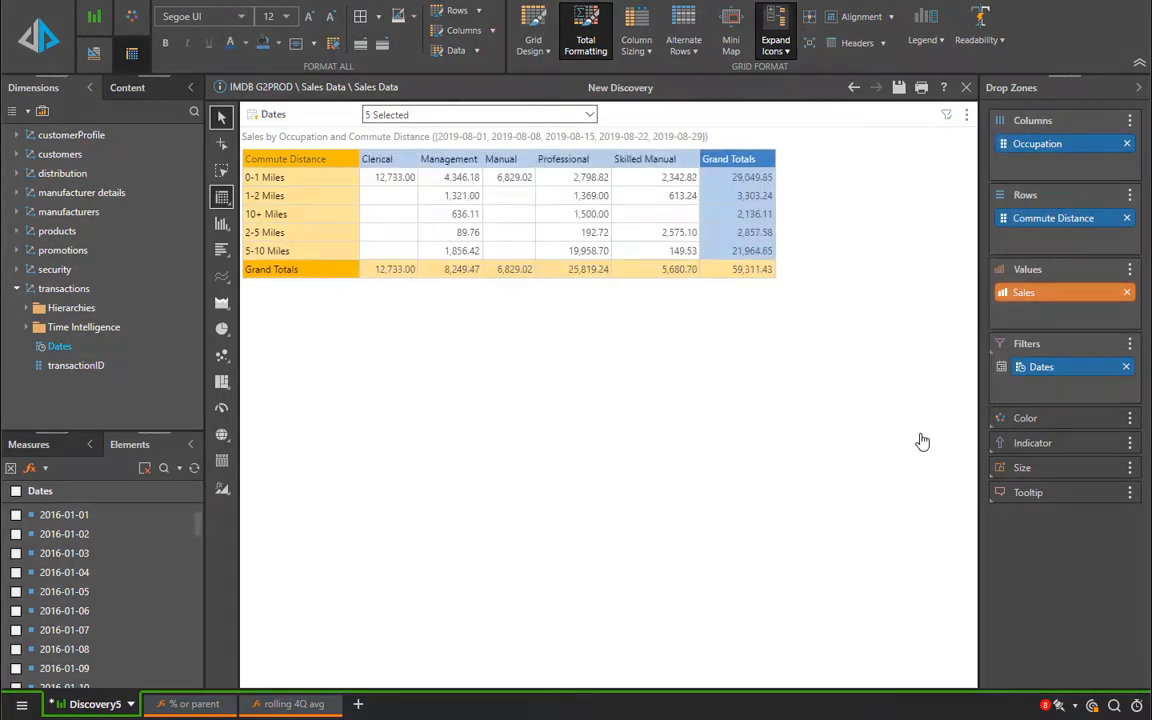
mouse_move(508, 124)
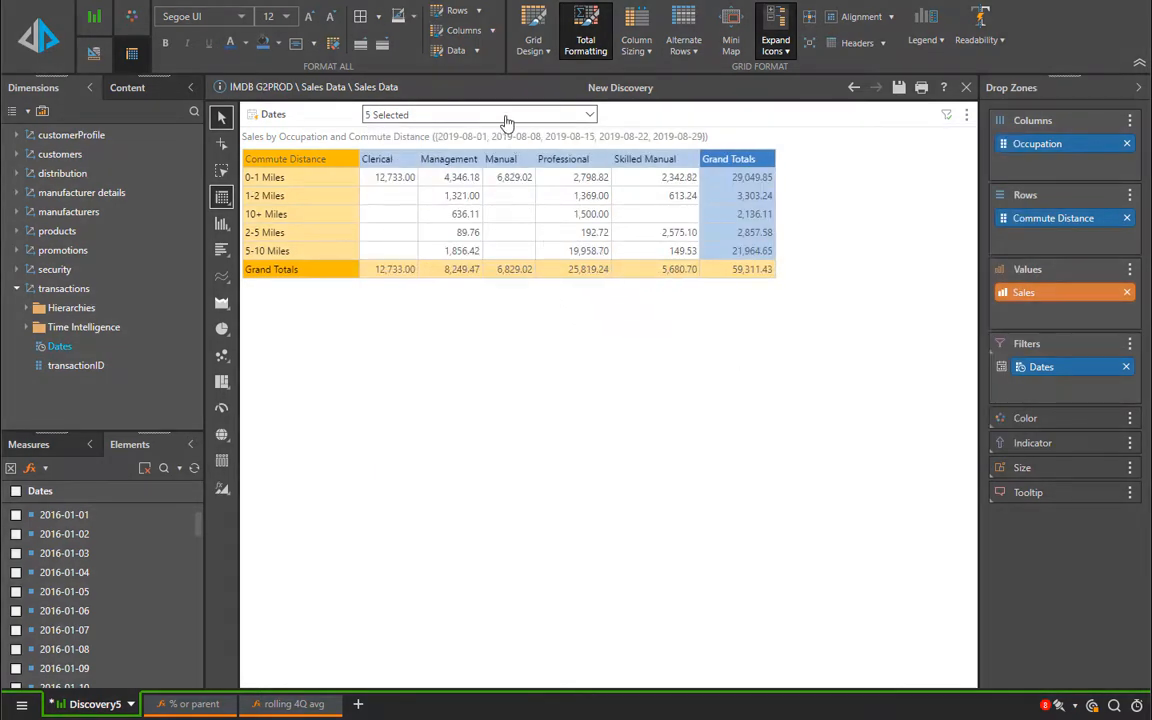
Step: Navigate the calendar by year and month to August 2018 and filter on the 8th and 15th
click(480, 114)
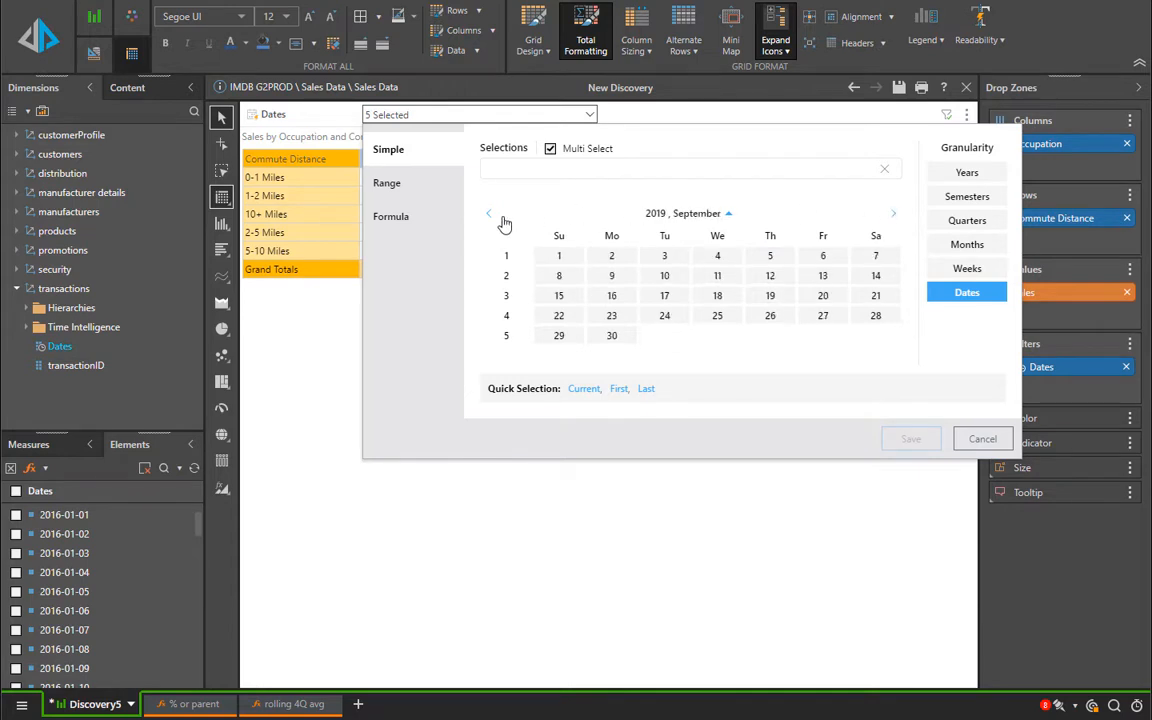
click(688, 212)
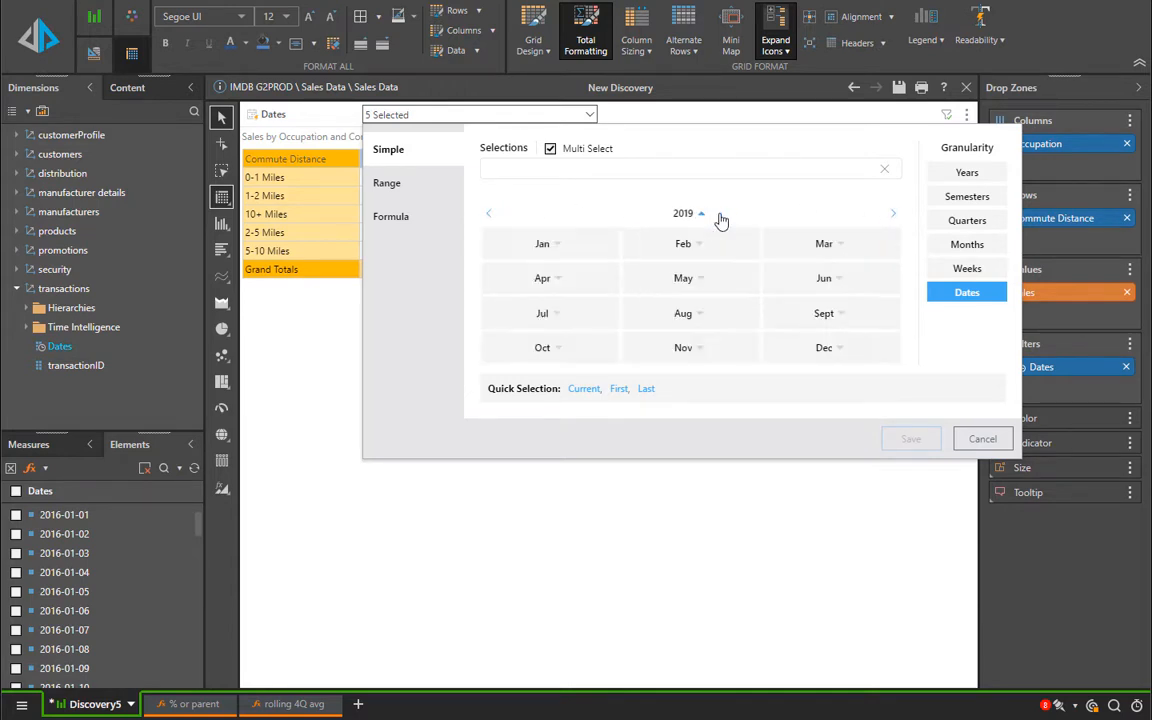
mouse_move(620, 276)
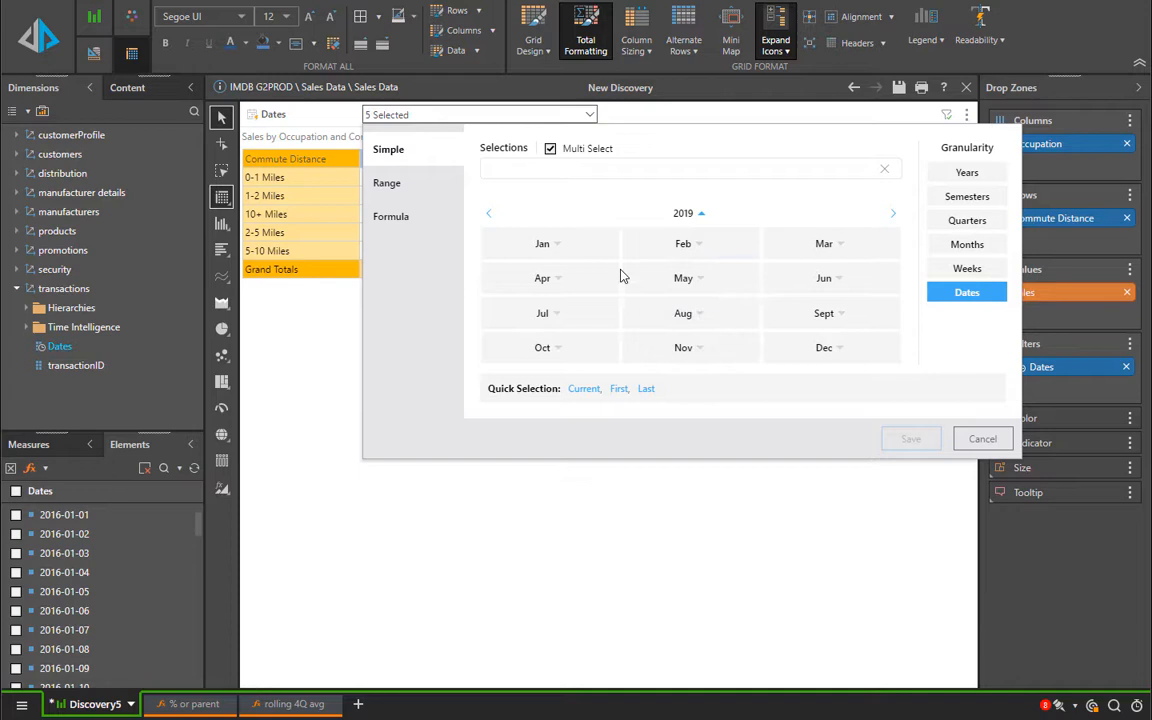
click(684, 212)
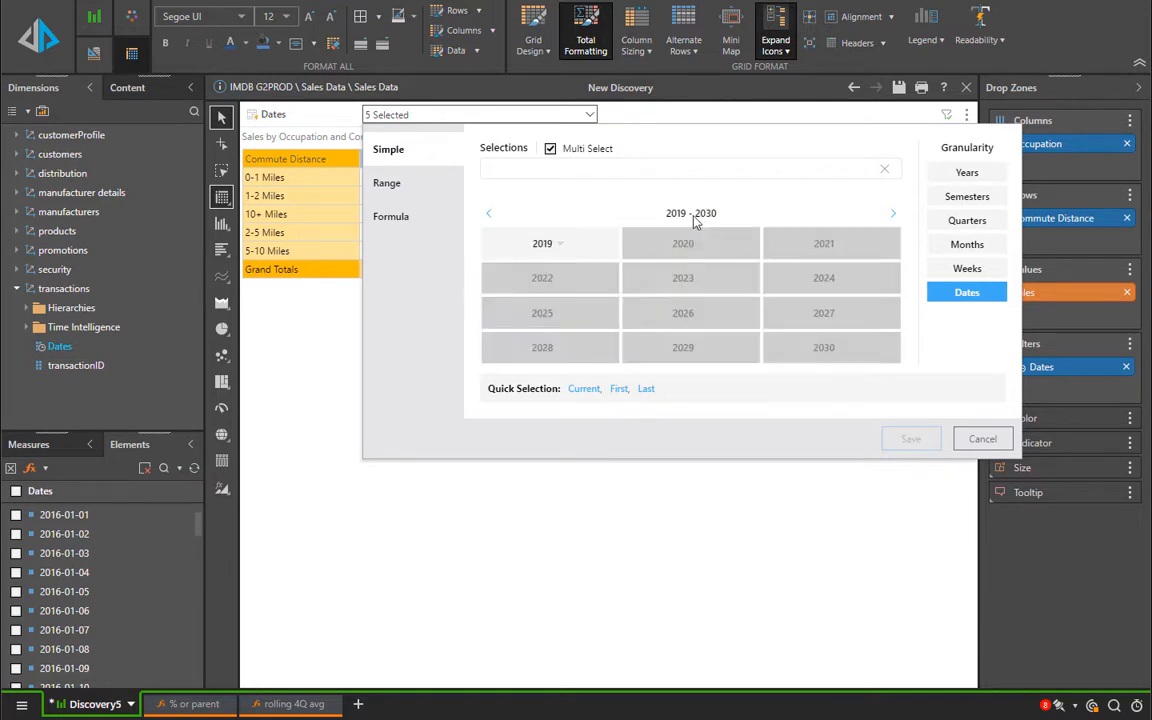
click(488, 212)
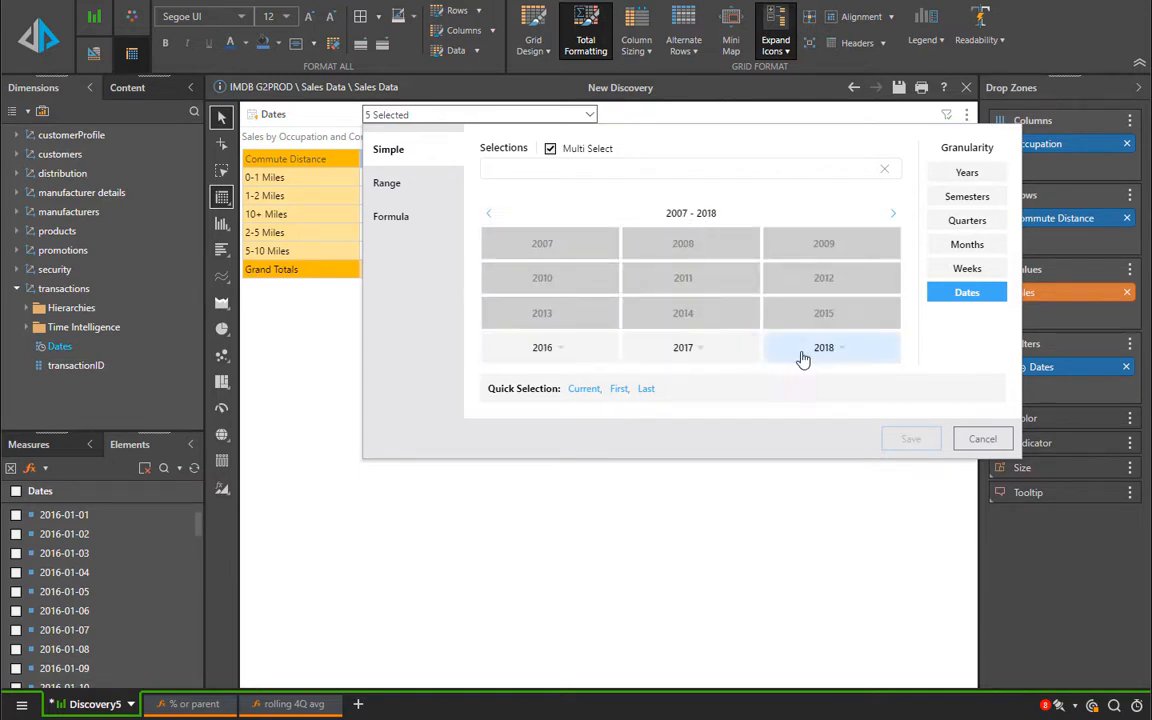
click(824, 348)
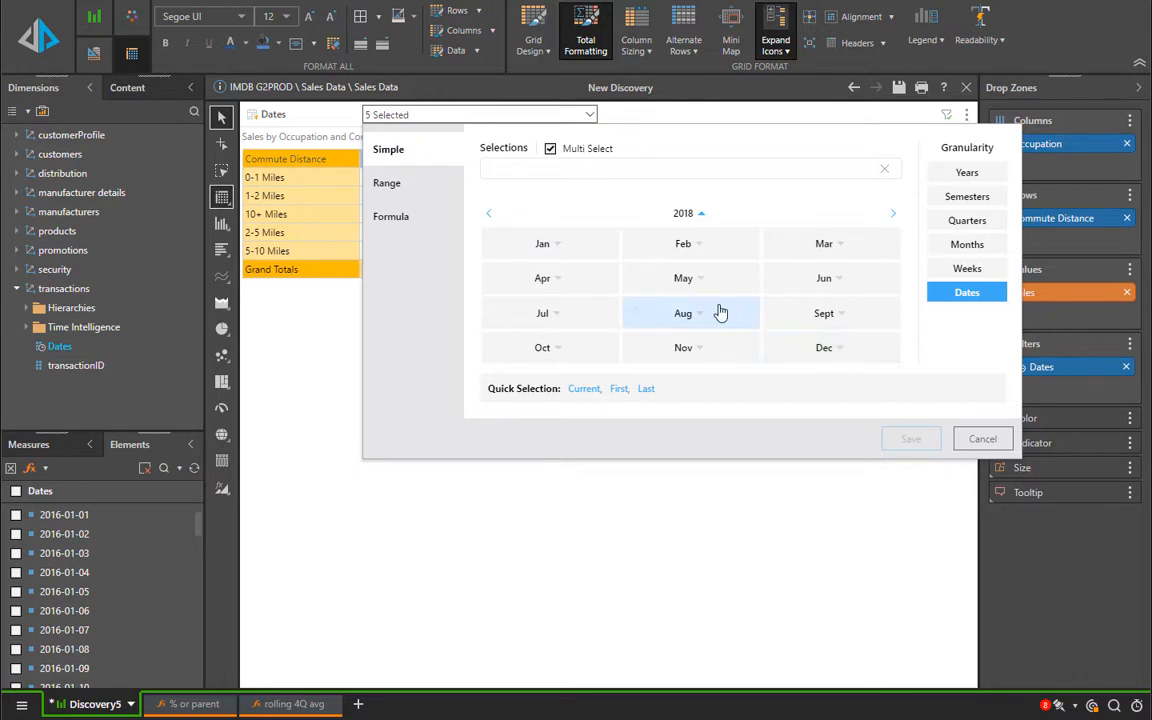
click(684, 312)
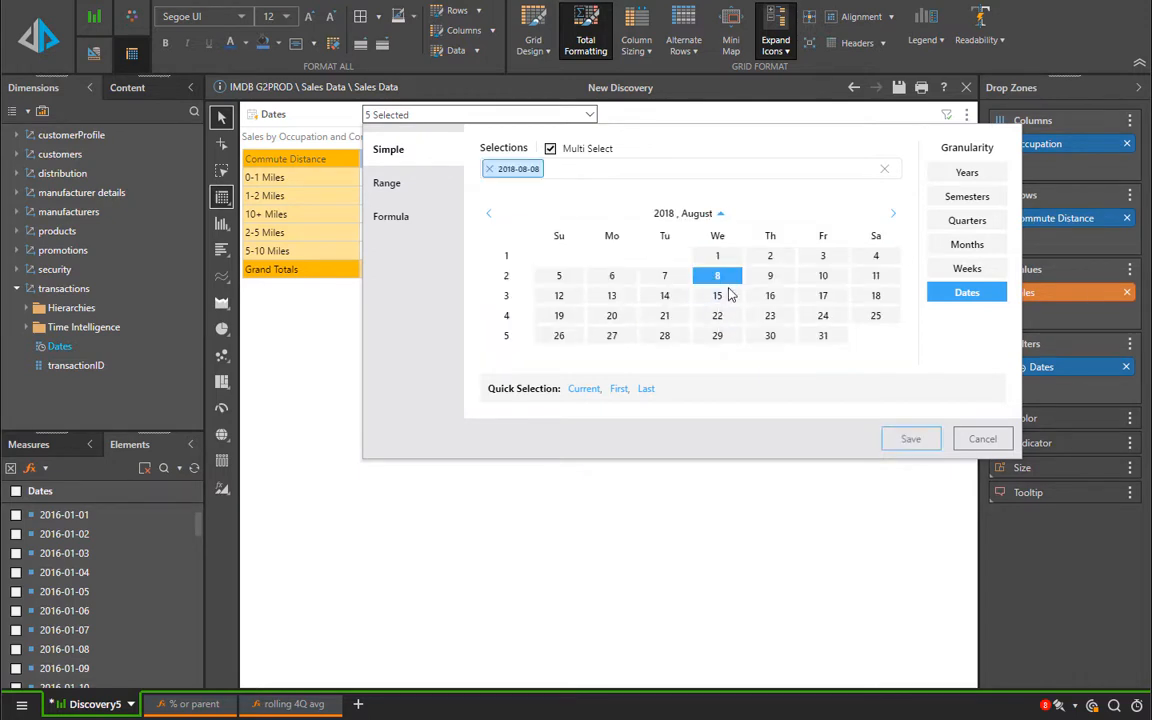
click(910, 440)
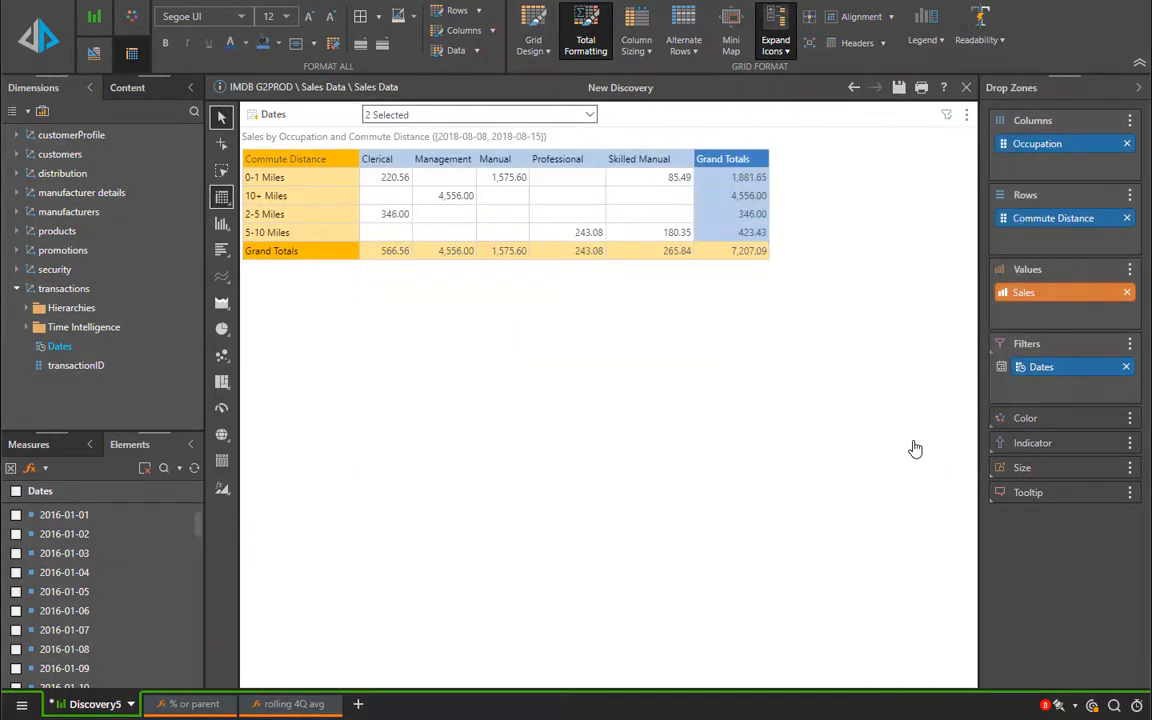
click(480, 114)
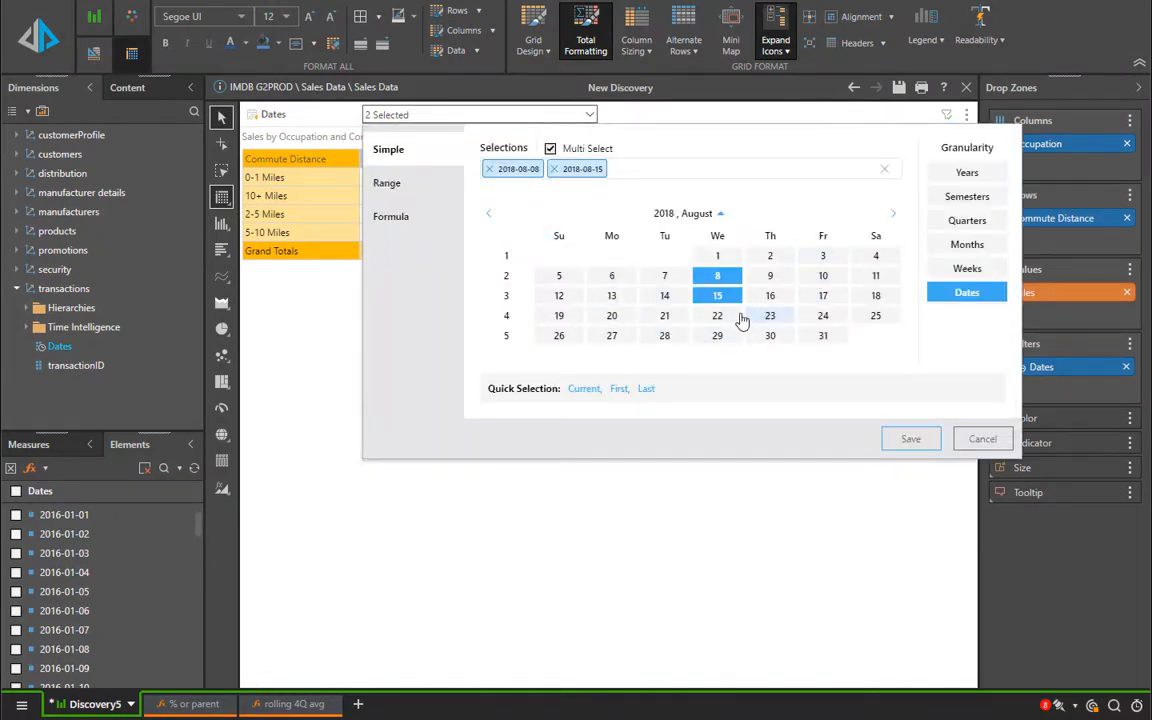
Step: With multi-select off, filter the grid on the single date 2018-08-16
click(554, 168)
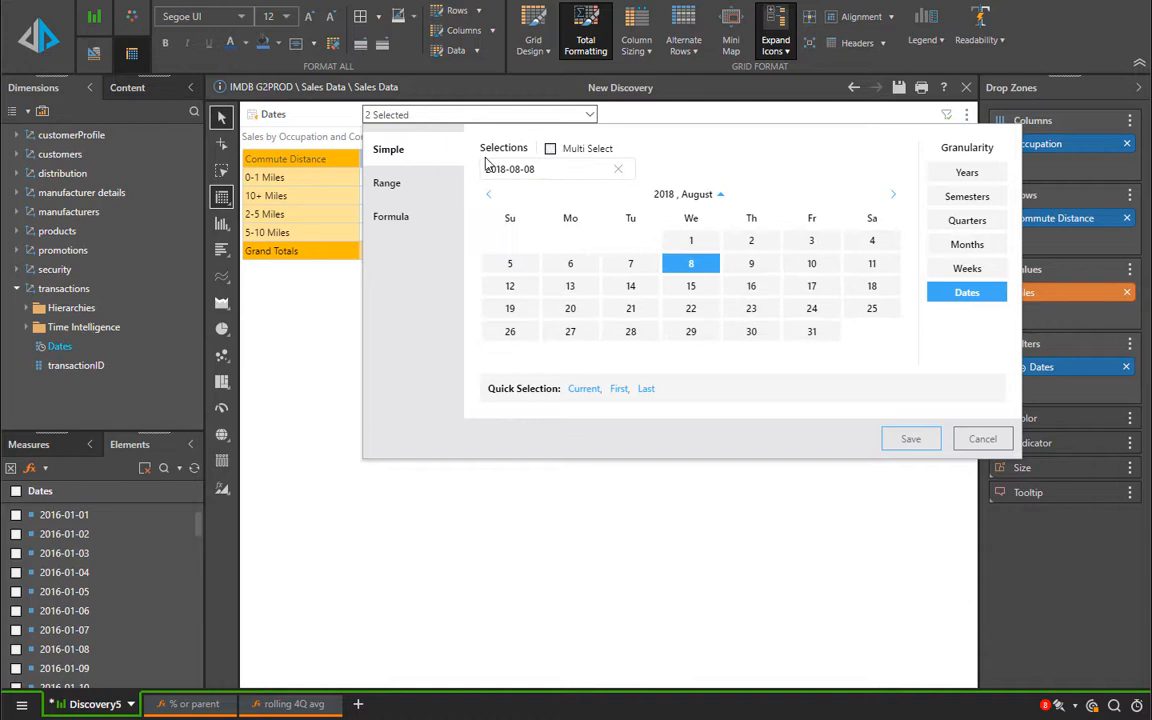
click(752, 286)
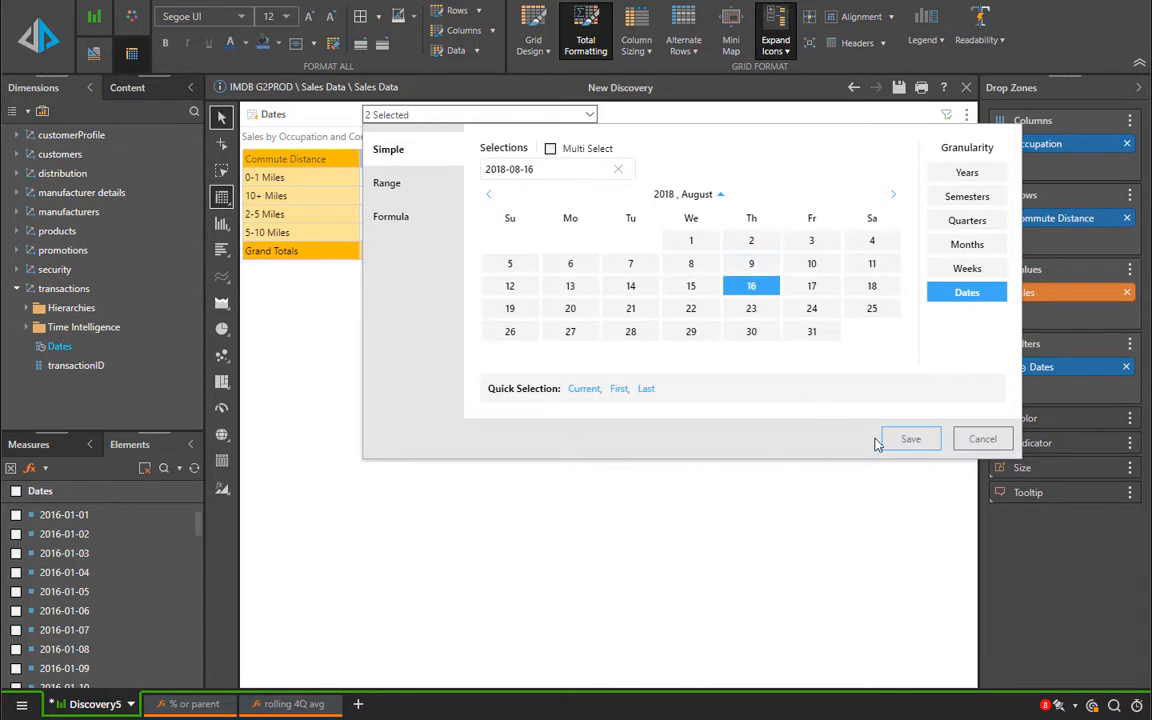
click(910, 440)
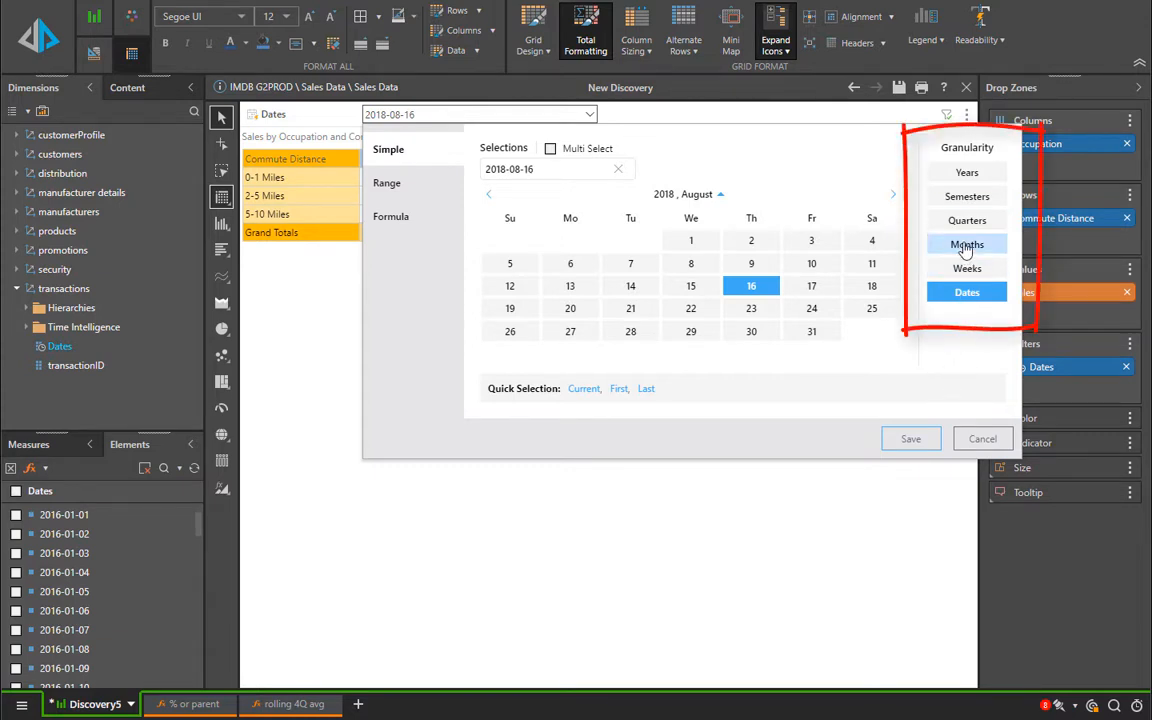
Step: Switch the slicer to Months with Multi Select and filter on June and August 2018
click(966, 244)
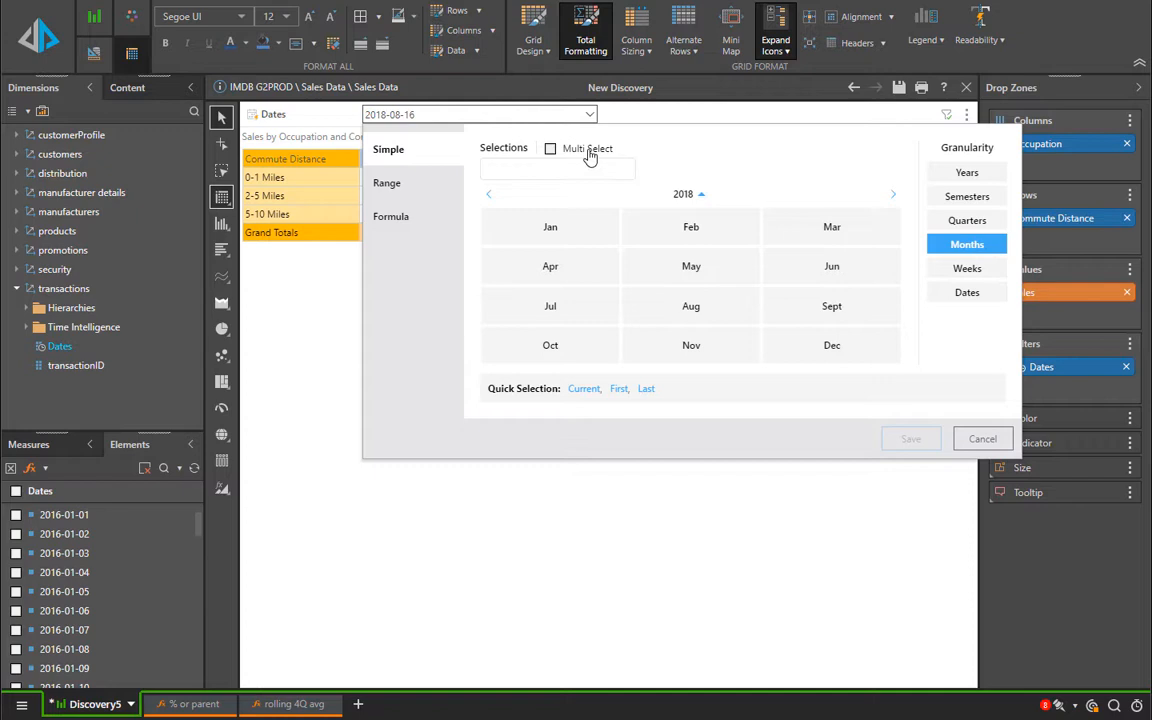
click(550, 148)
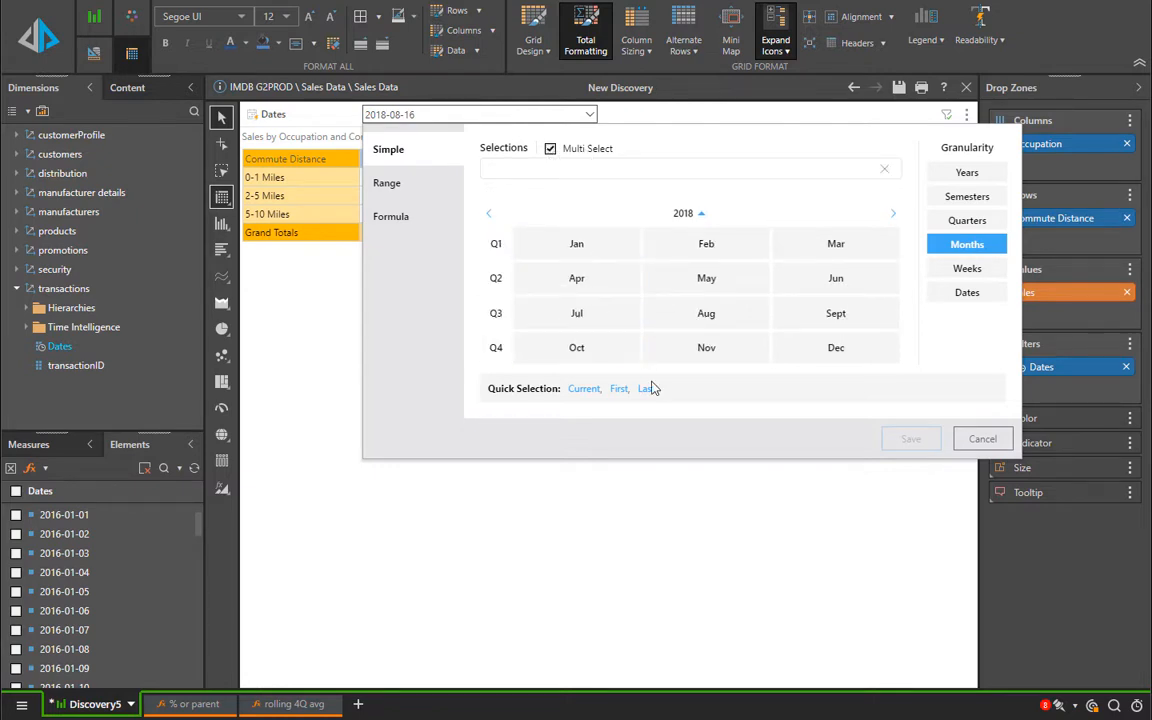
click(836, 276)
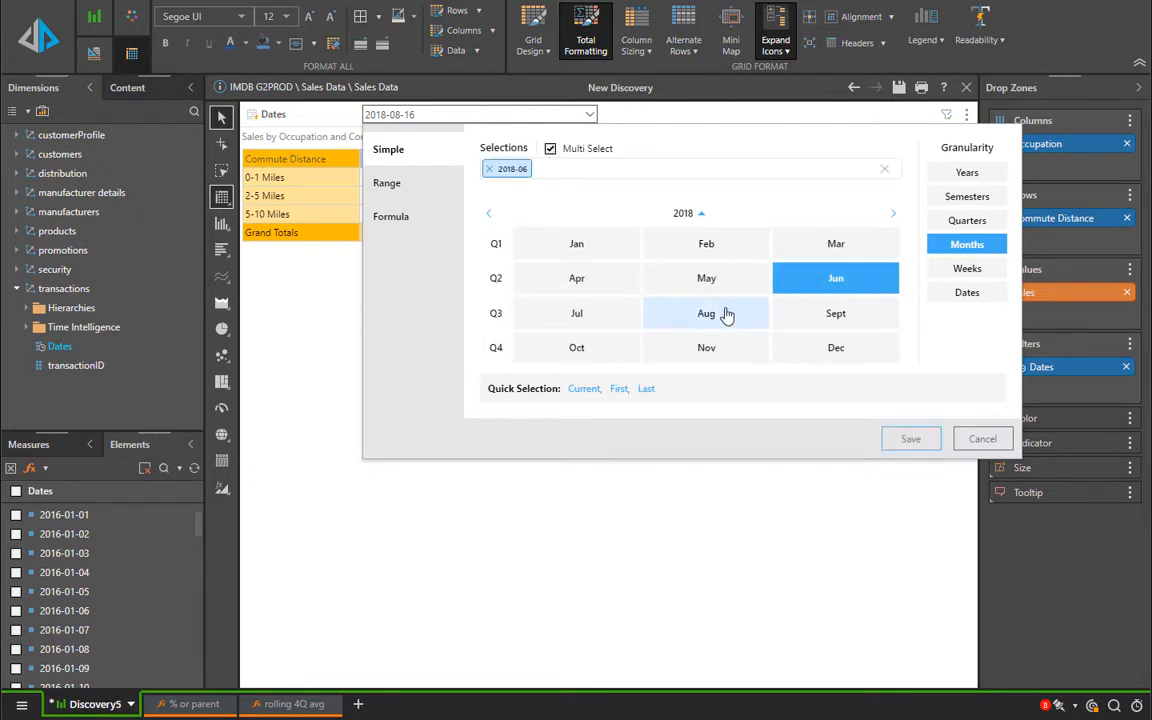
click(706, 312)
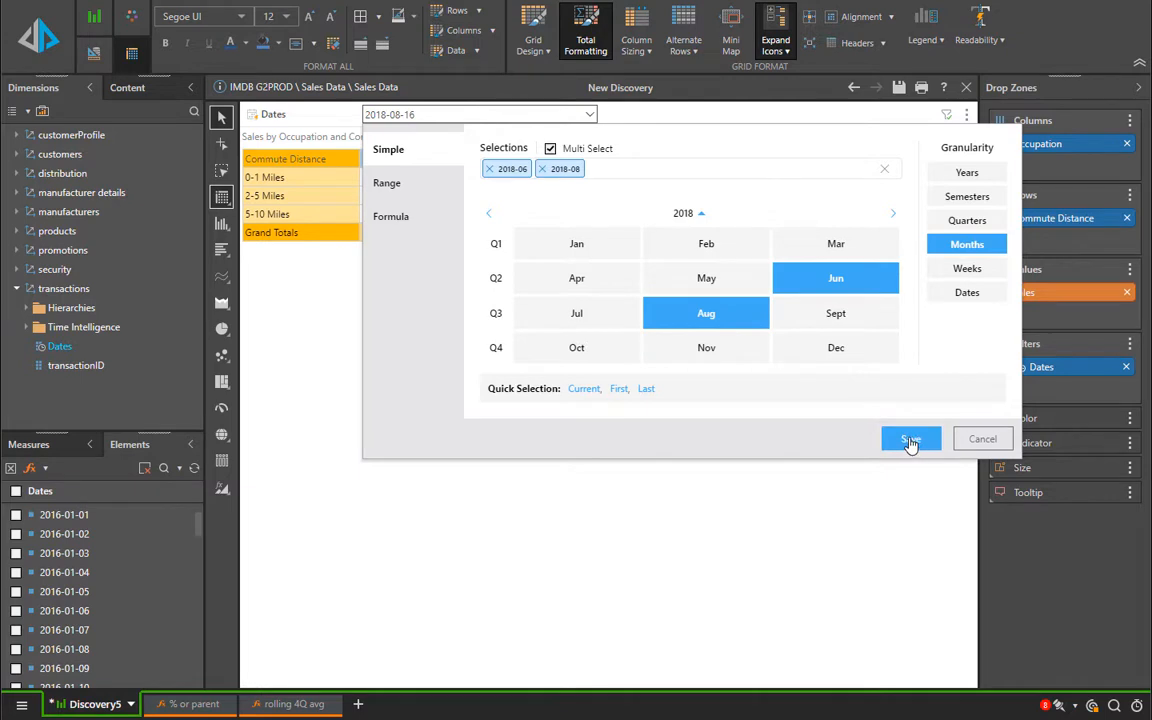
click(908, 440)
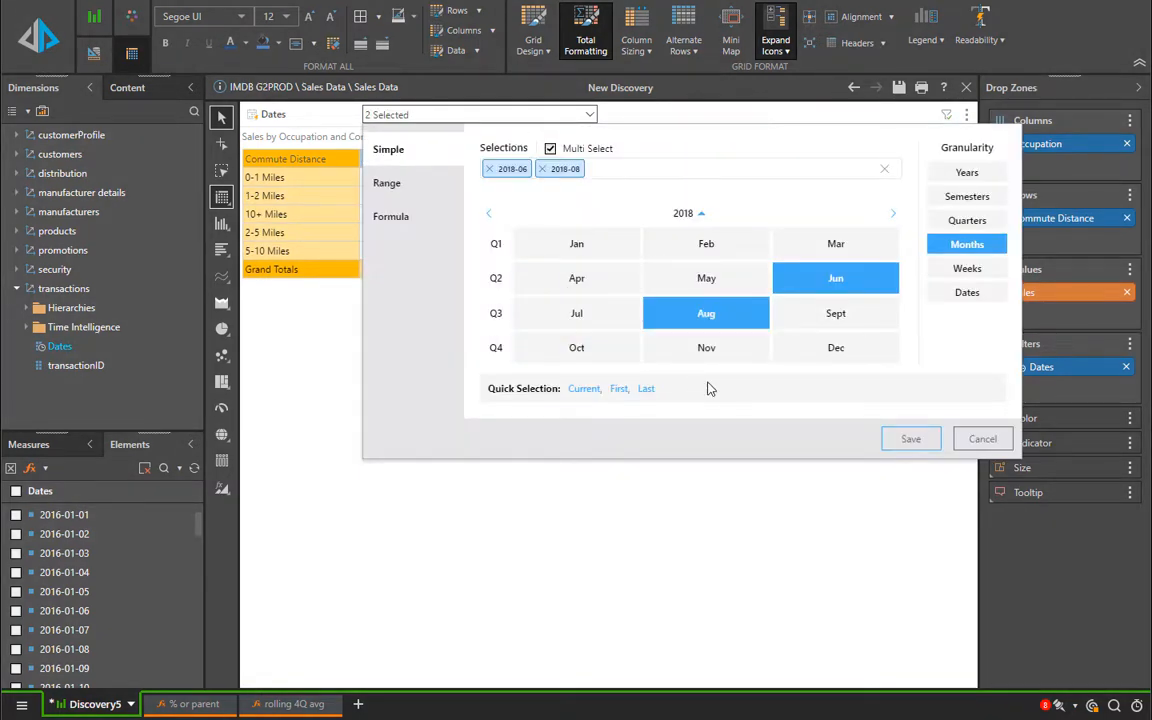
Step: Add the three Q3 2019 months to the filter, then clear the pending selection chips
click(892, 212)
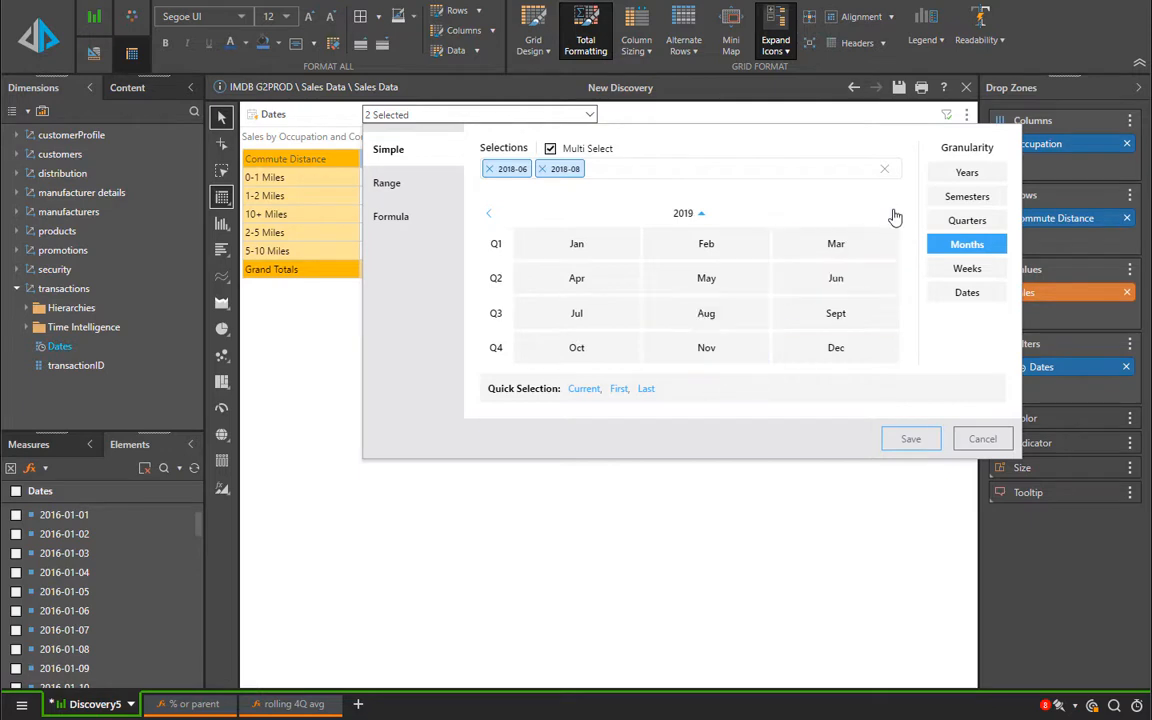
click(496, 312)
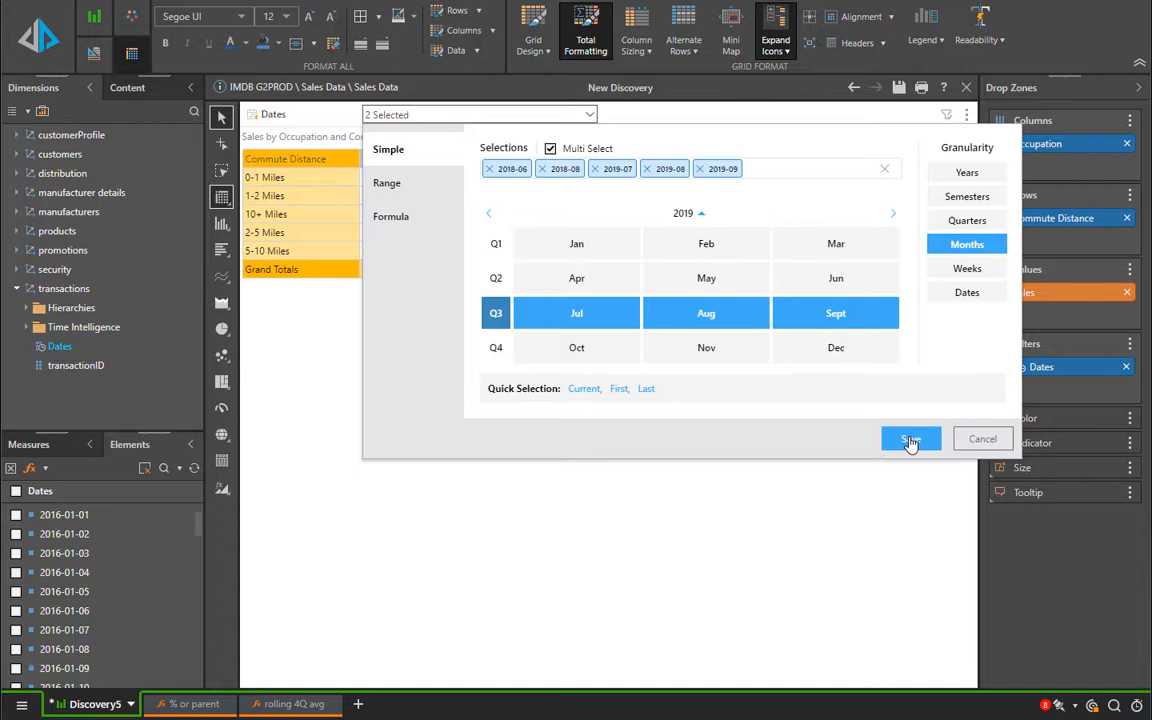
click(910, 440)
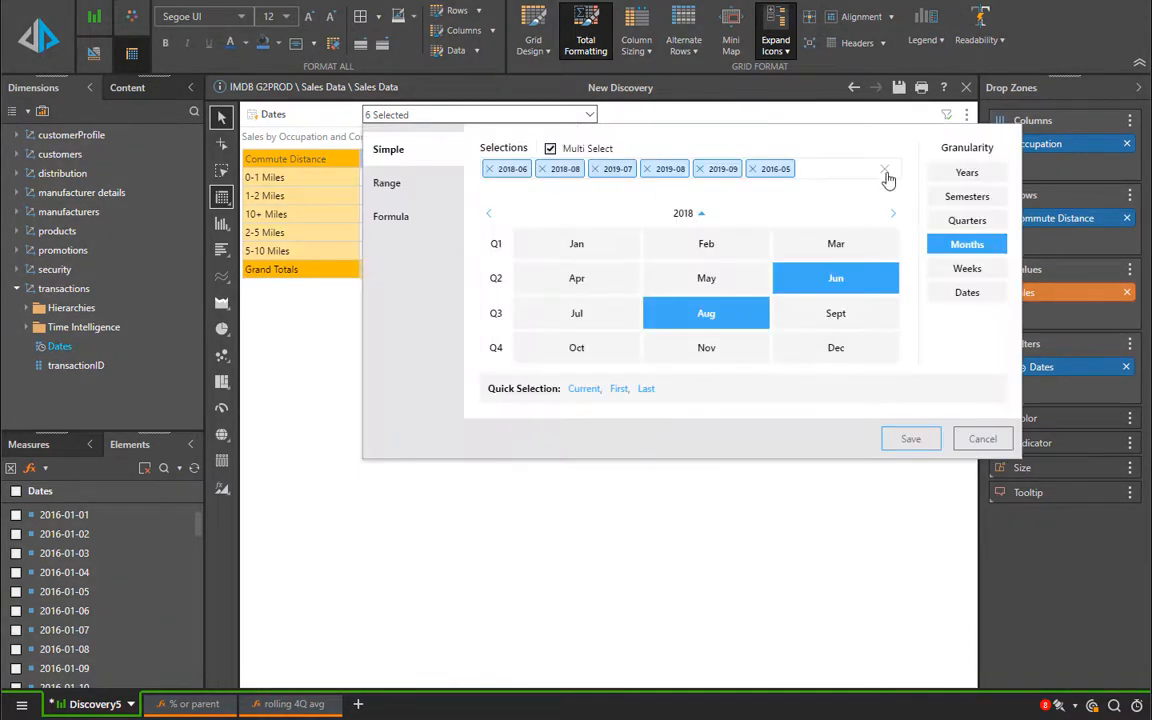
click(884, 168)
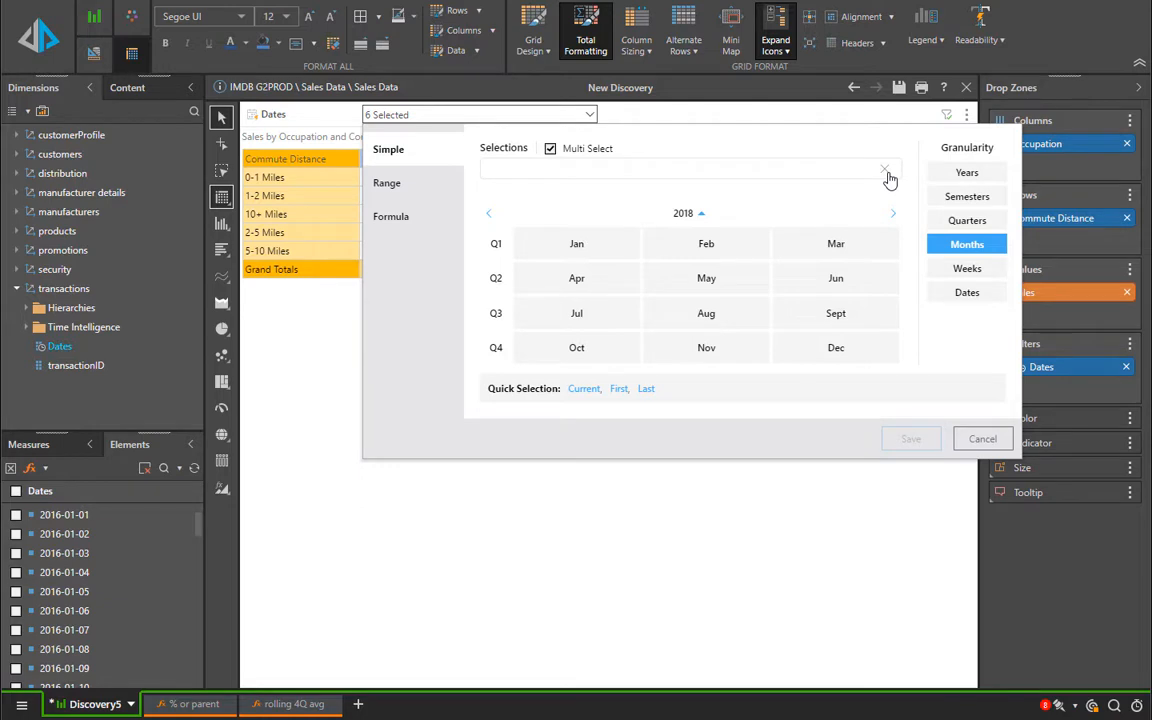
Step: Try Quarters, Semesters and Weeks granularities, then filter on the years 2017 and 2018
click(966, 220)
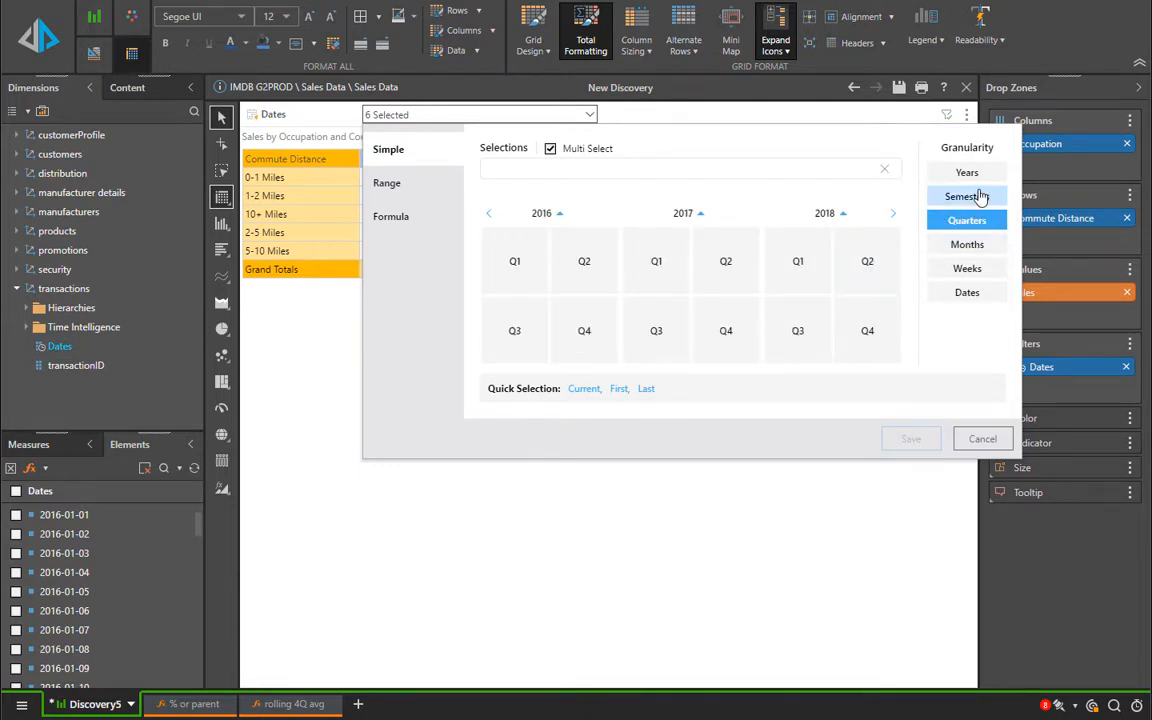
click(966, 196)
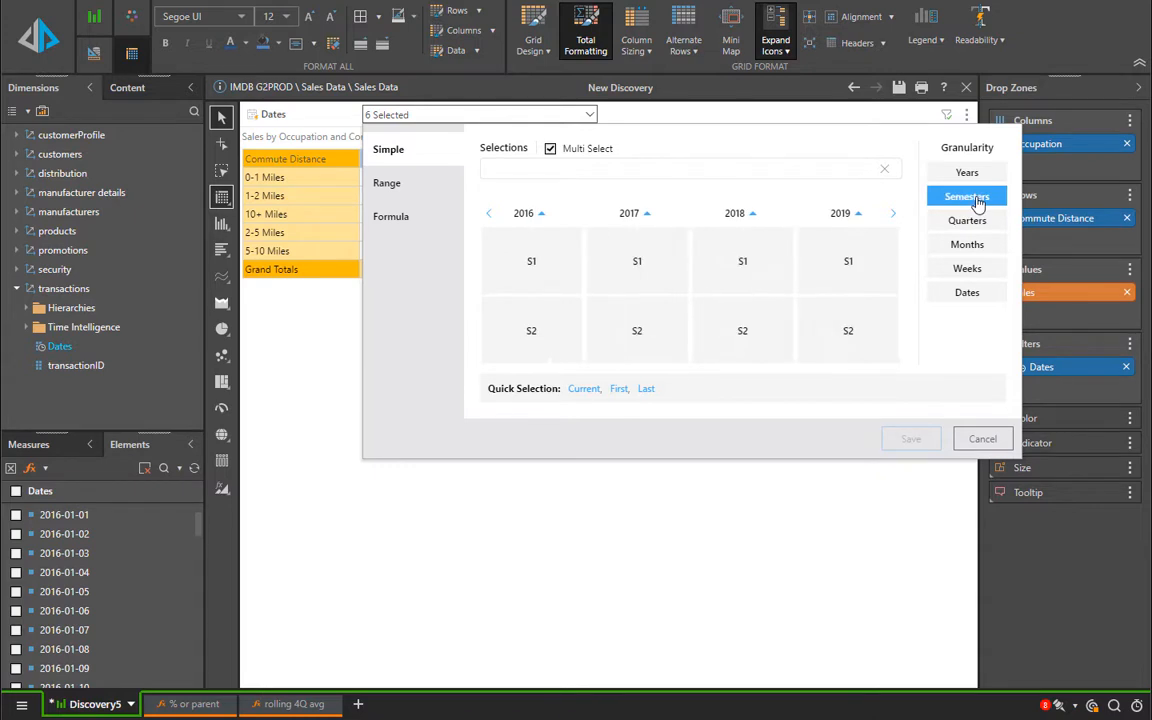
click(966, 268)
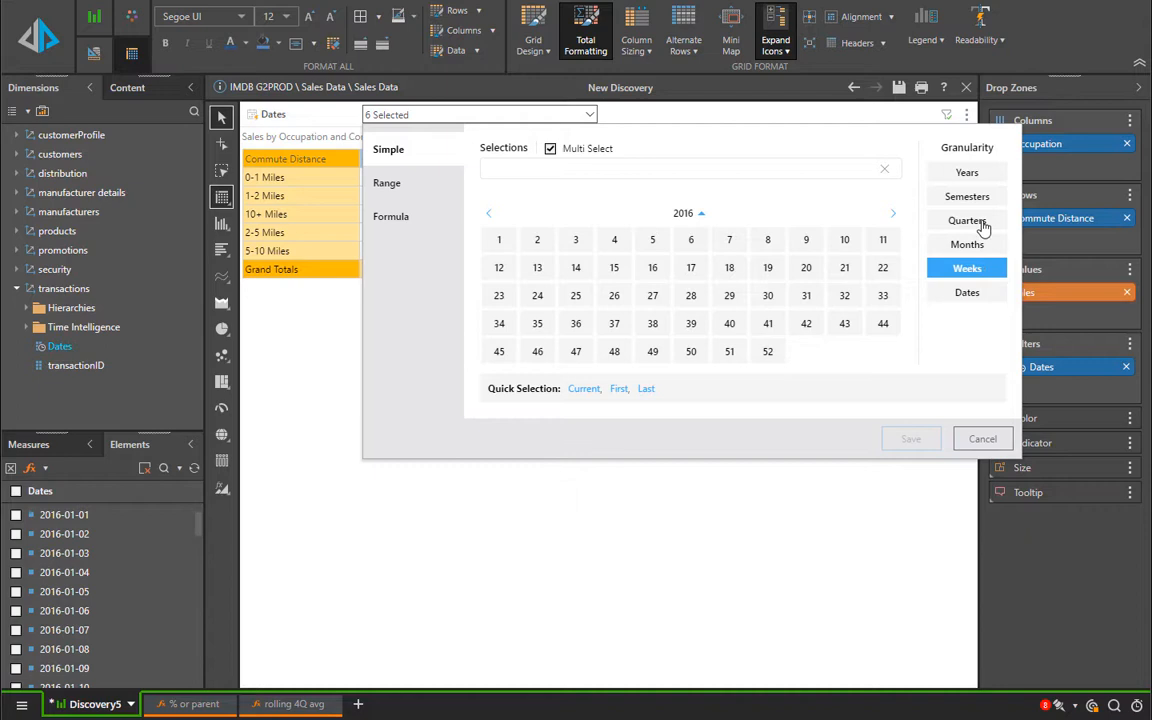
click(966, 172)
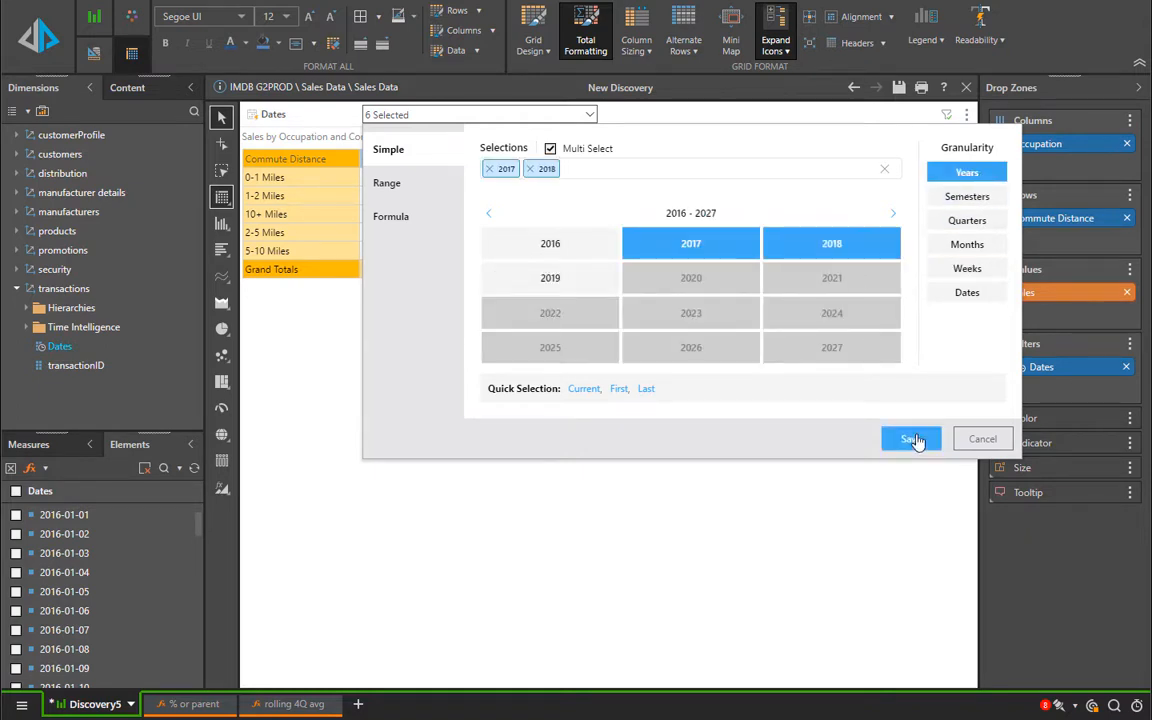
click(910, 440)
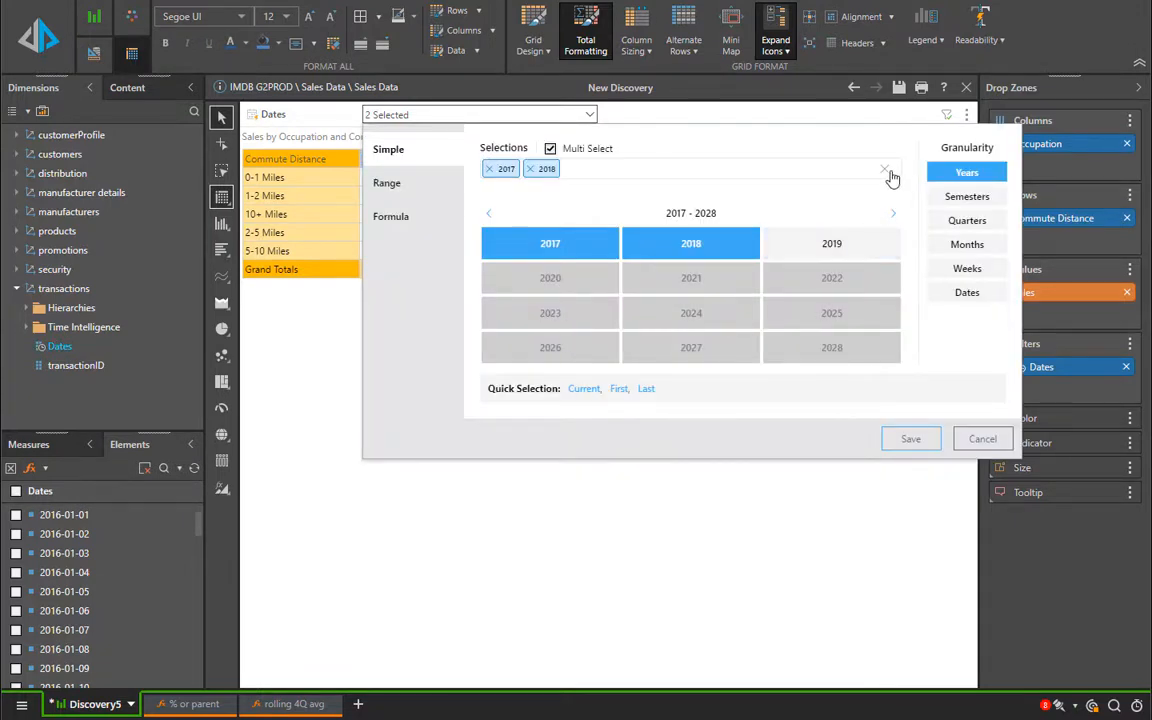
Step: Use Quick Selection First then Last to filter on the last date, 2019-12-19
click(966, 292)
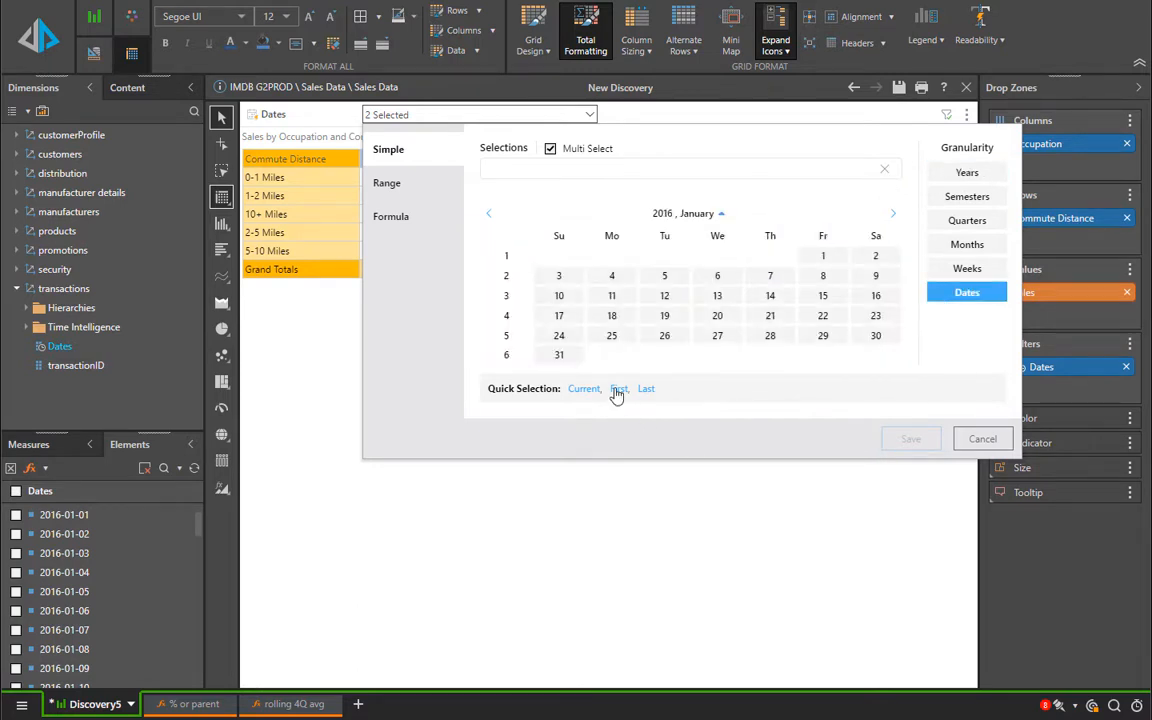
click(620, 388)
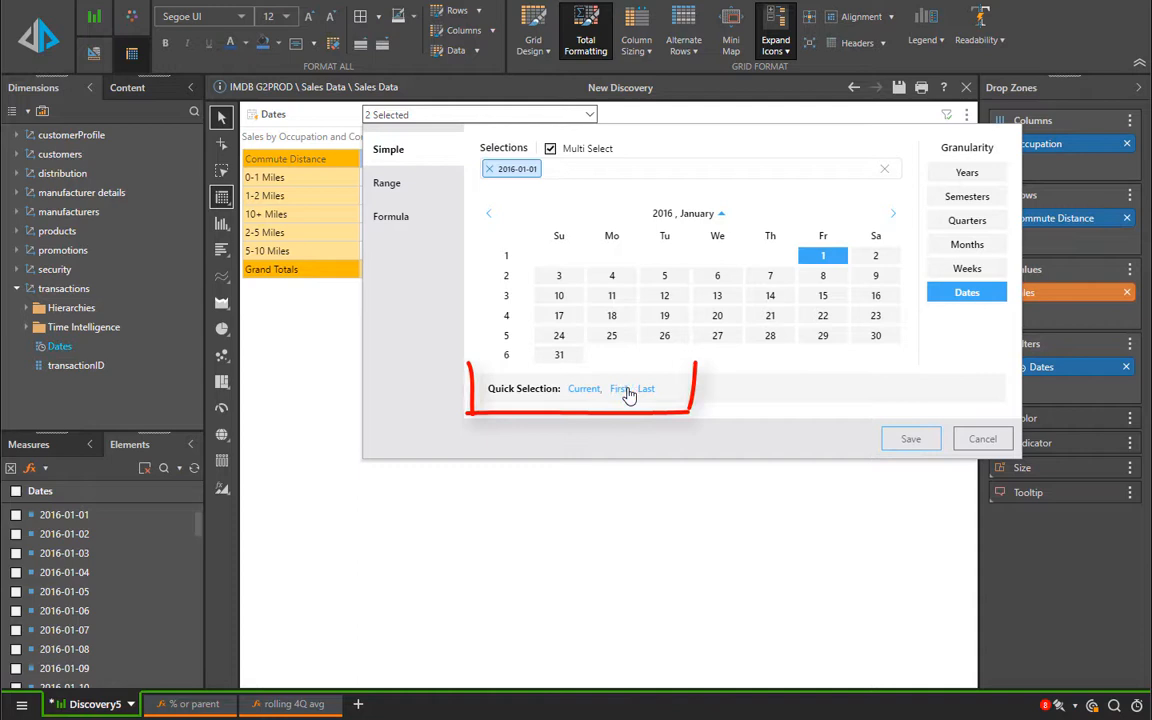
click(646, 388)
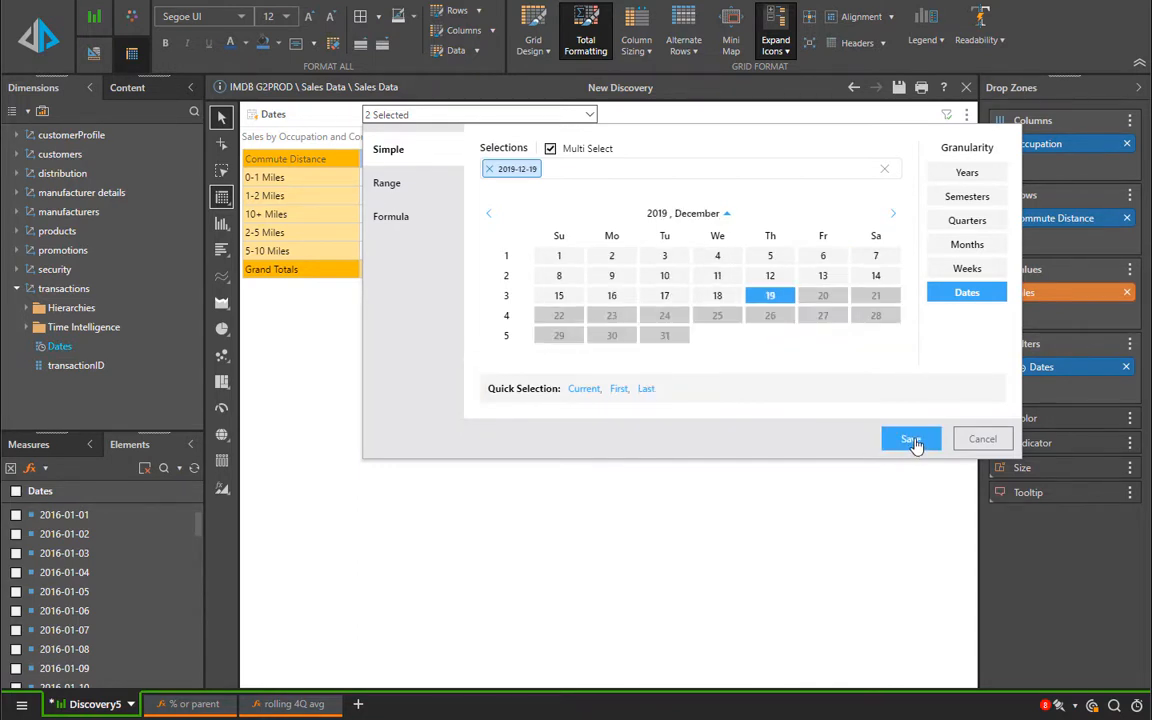
click(910, 440)
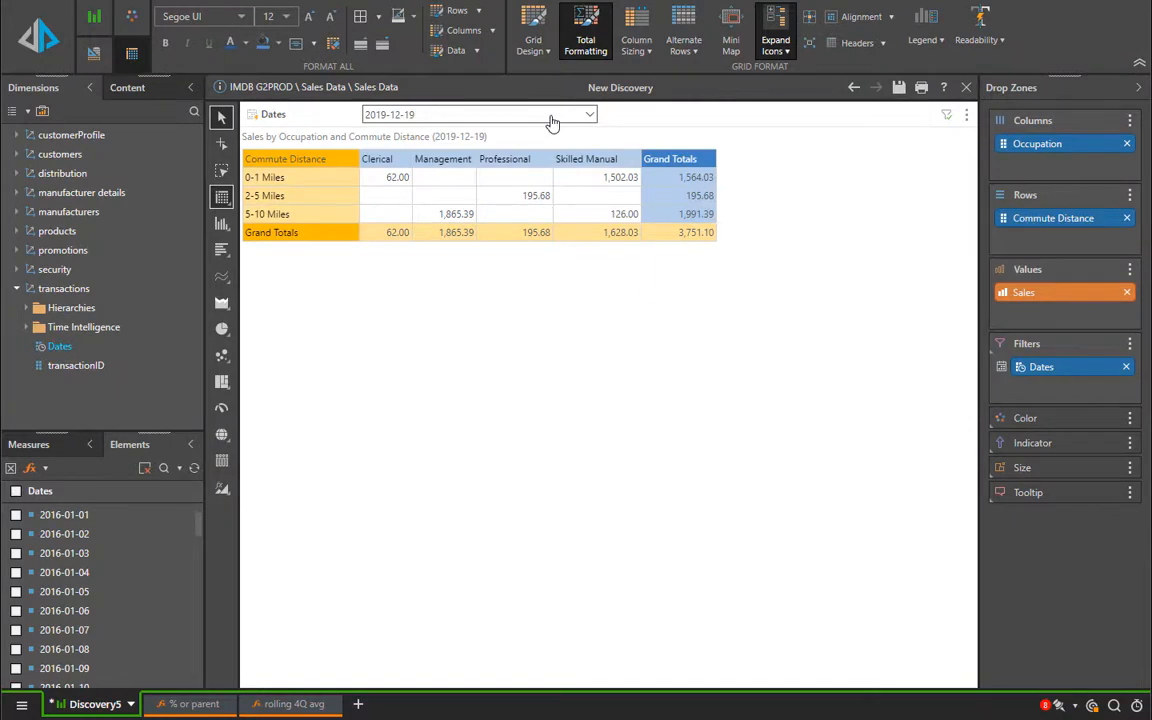
click(588, 114)
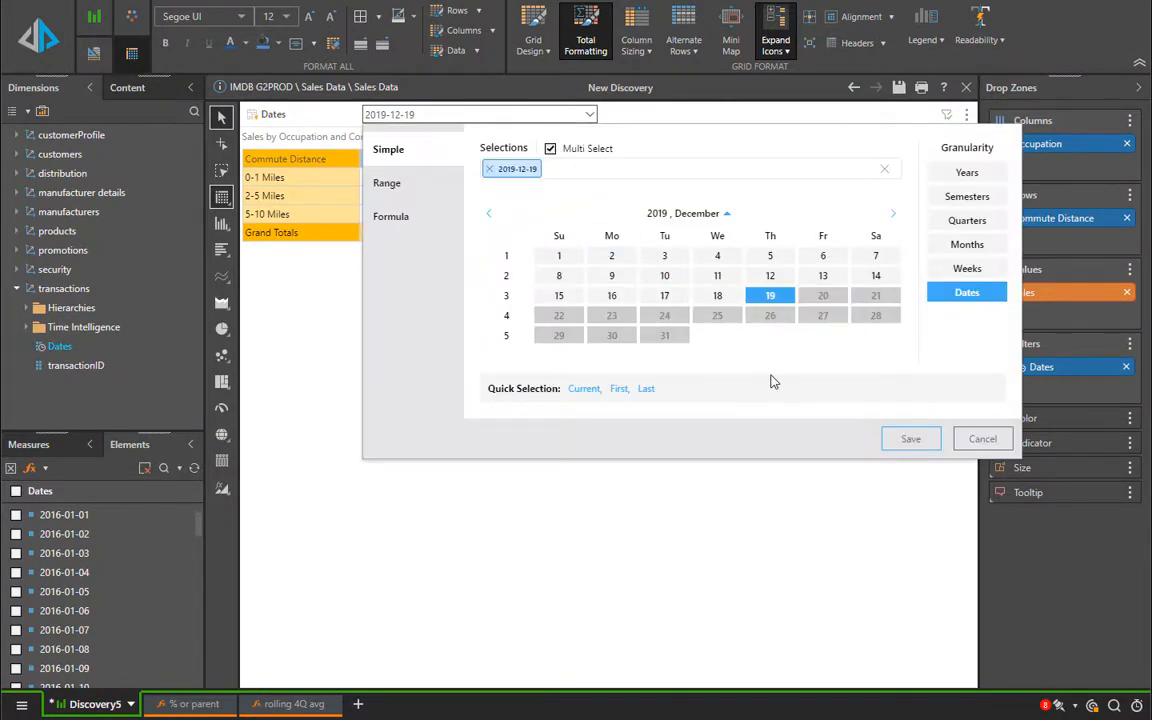
mouse_move(788, 374)
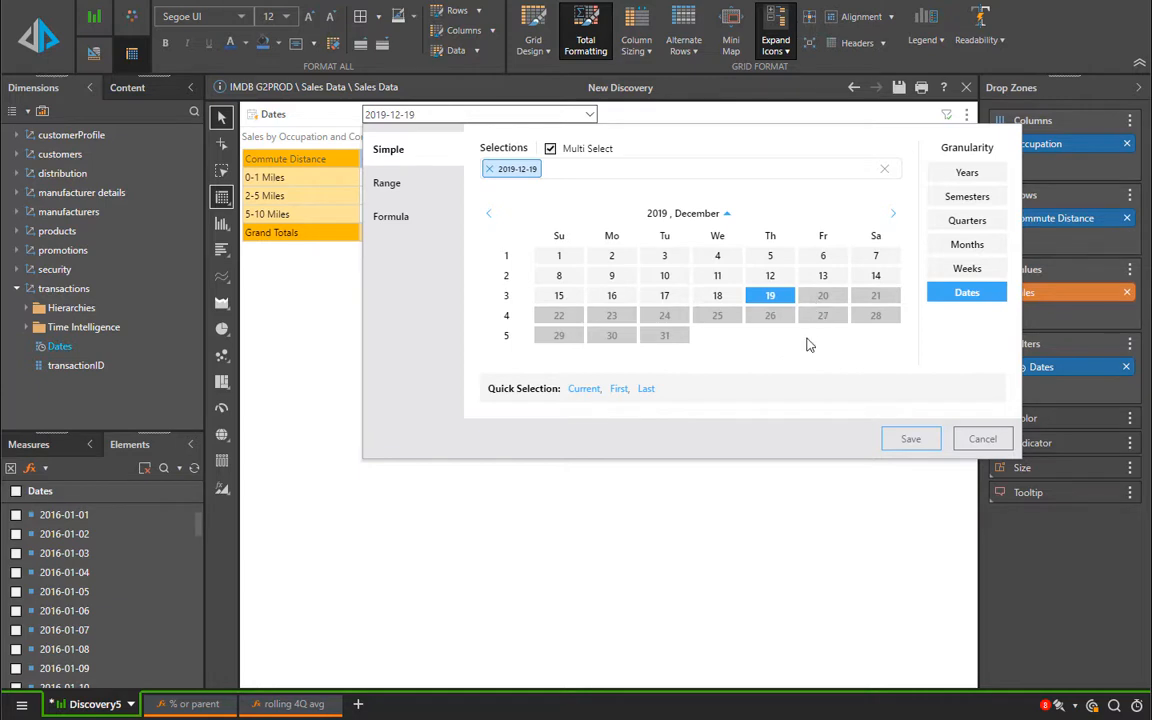
mouse_move(584, 388)
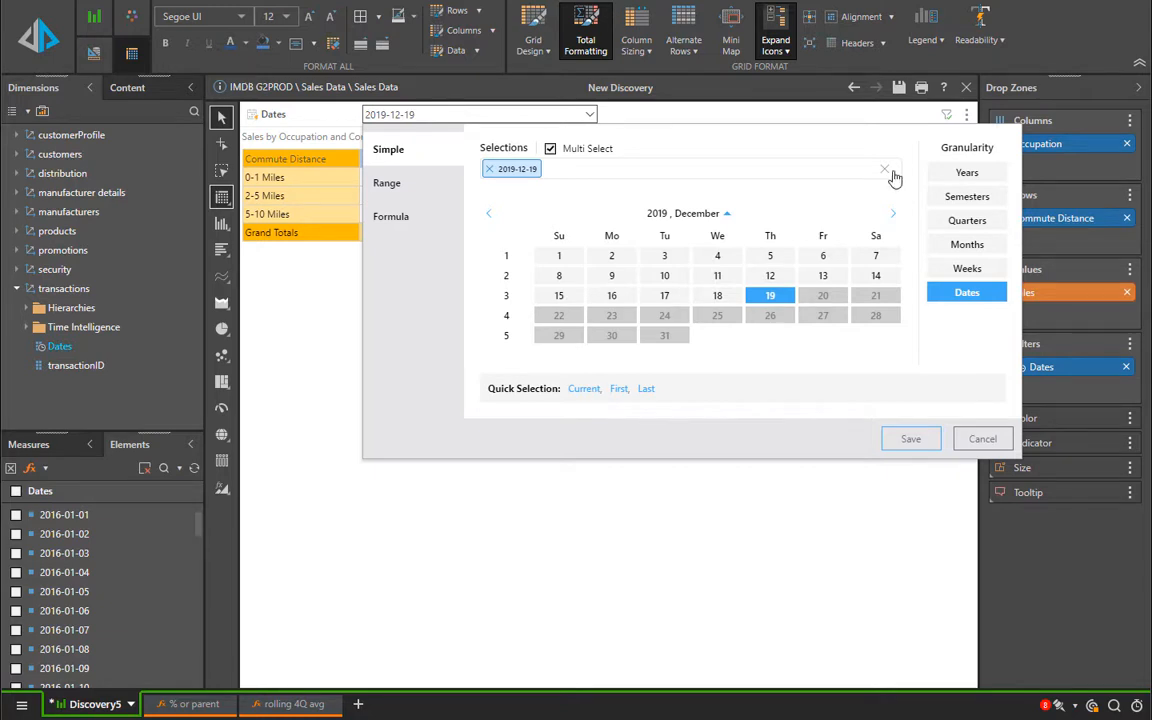
Step: Switch the slicer to Range mode with month-view calendars and try an end of June 2019
click(884, 168)
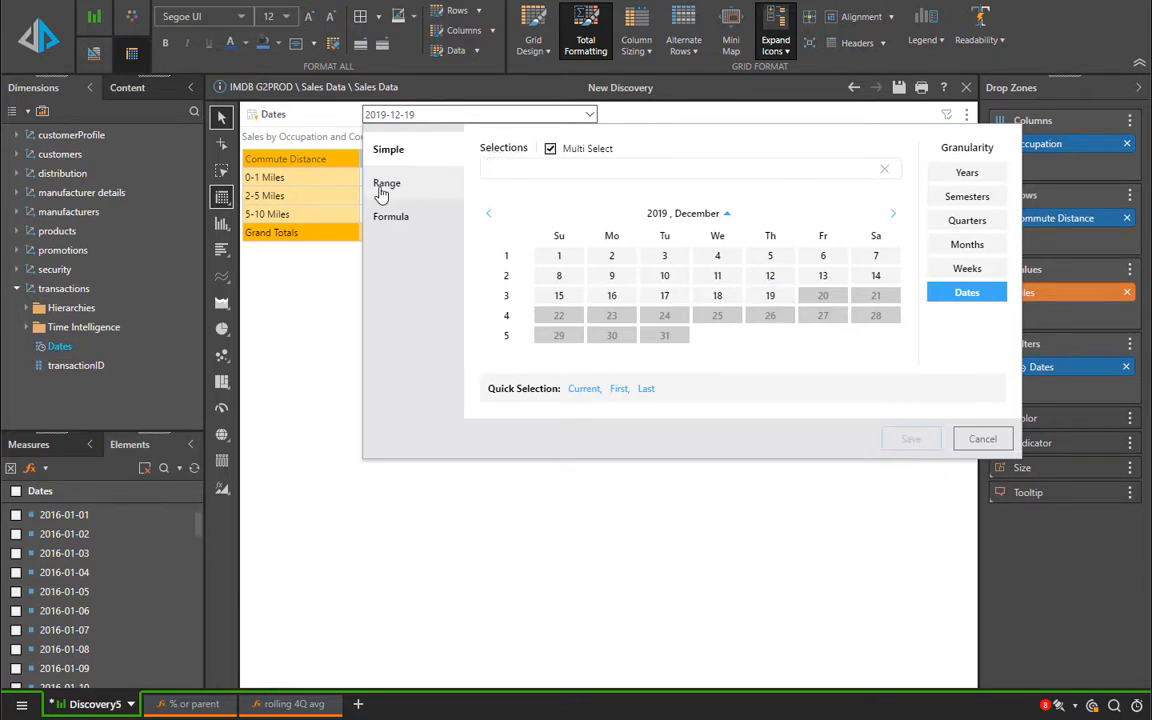
click(388, 184)
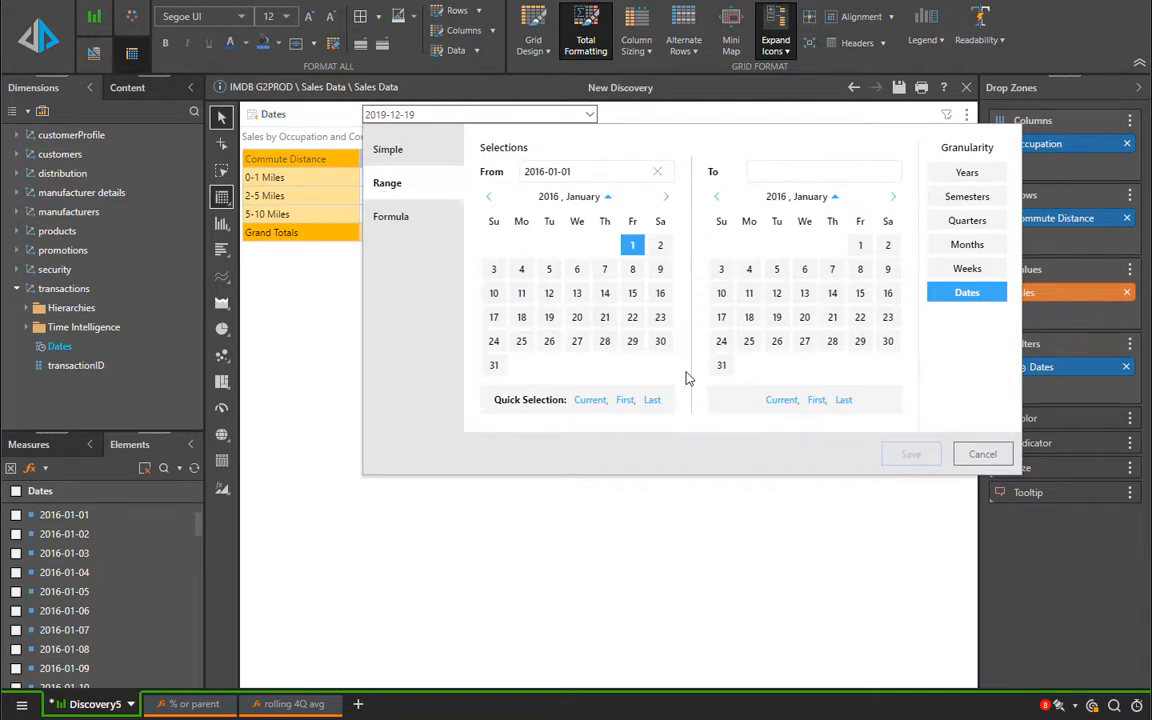
mouse_move(816, 400)
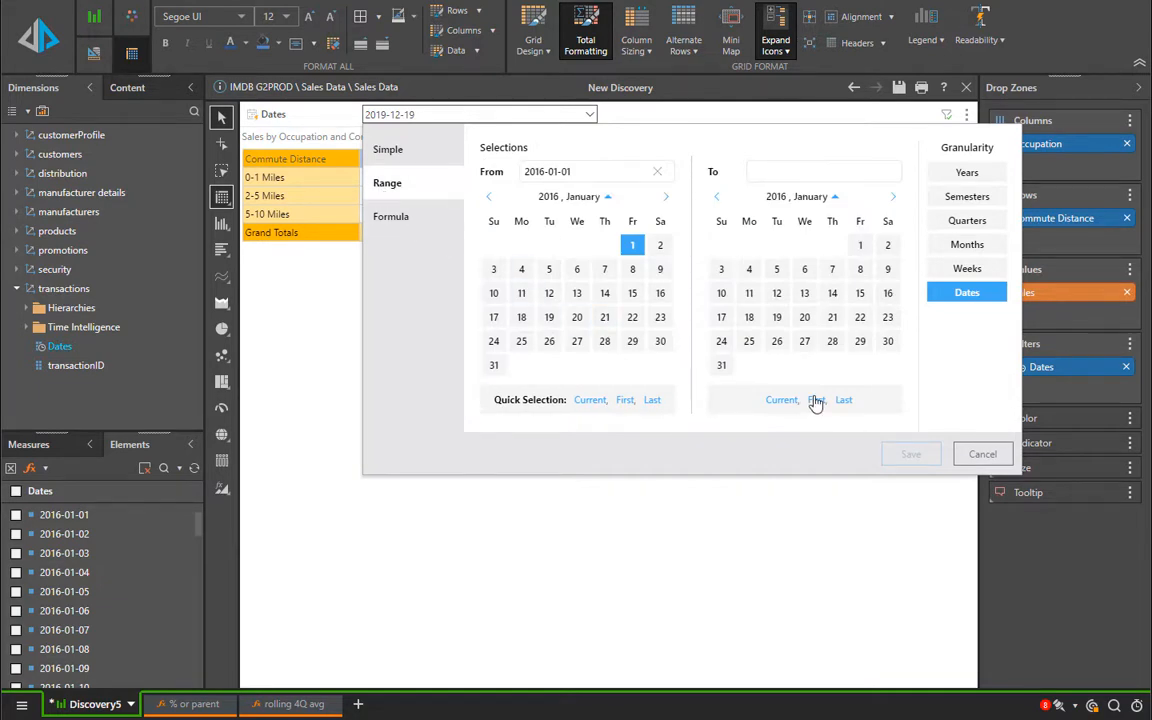
click(578, 196)
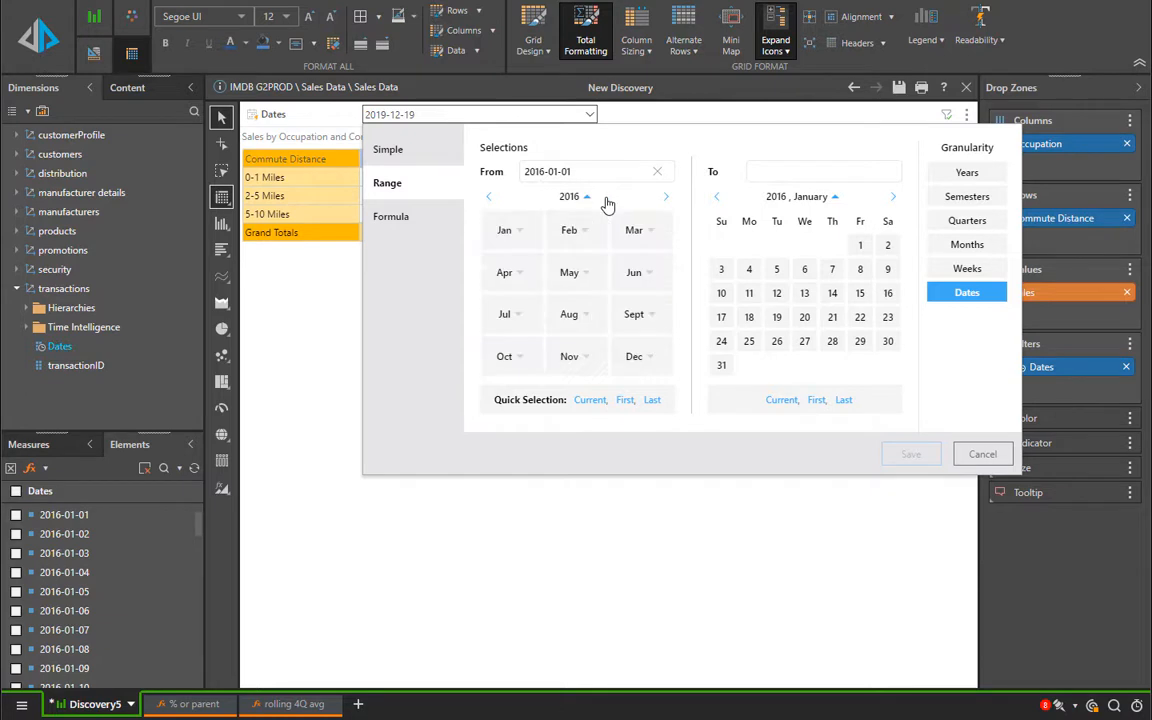
click(664, 196)
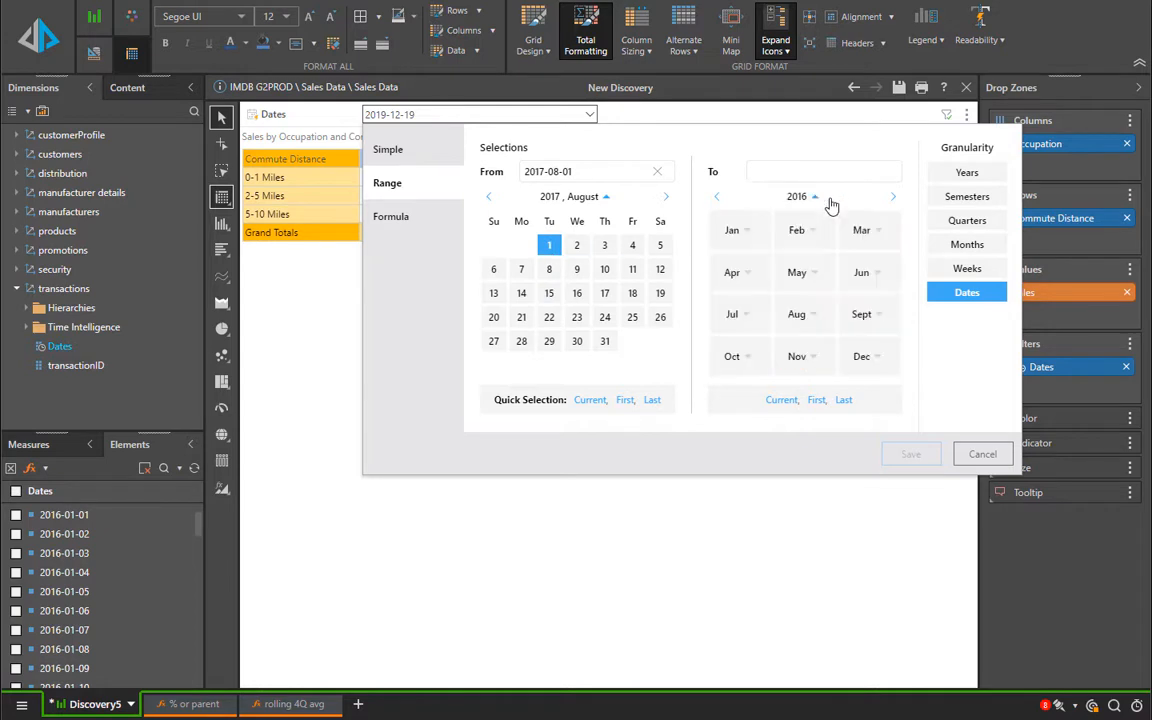
click(796, 196)
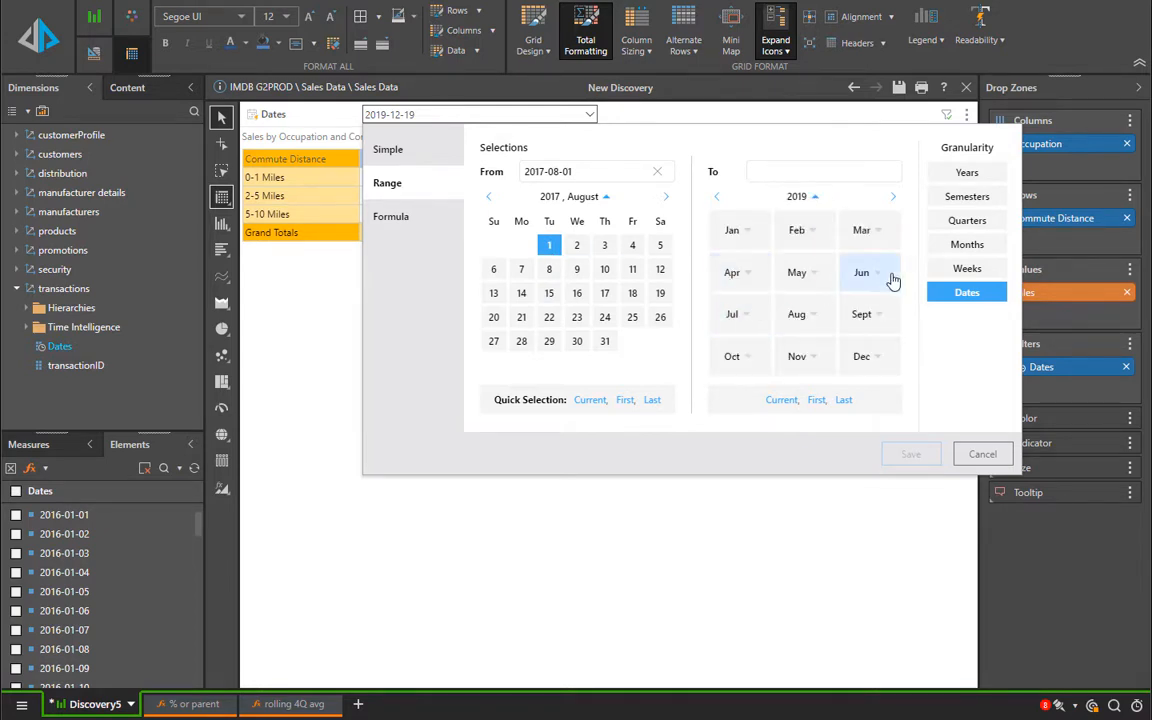
click(860, 292)
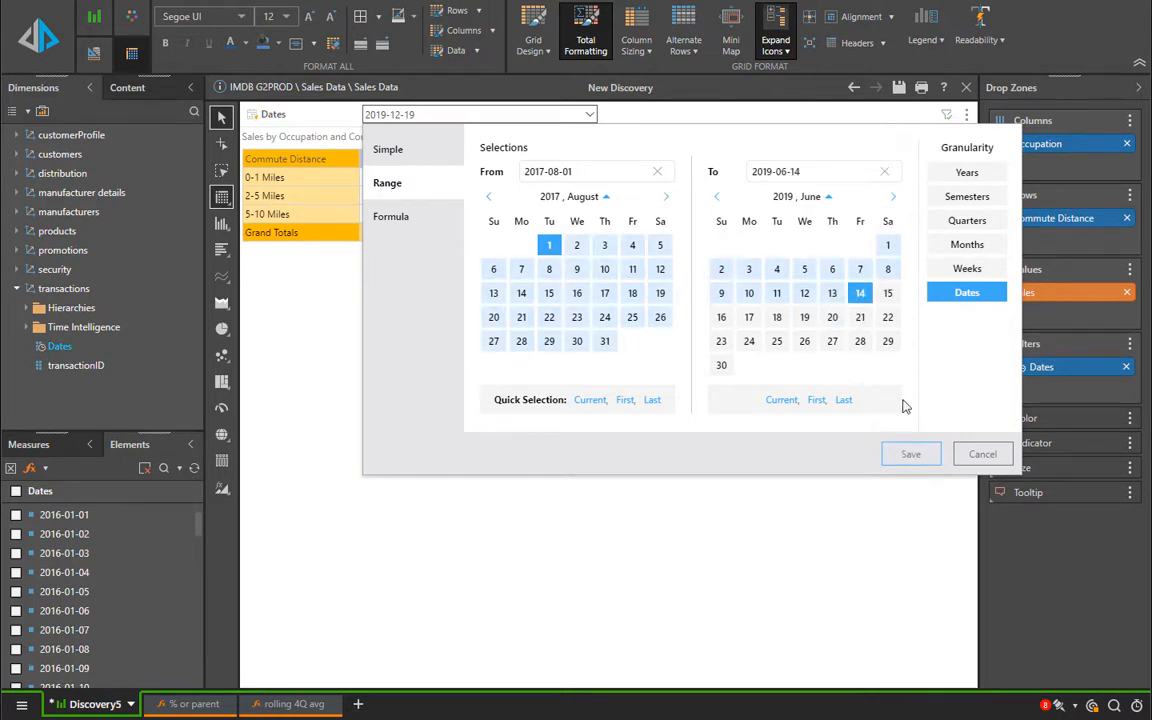
click(910, 454)
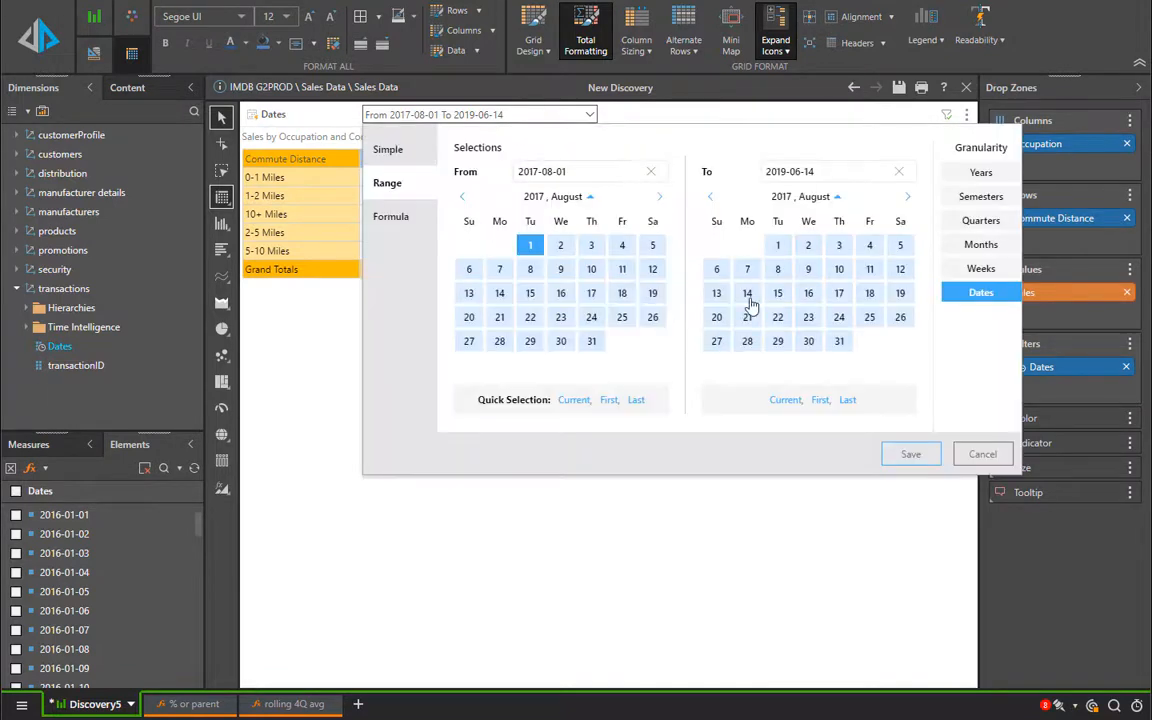
mouse_move(812, 418)
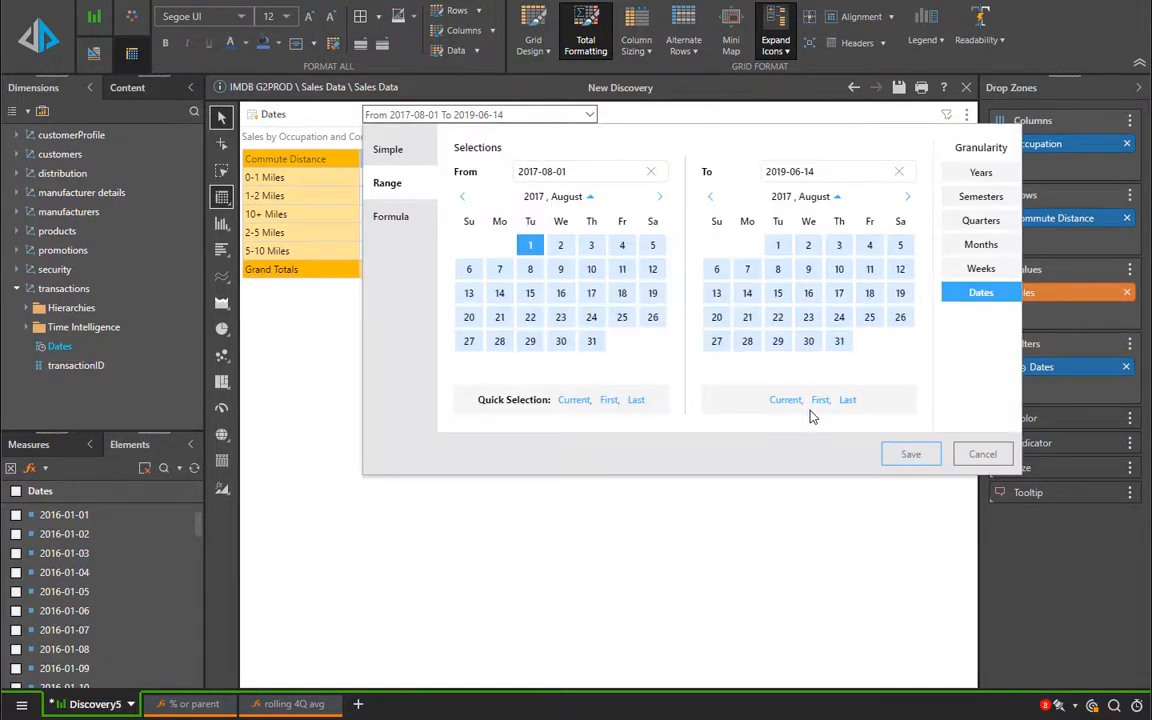
mouse_move(960, 390)
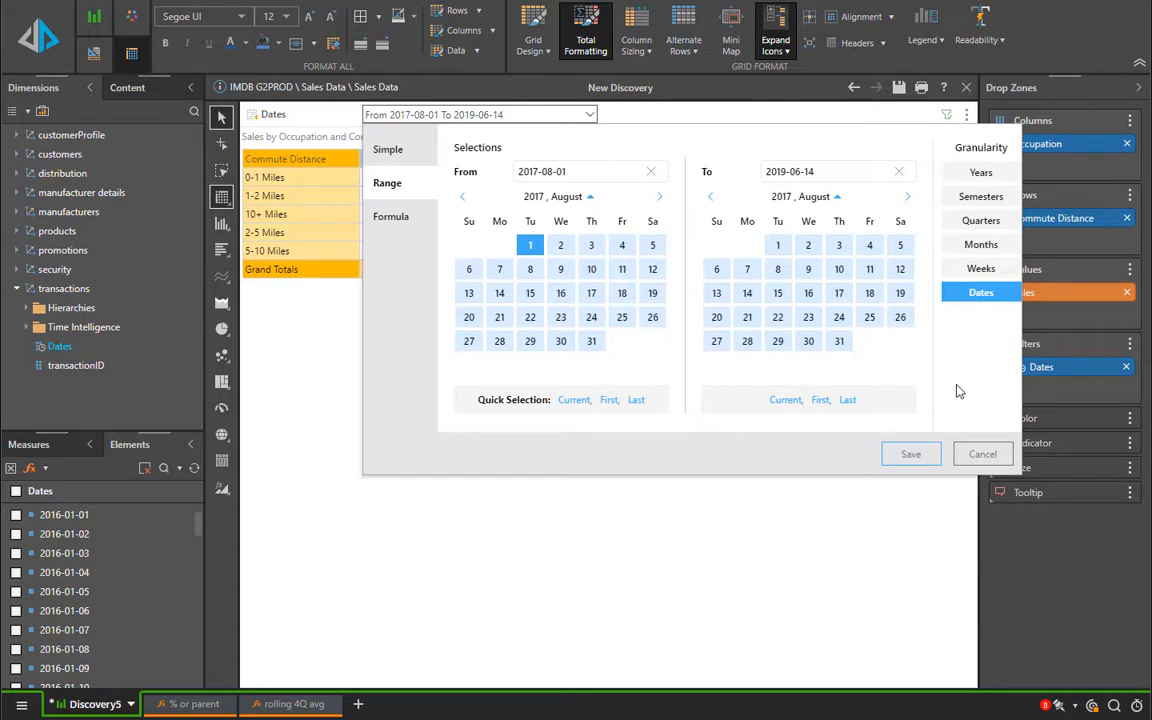
Step: Set Months granularity and filter on the range May 2017 to September 2019
click(980, 244)
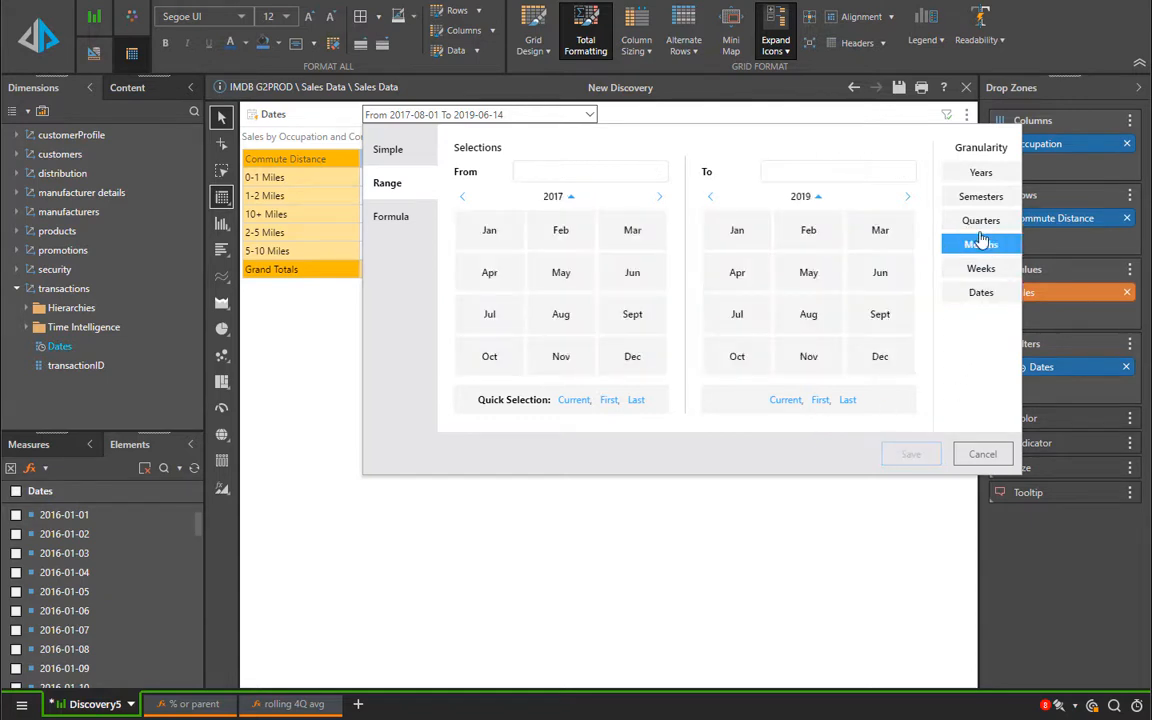
click(560, 272)
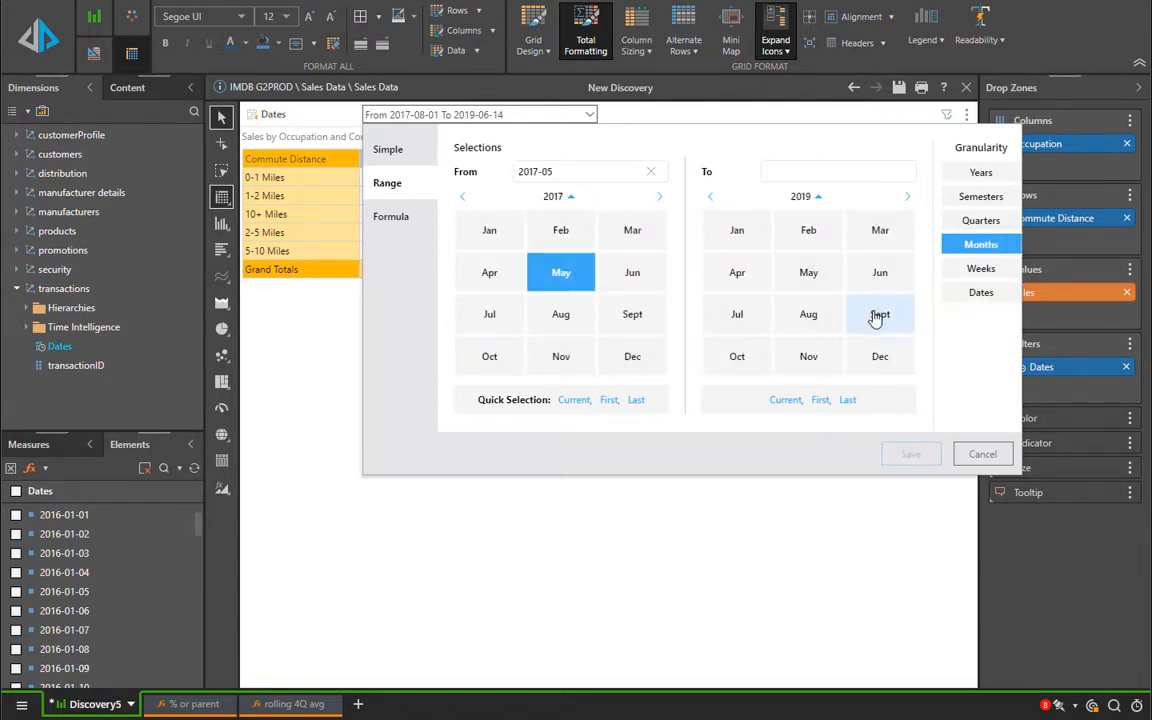
click(880, 314)
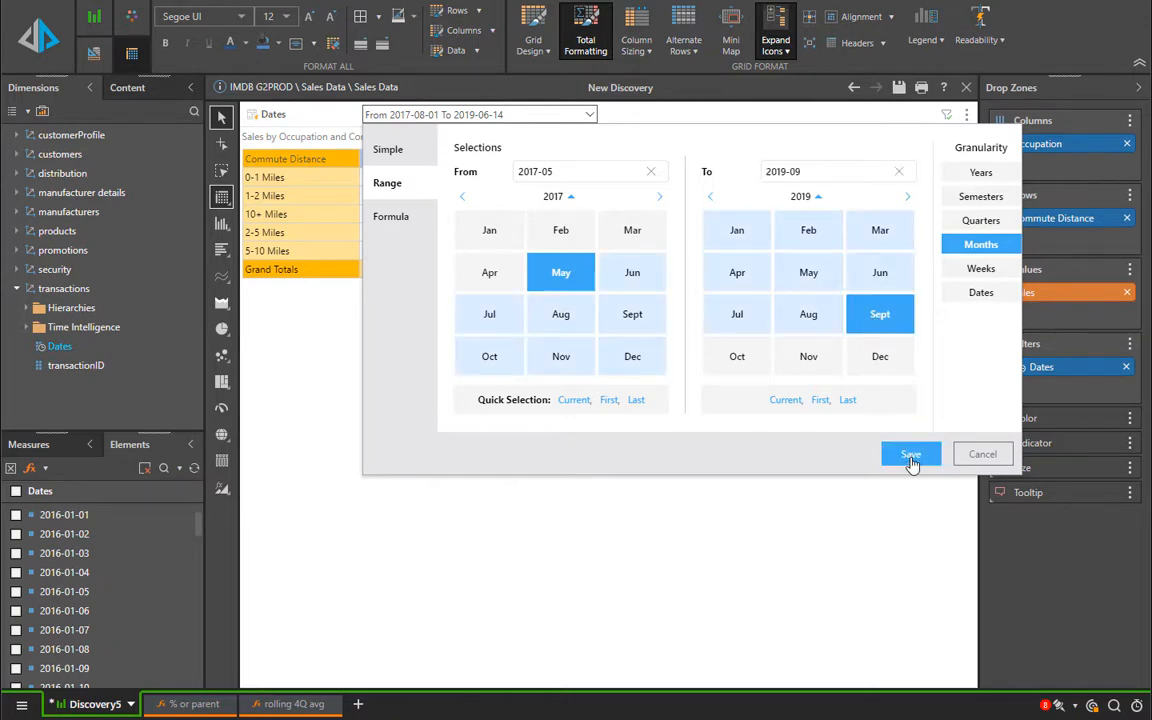
click(910, 454)
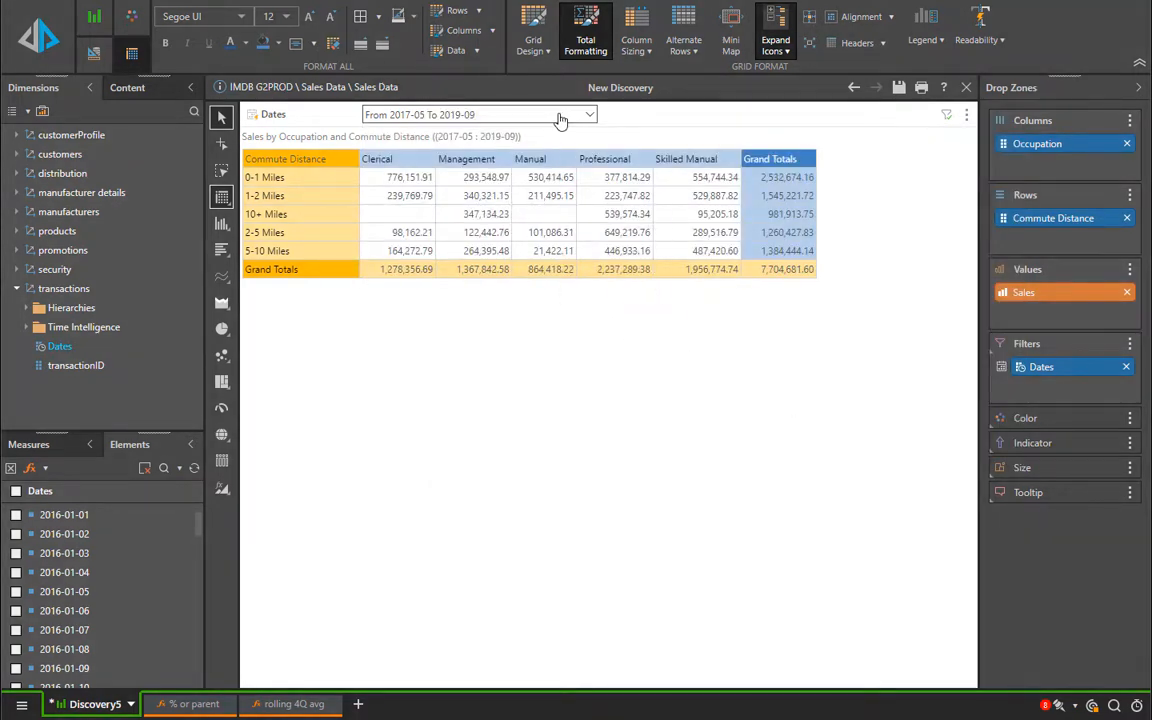
Step: Anchor a formula-based Dates selection on the individual date 15 September 2017
click(588, 114)
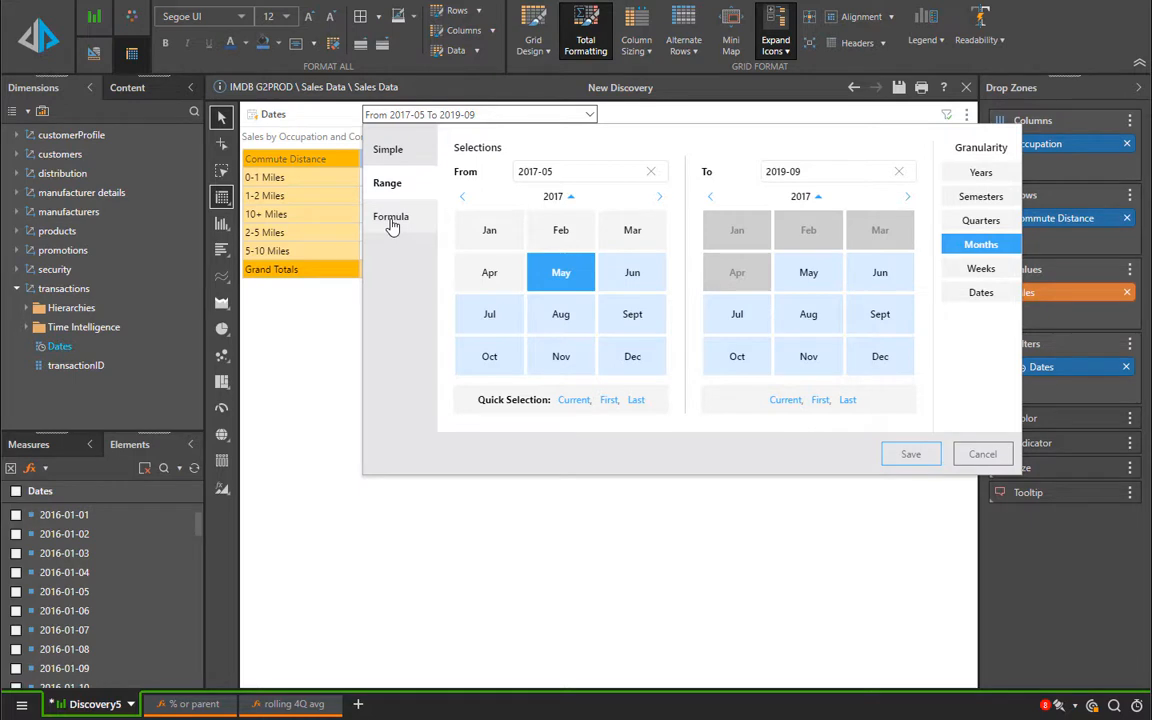
click(392, 216)
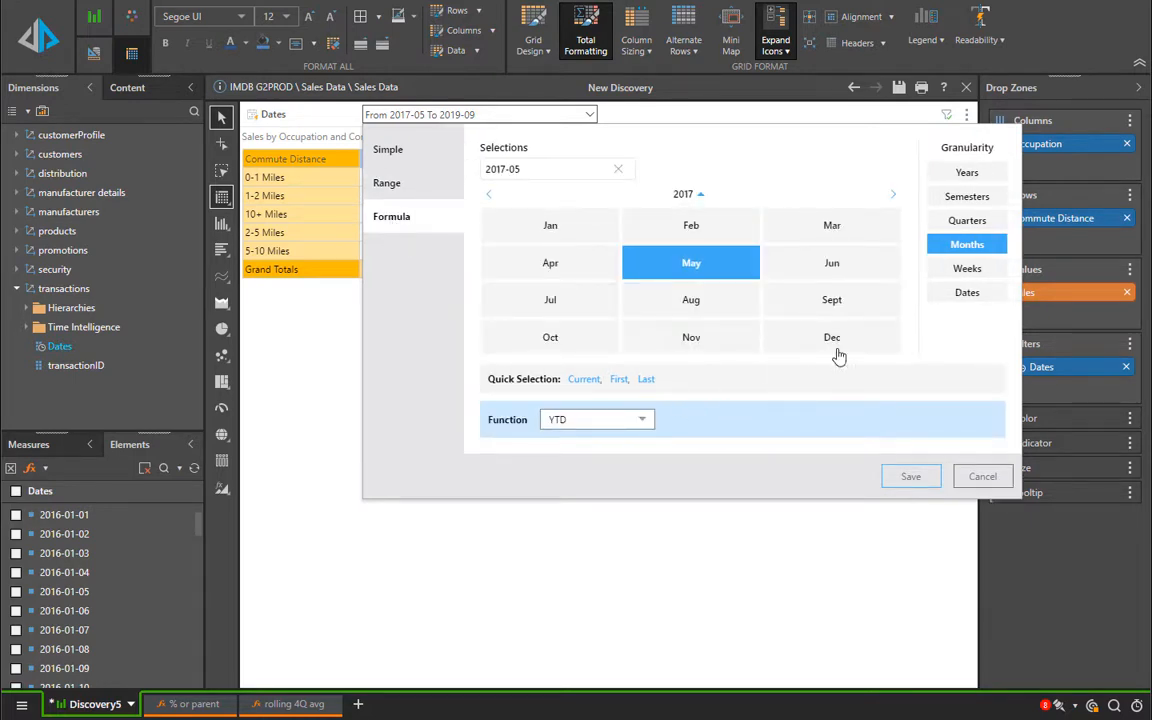
click(966, 292)
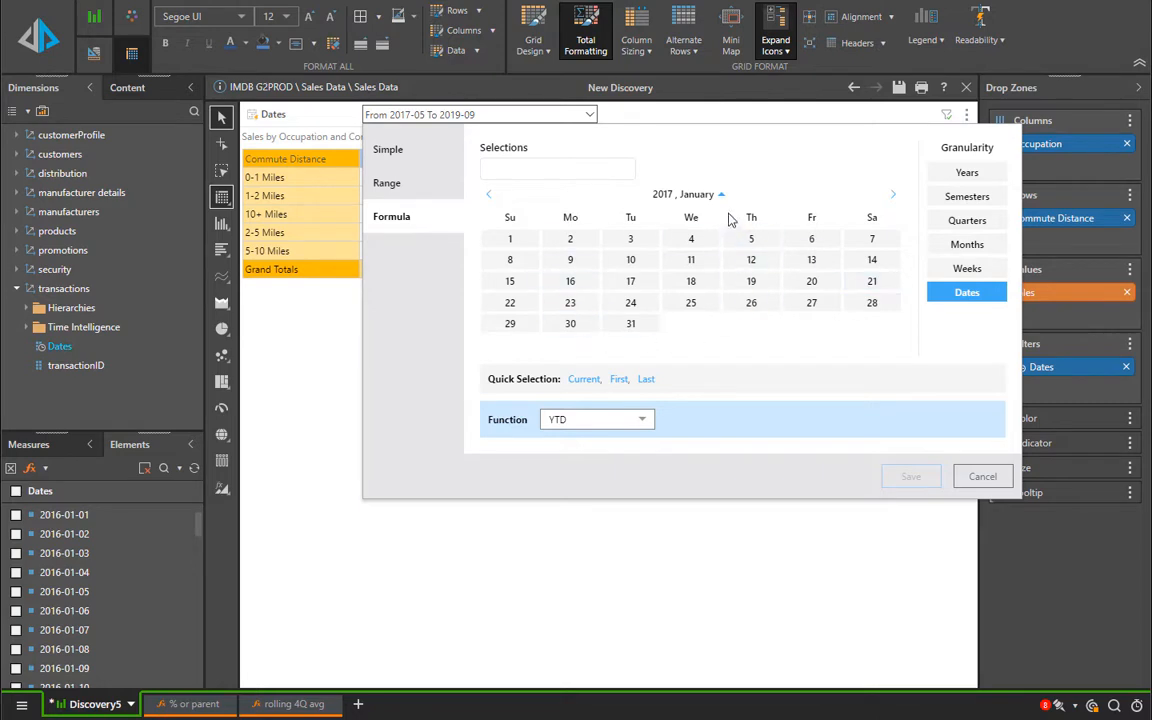
click(892, 194)
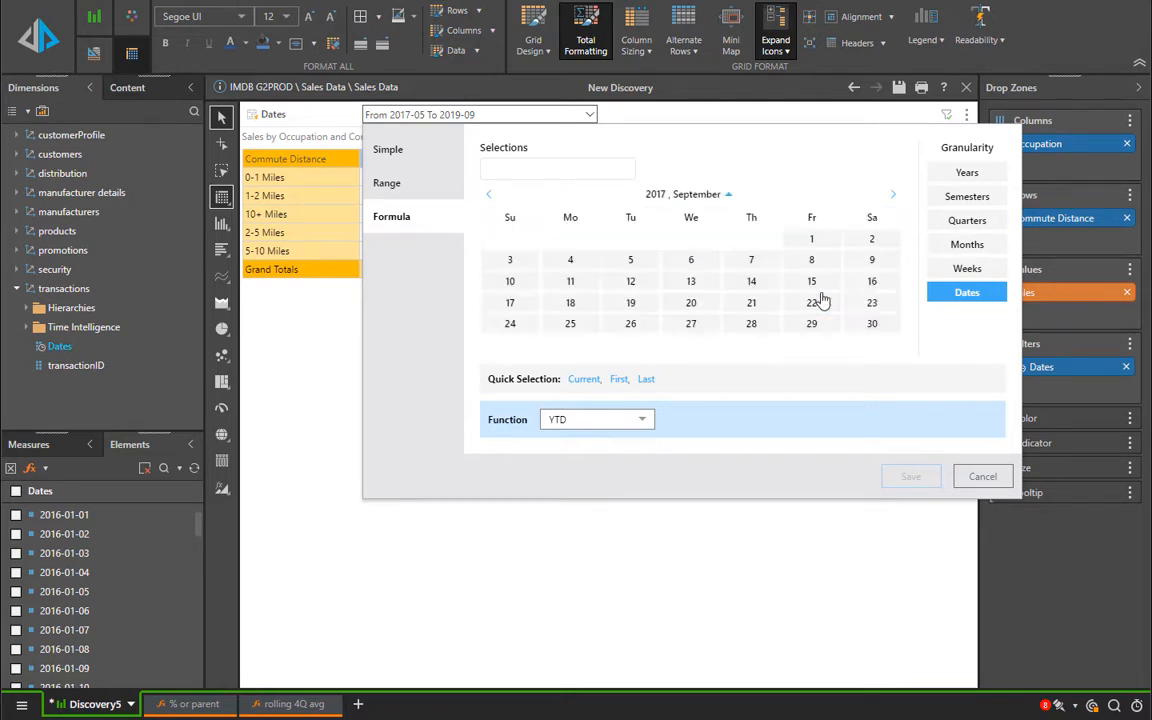
click(812, 280)
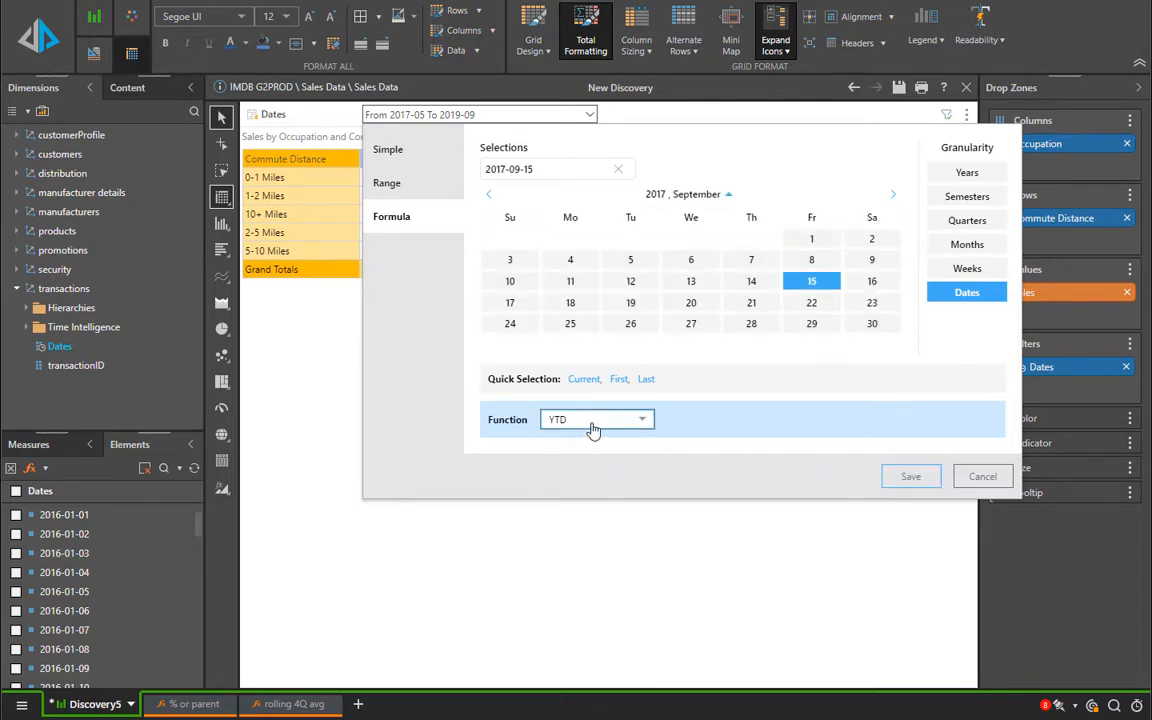
Step: Review the Function choices and keep YTD as the formula function
click(596, 420)
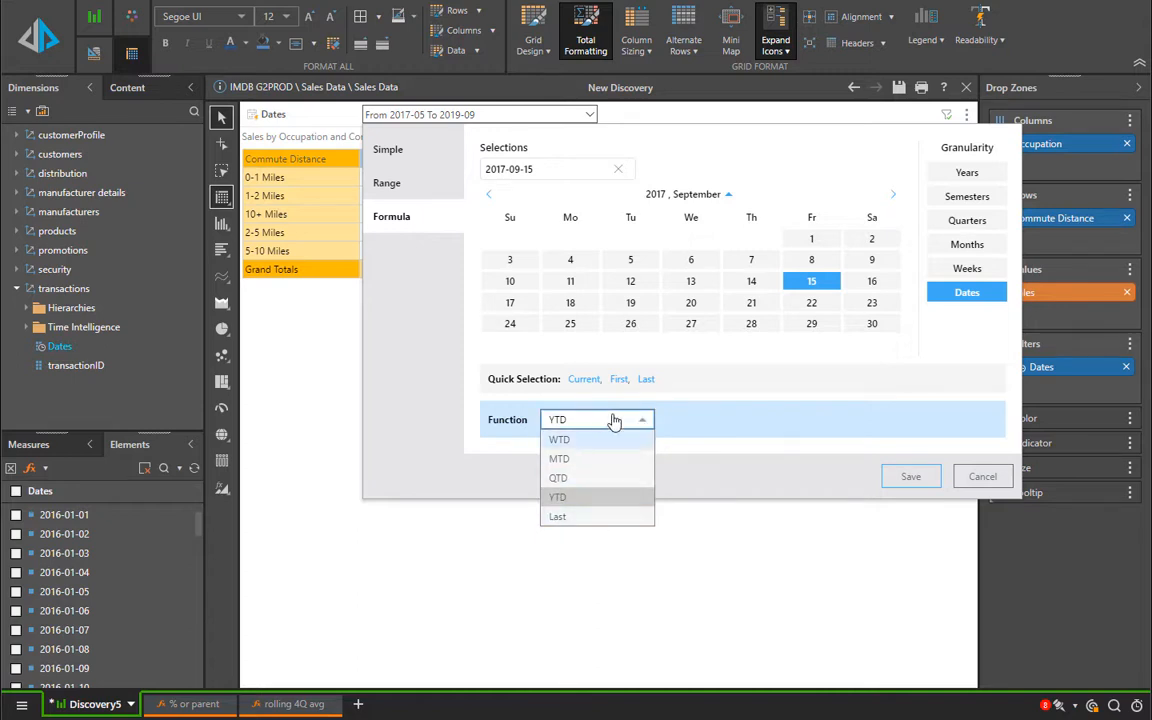
click(556, 496)
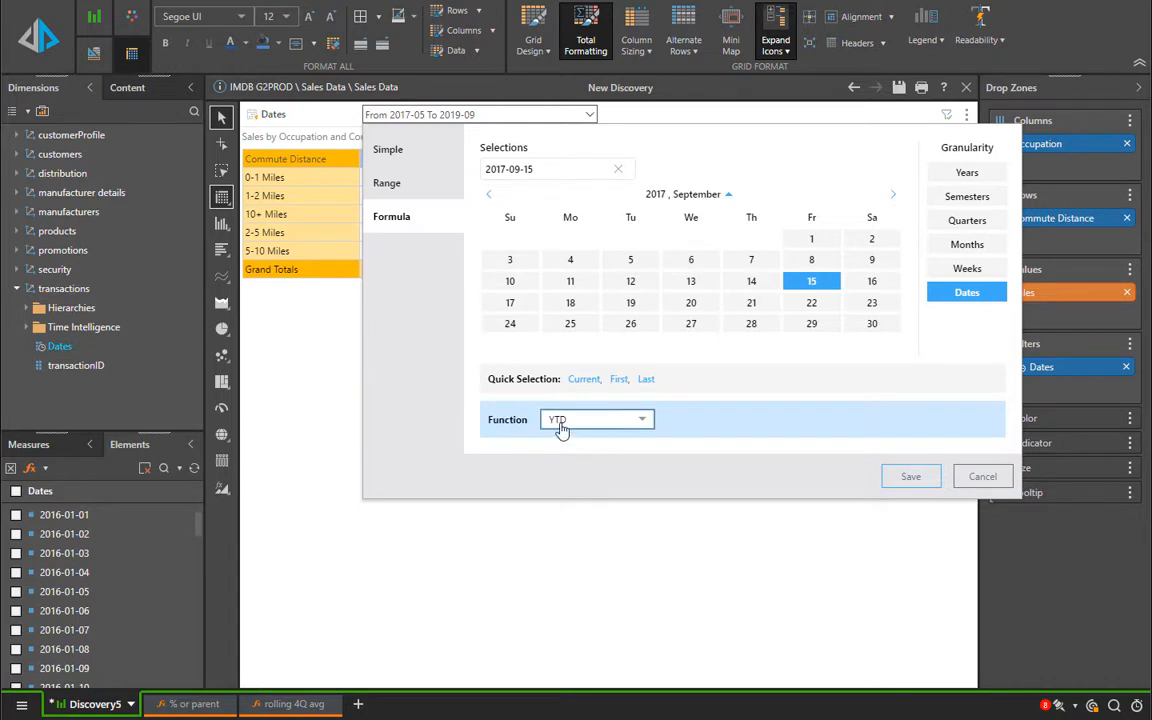
click(910, 476)
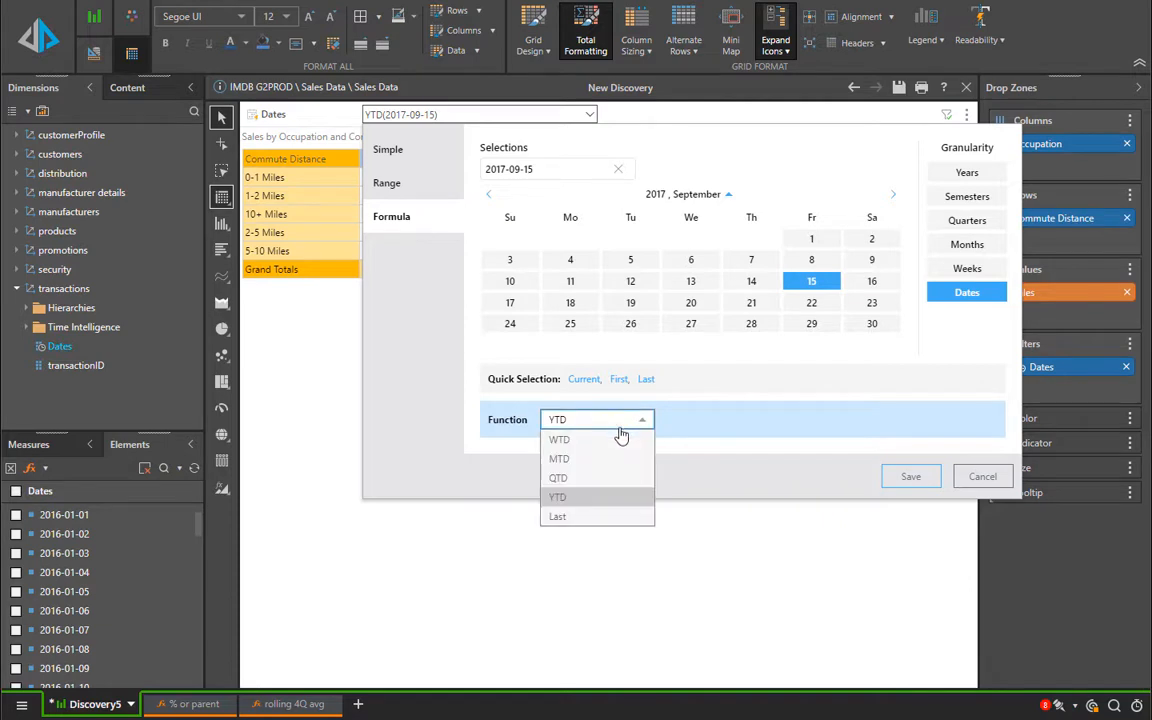
mouse_move(608, 478)
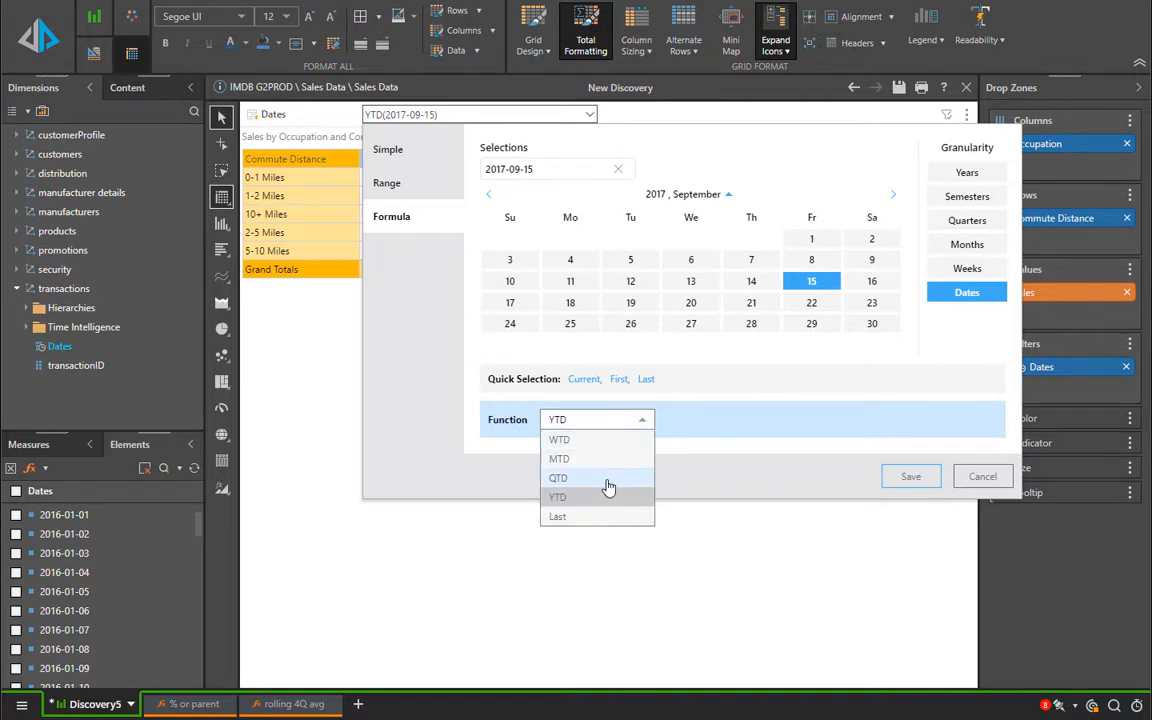
Step: Apply the Last function so the grid shows the last 10 dates
click(556, 516)
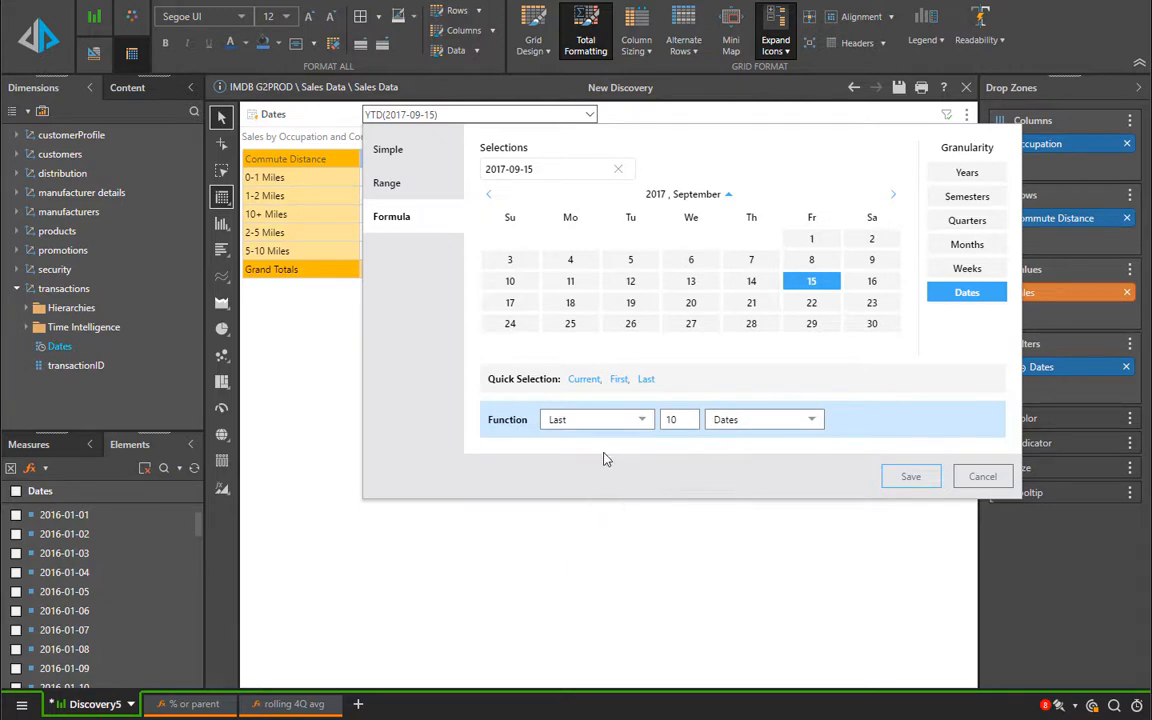
mouse_move(848, 262)
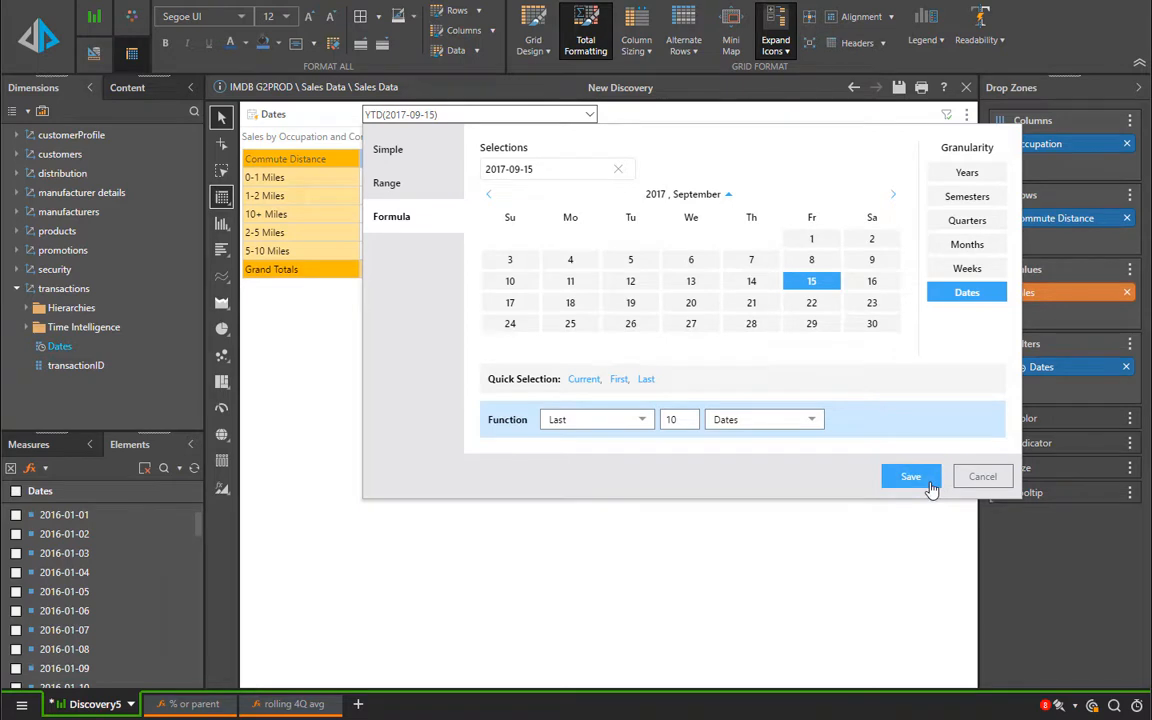
click(910, 476)
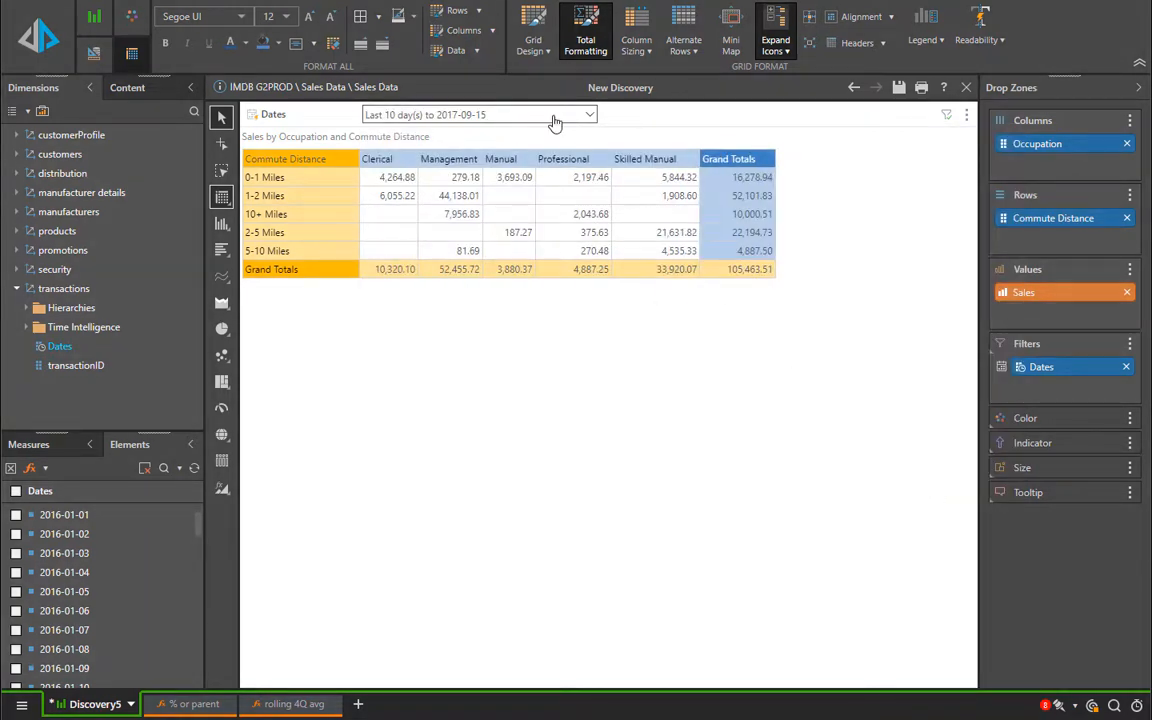
Step: Change the formula to the last 3 months ending June 2017 and apply it to the grid
click(556, 114)
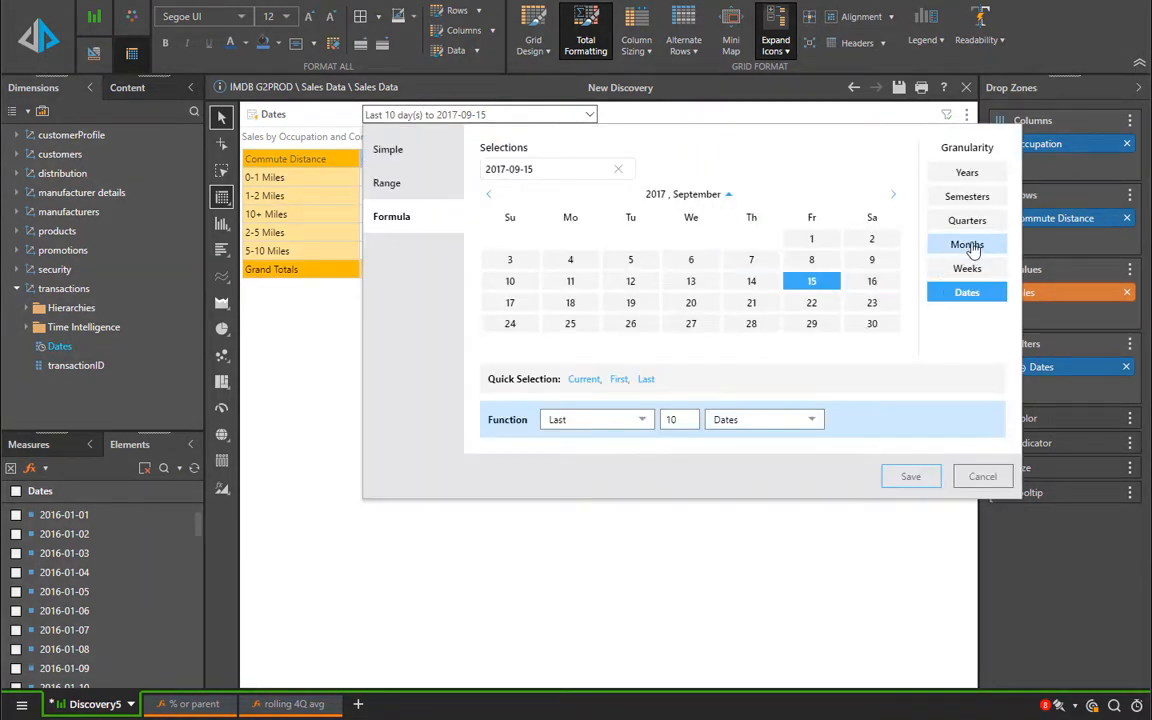
click(966, 244)
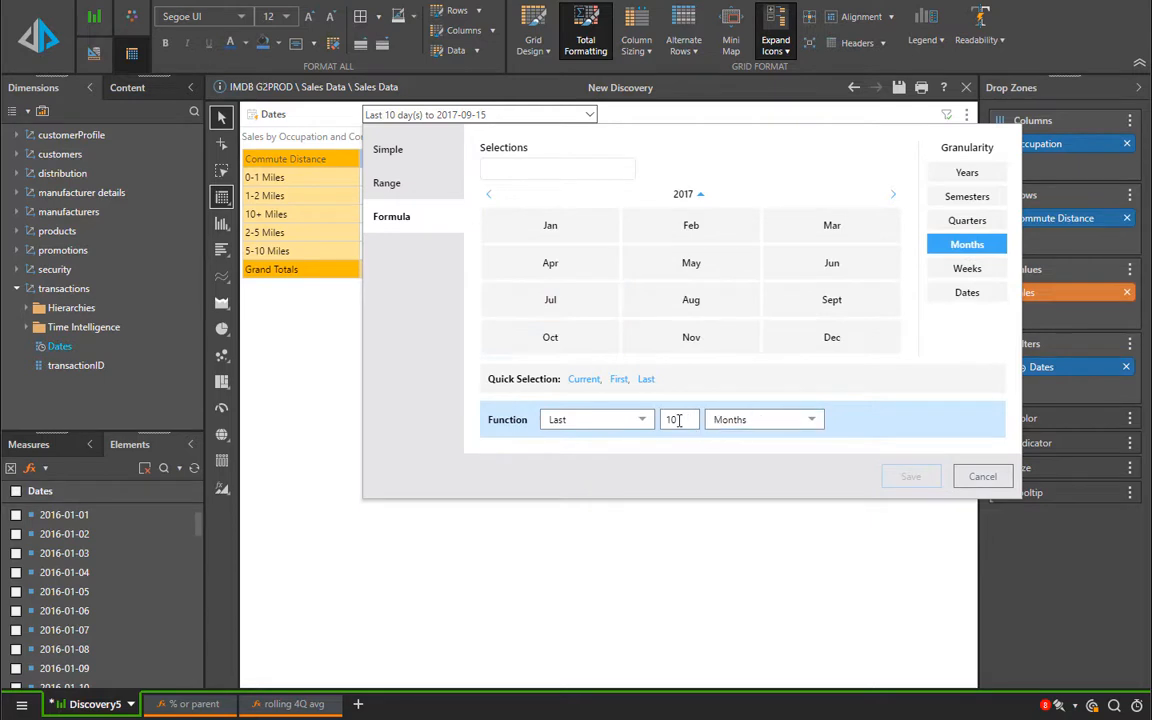
text(3)
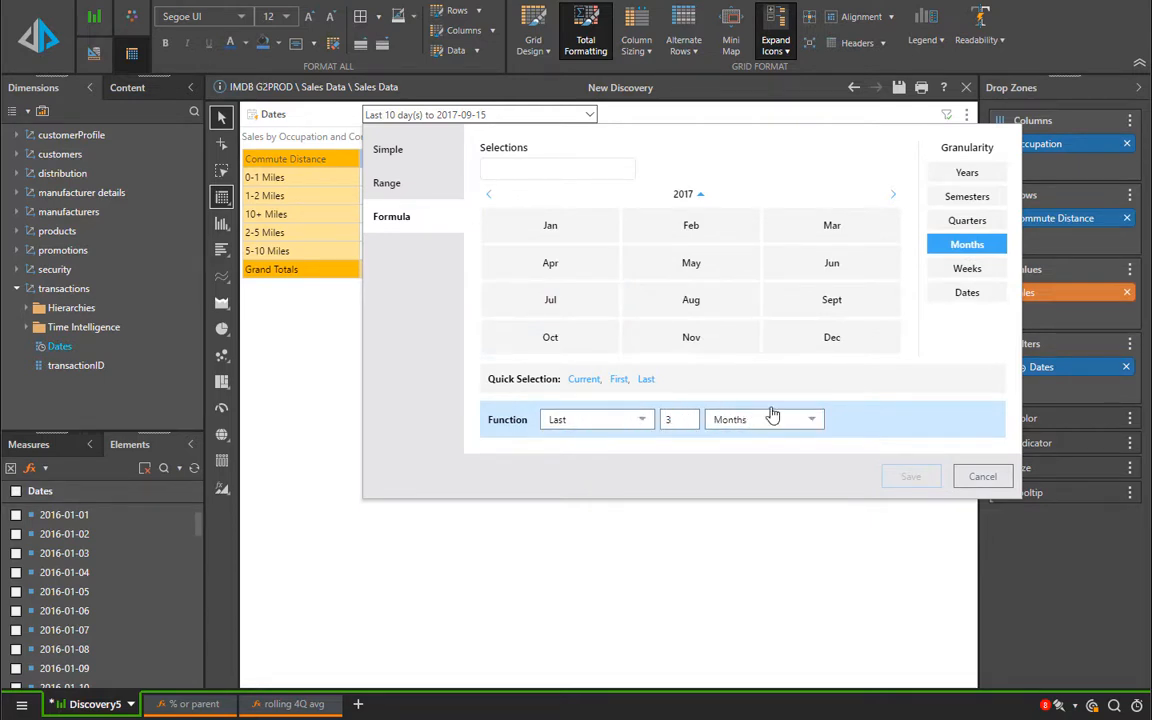
click(832, 262)
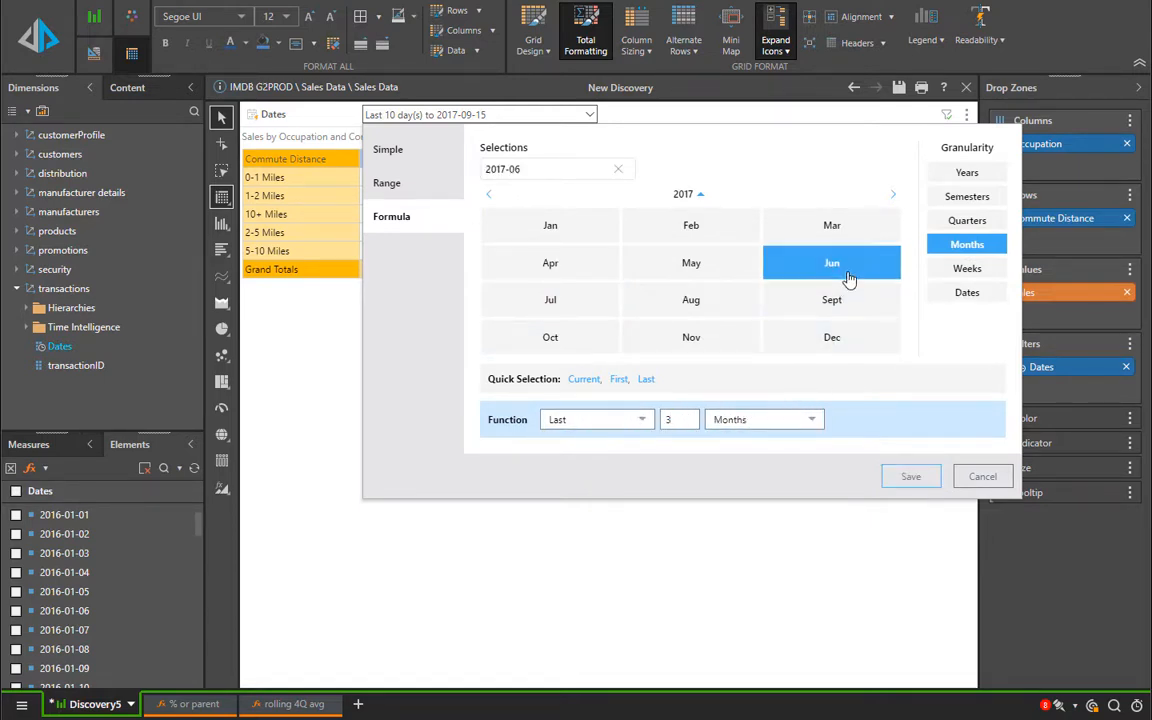
click(910, 476)
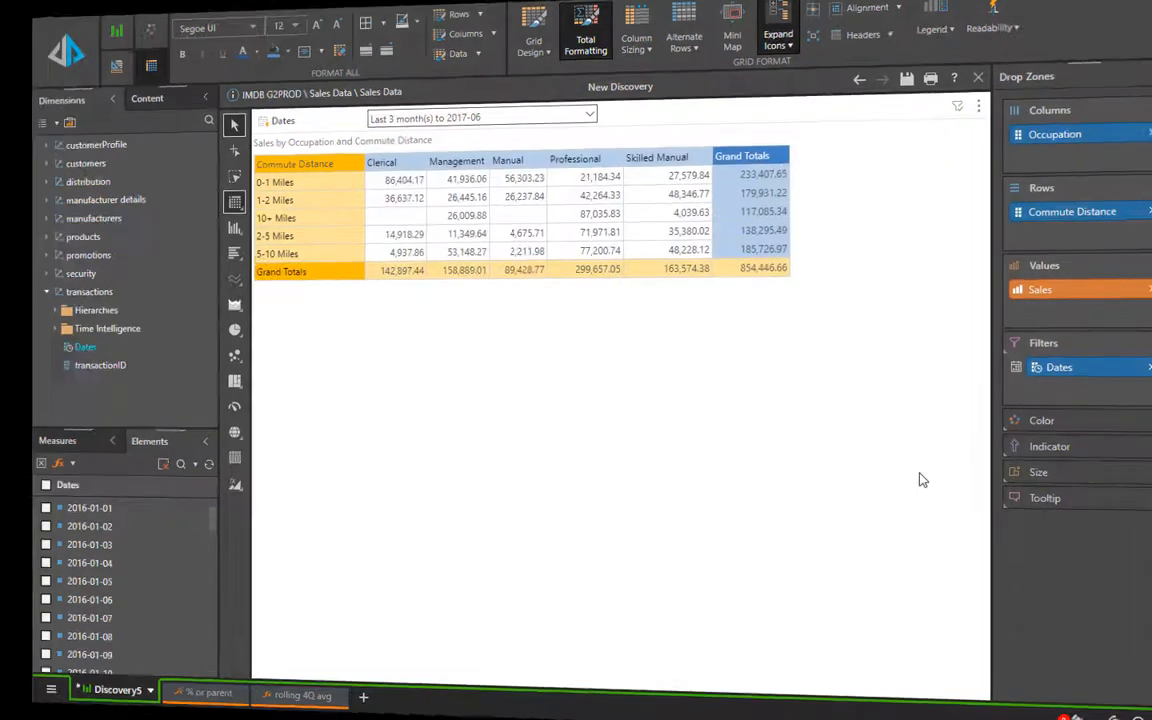
Step: Reach the Dates slicer's advanced settings
click(262, 114)
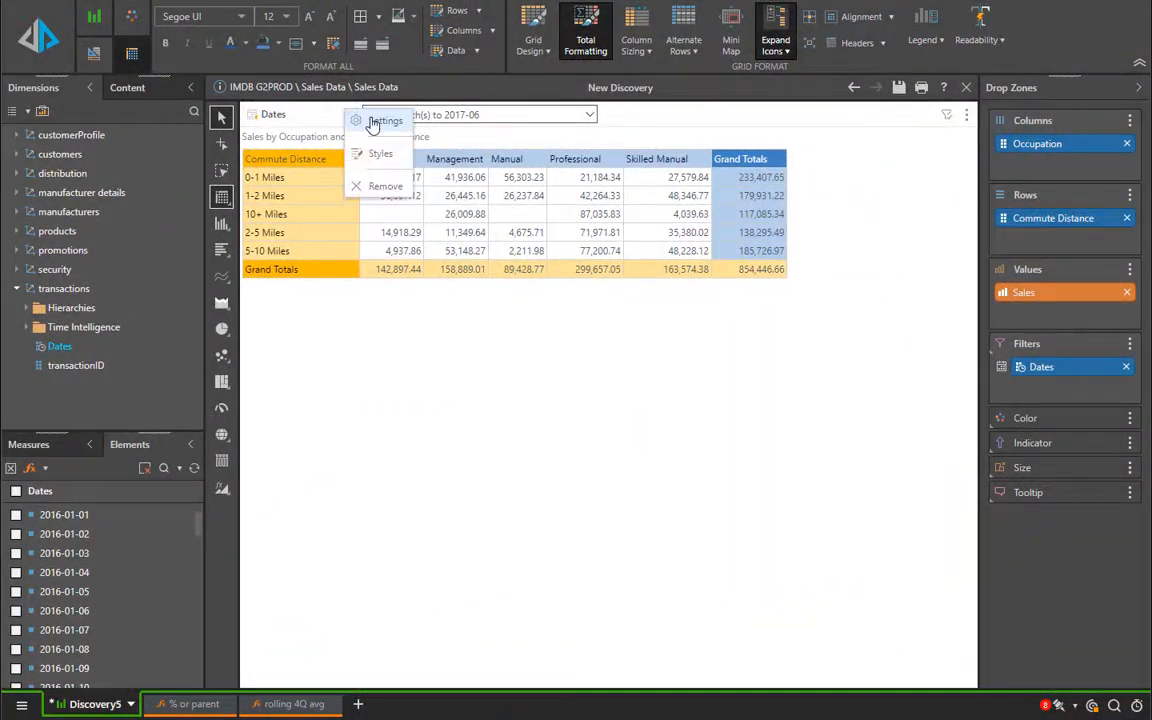
click(386, 120)
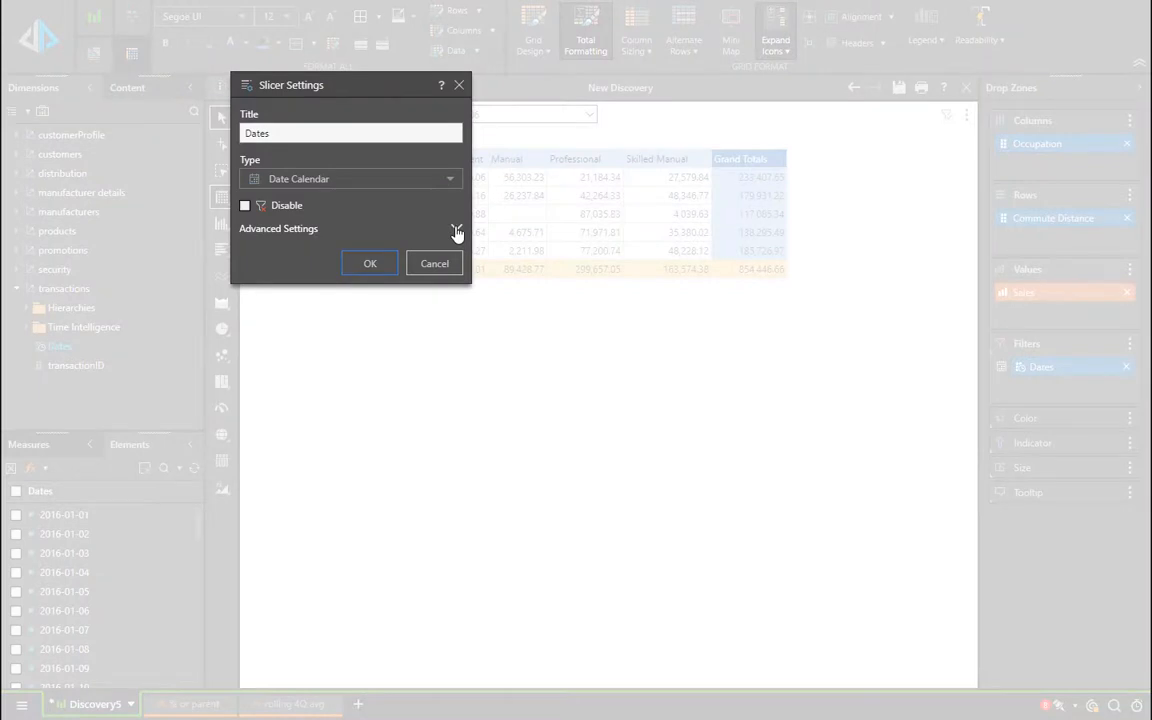
click(456, 230)
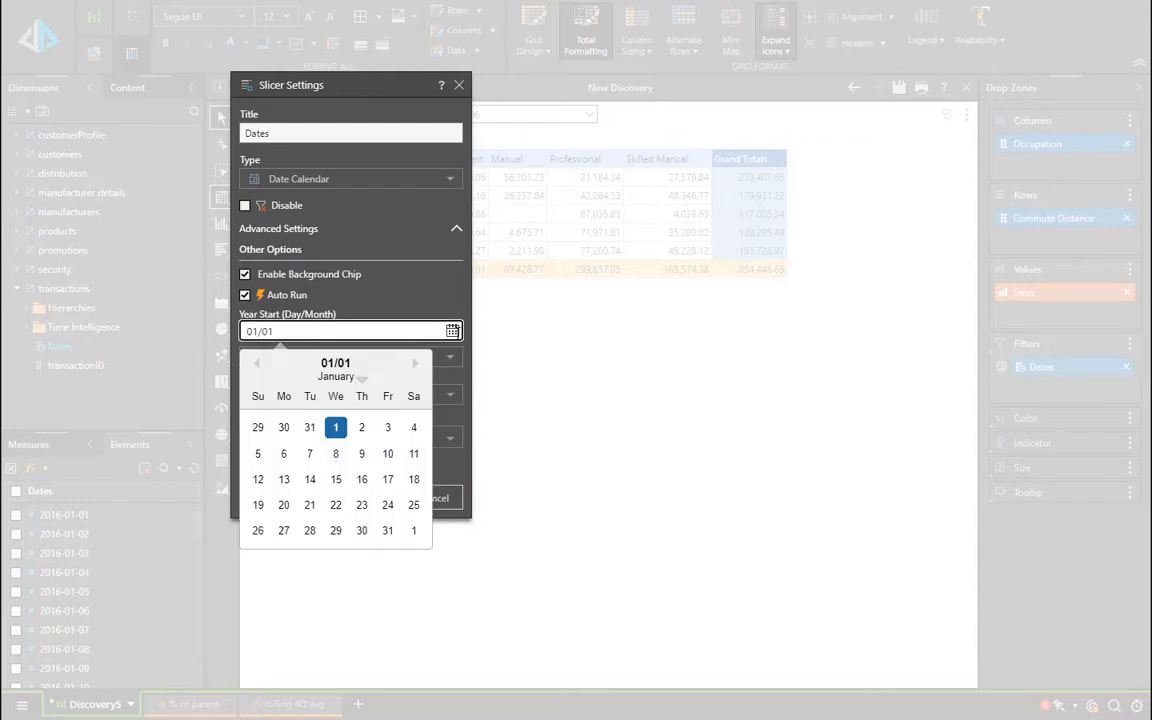
Step: Set Year Start to 01/07 and bring up the Week Start choices
click(416, 362)
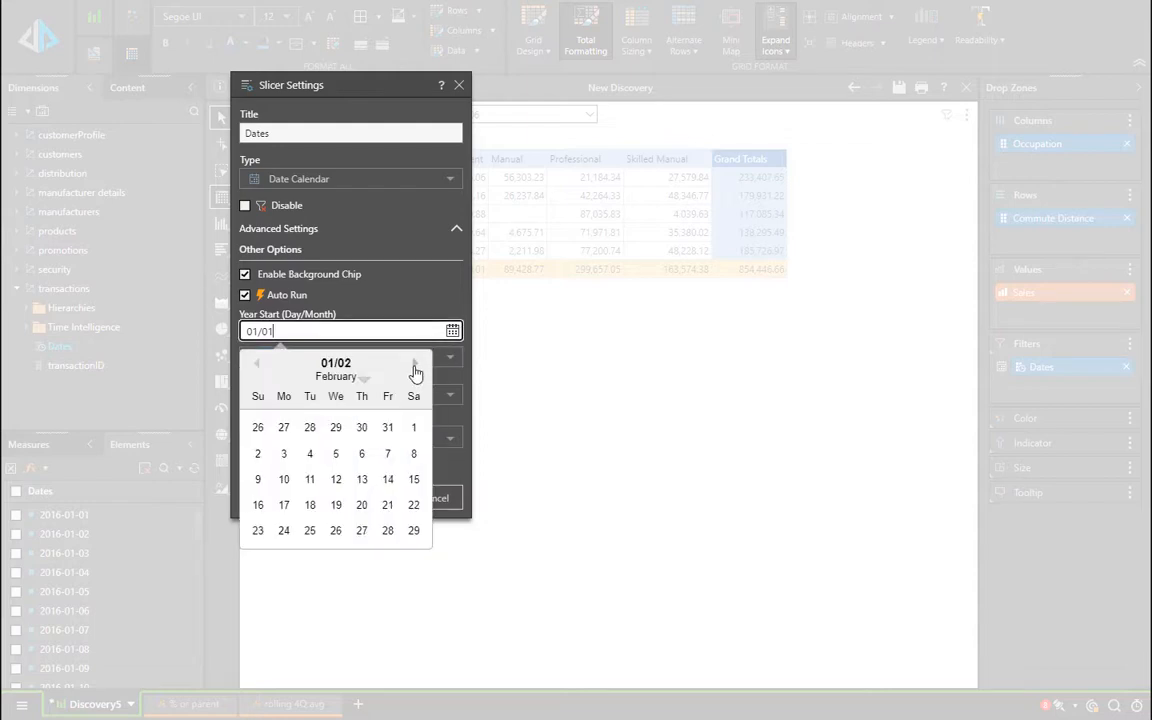
click(416, 362)
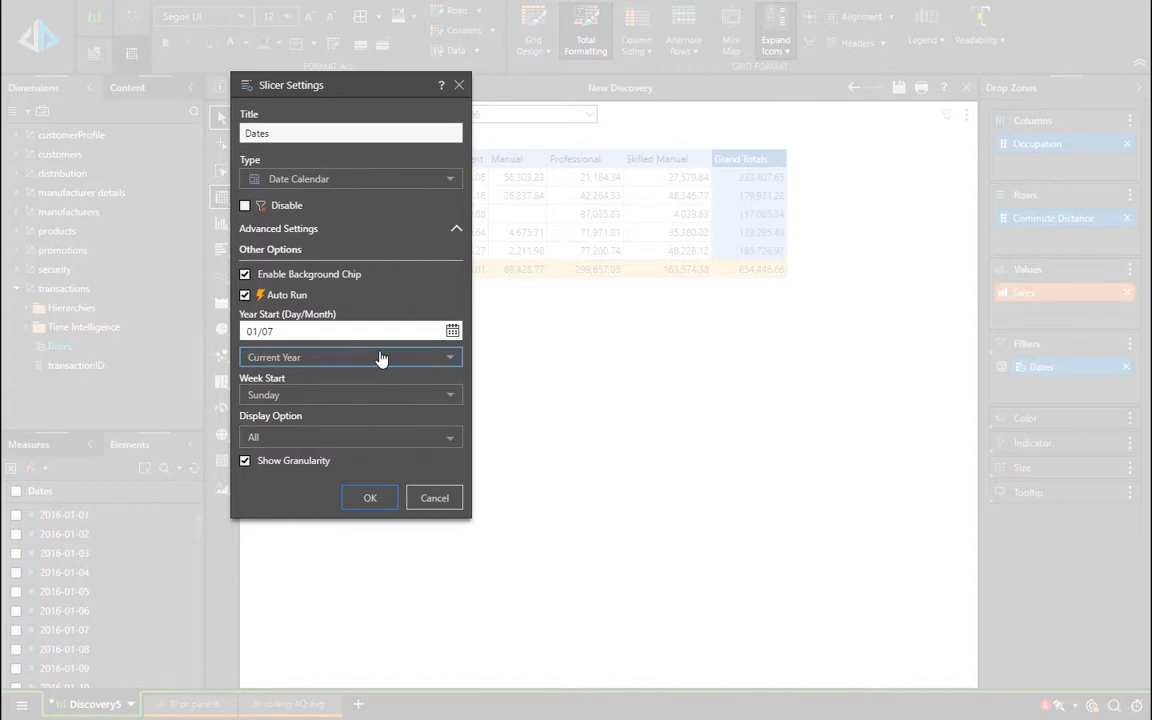
click(350, 356)
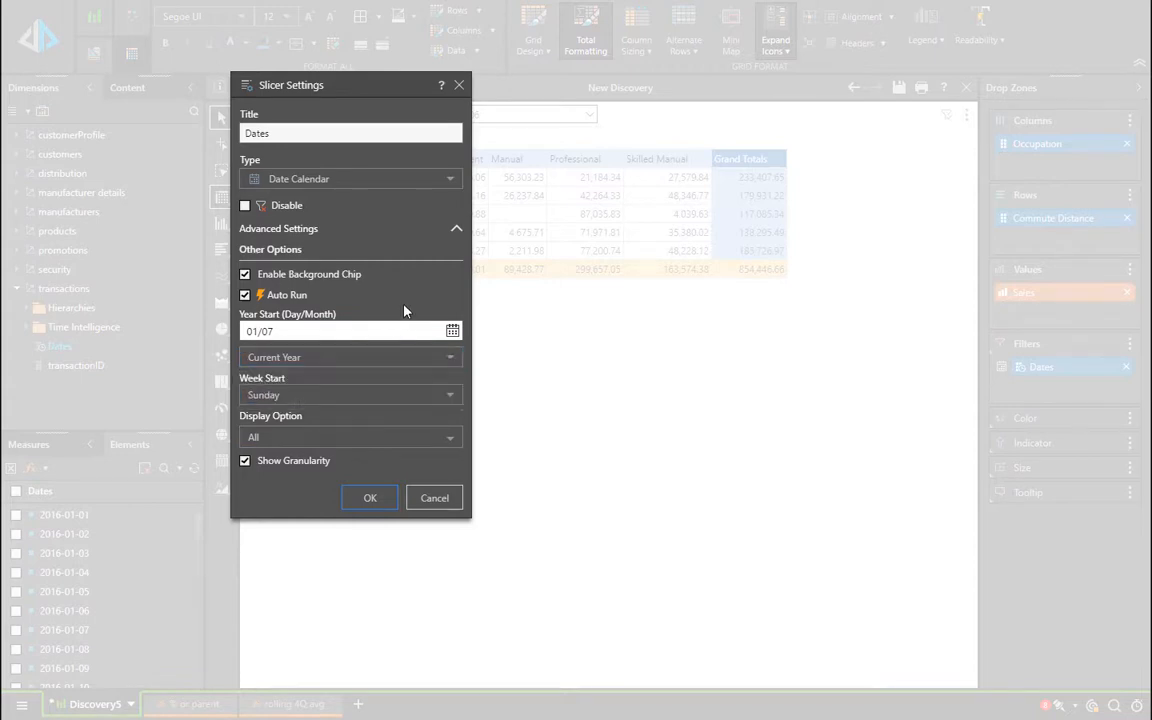
click(350, 394)
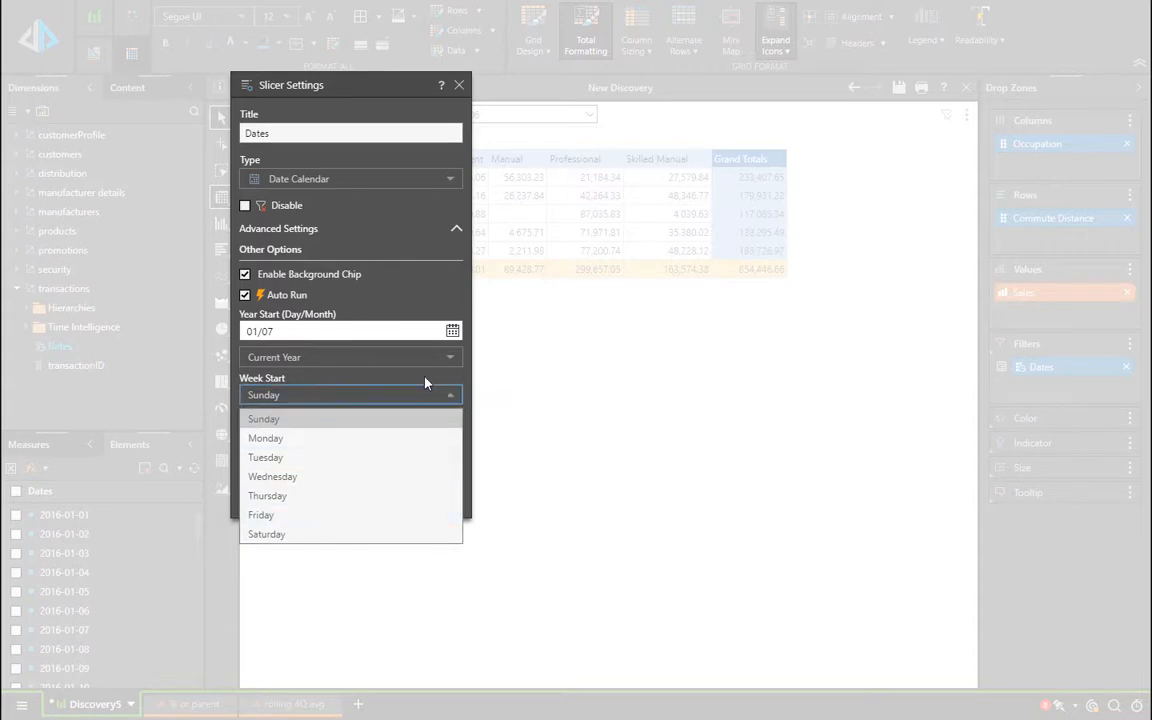